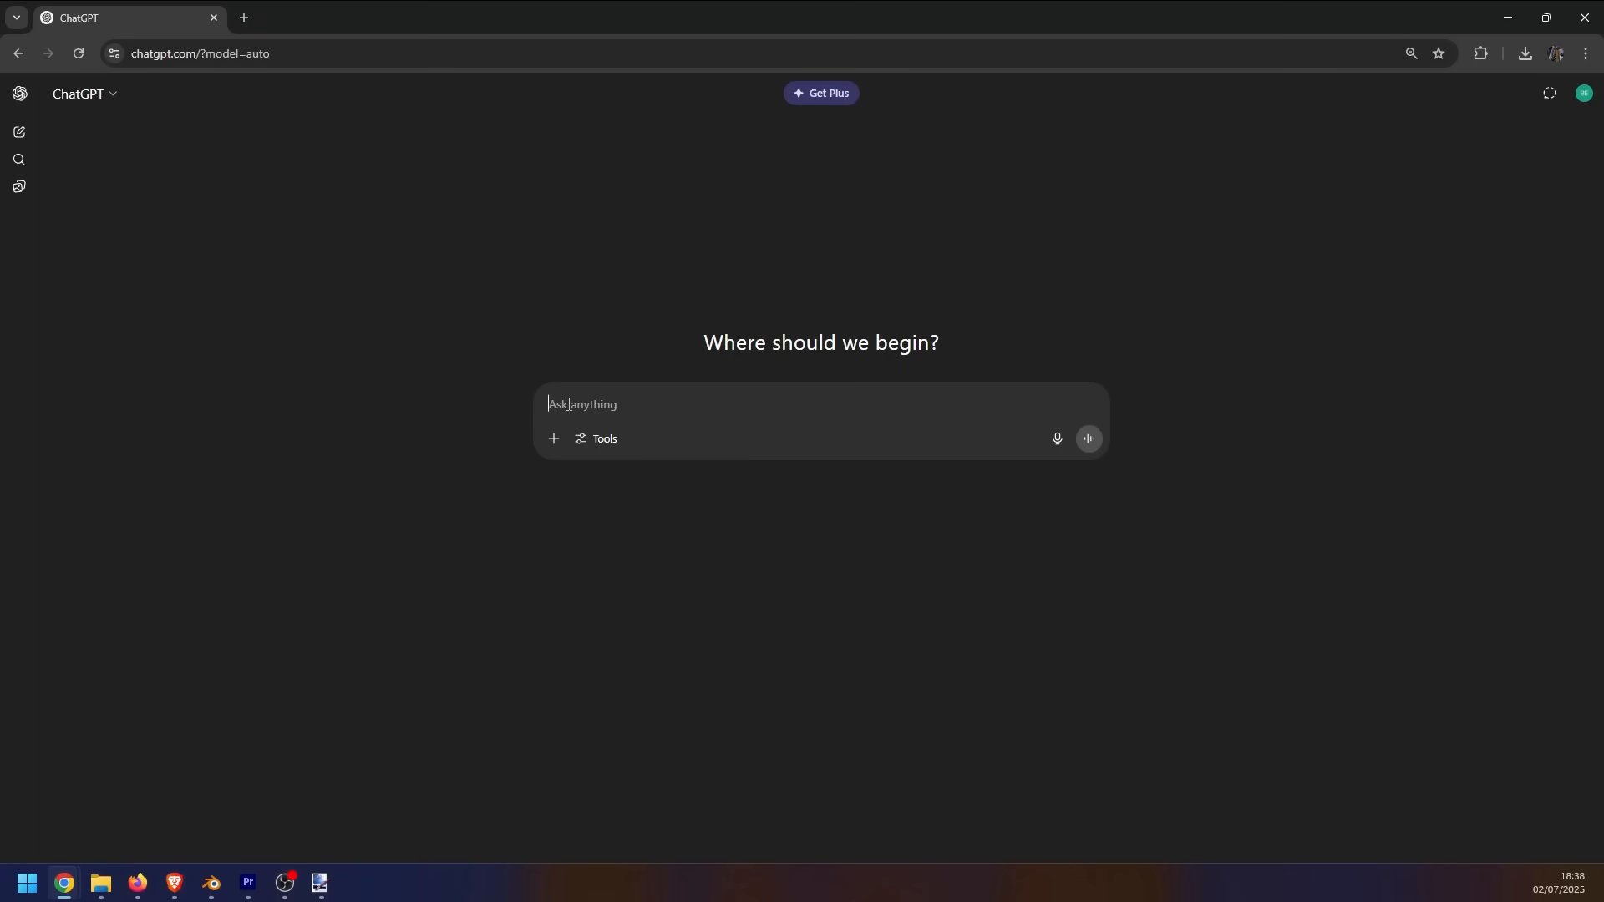
Send ChatGPT a request for a Blender 4.4.3 add-on with an N-sidebar menu of appendable objects
{"action": "type", "text": "build me an addon for"}
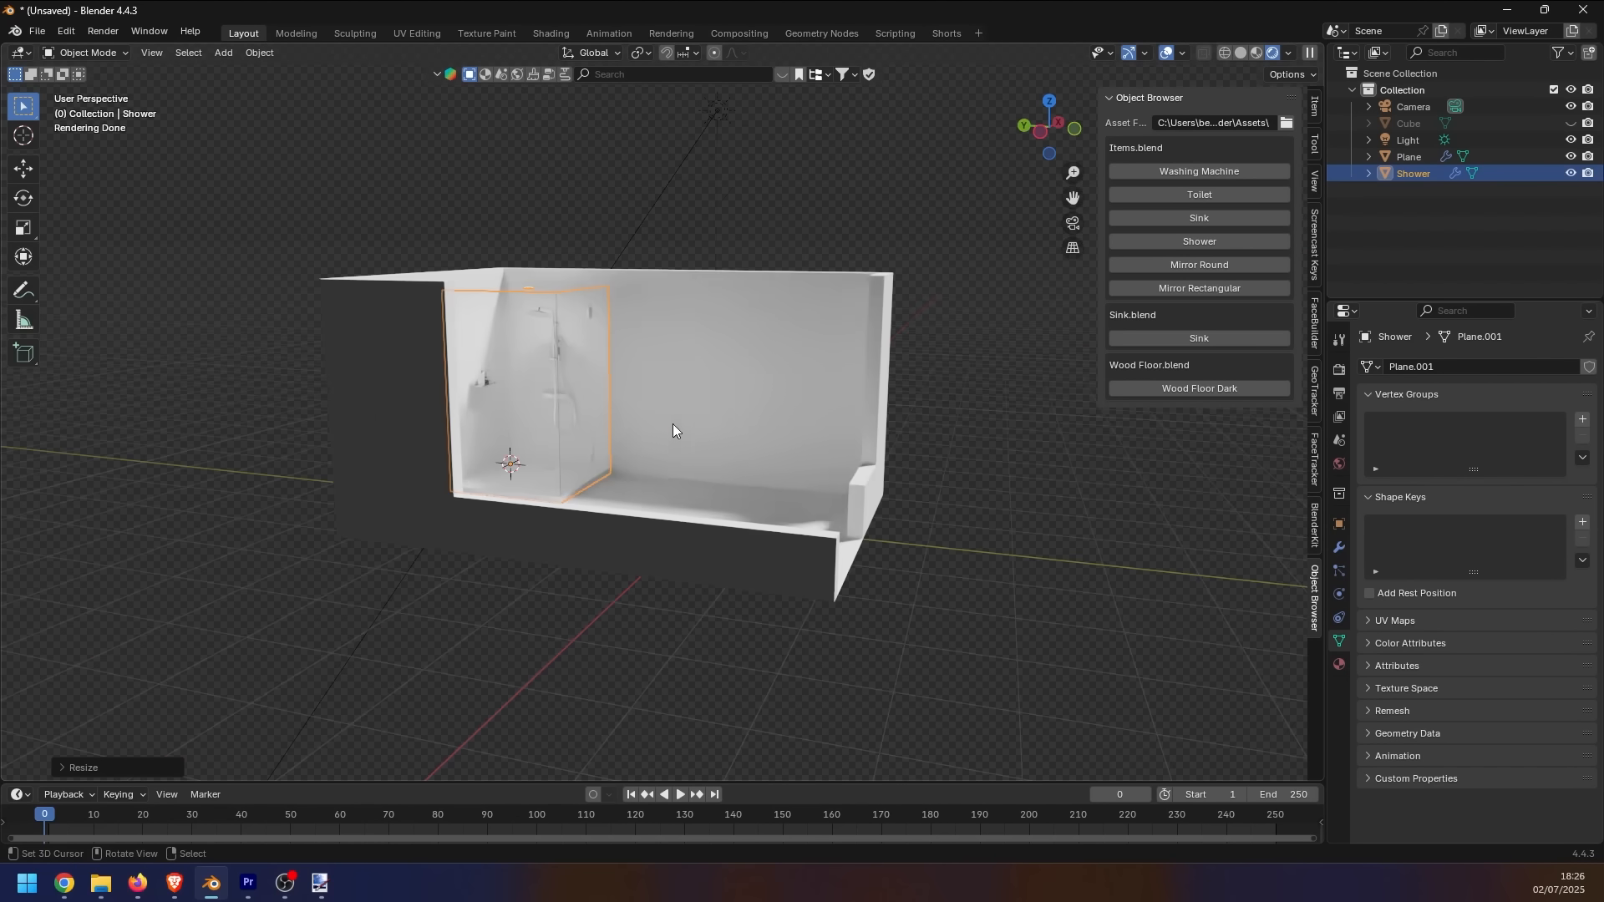
{"action": "left_click", "coordinate": [1198, 194]}
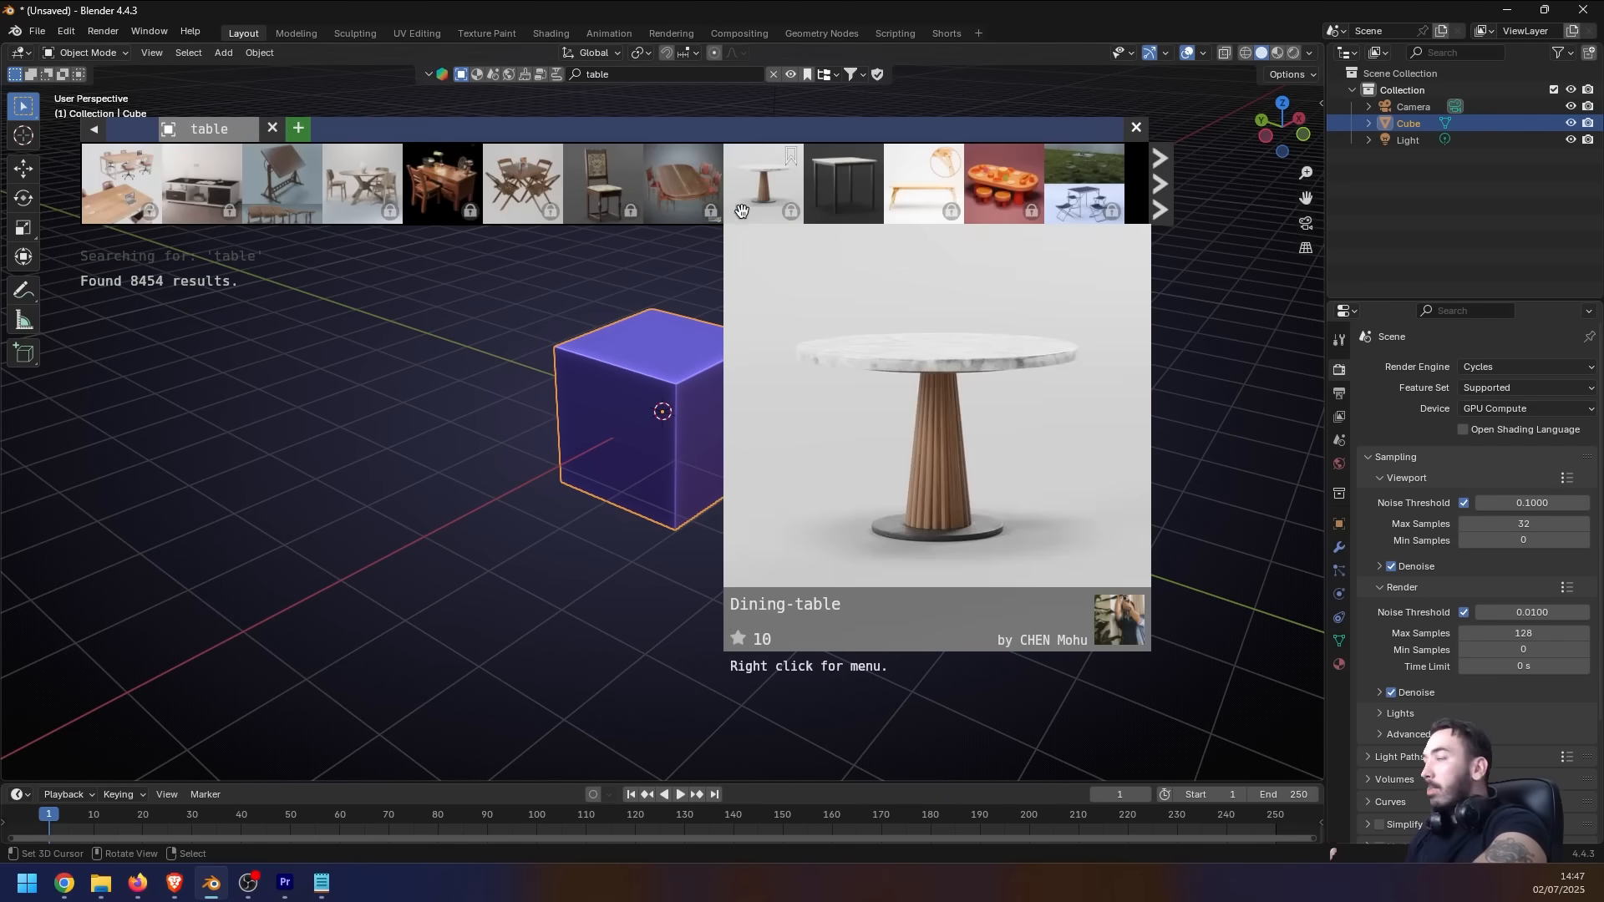
{"action": "left_click", "coordinate": [762, 184]}
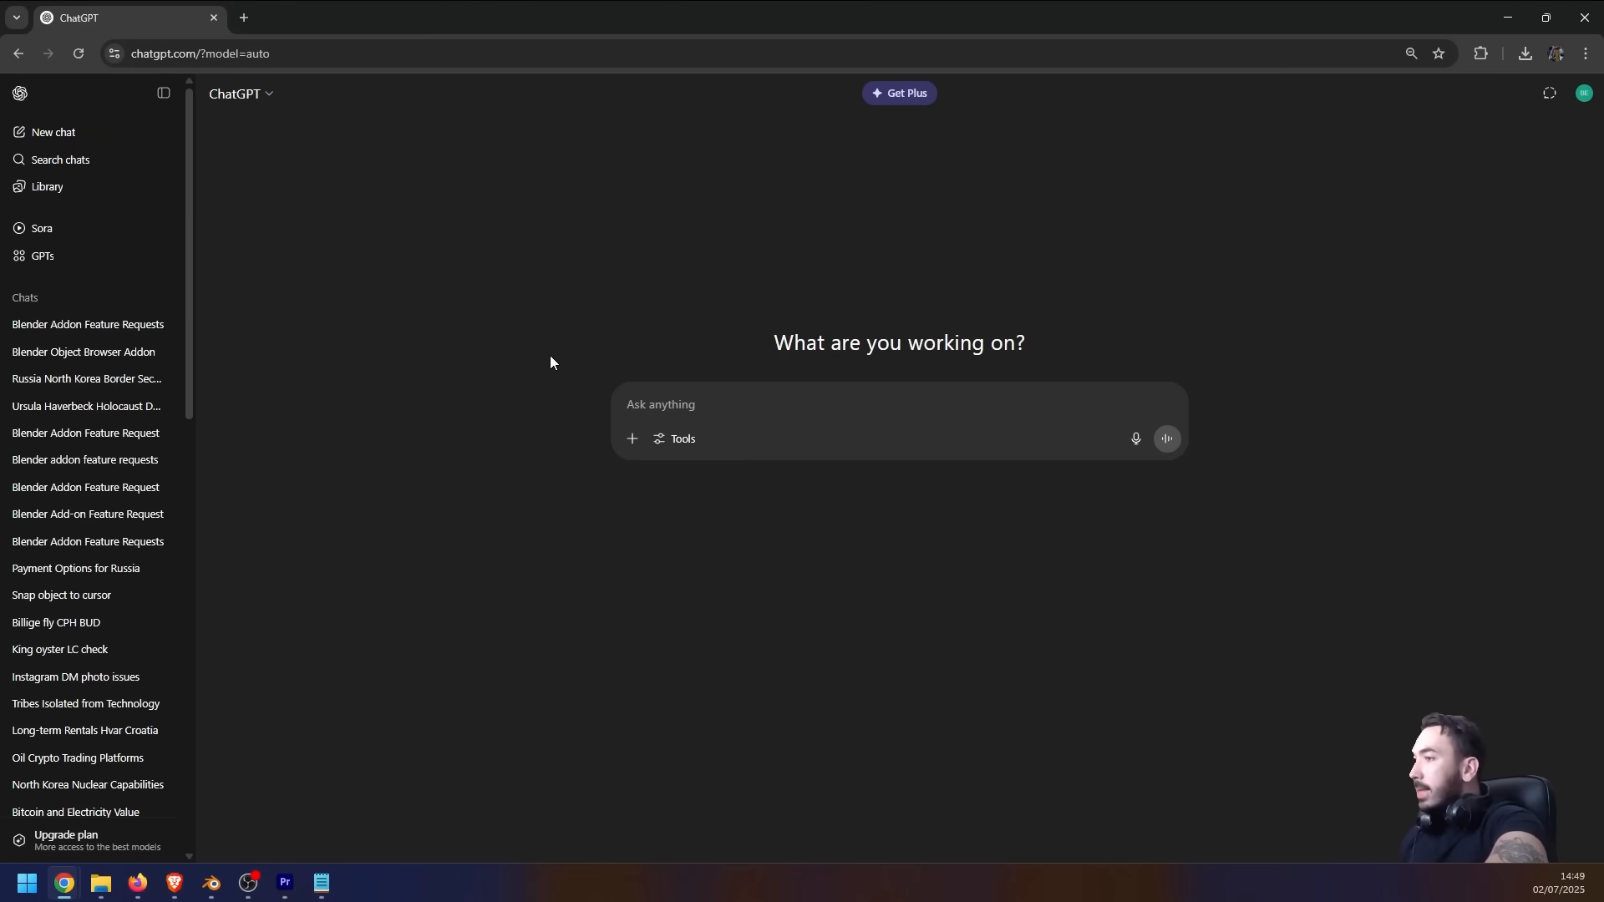
{"action": "mouse_move", "coordinate": [453, 386]}
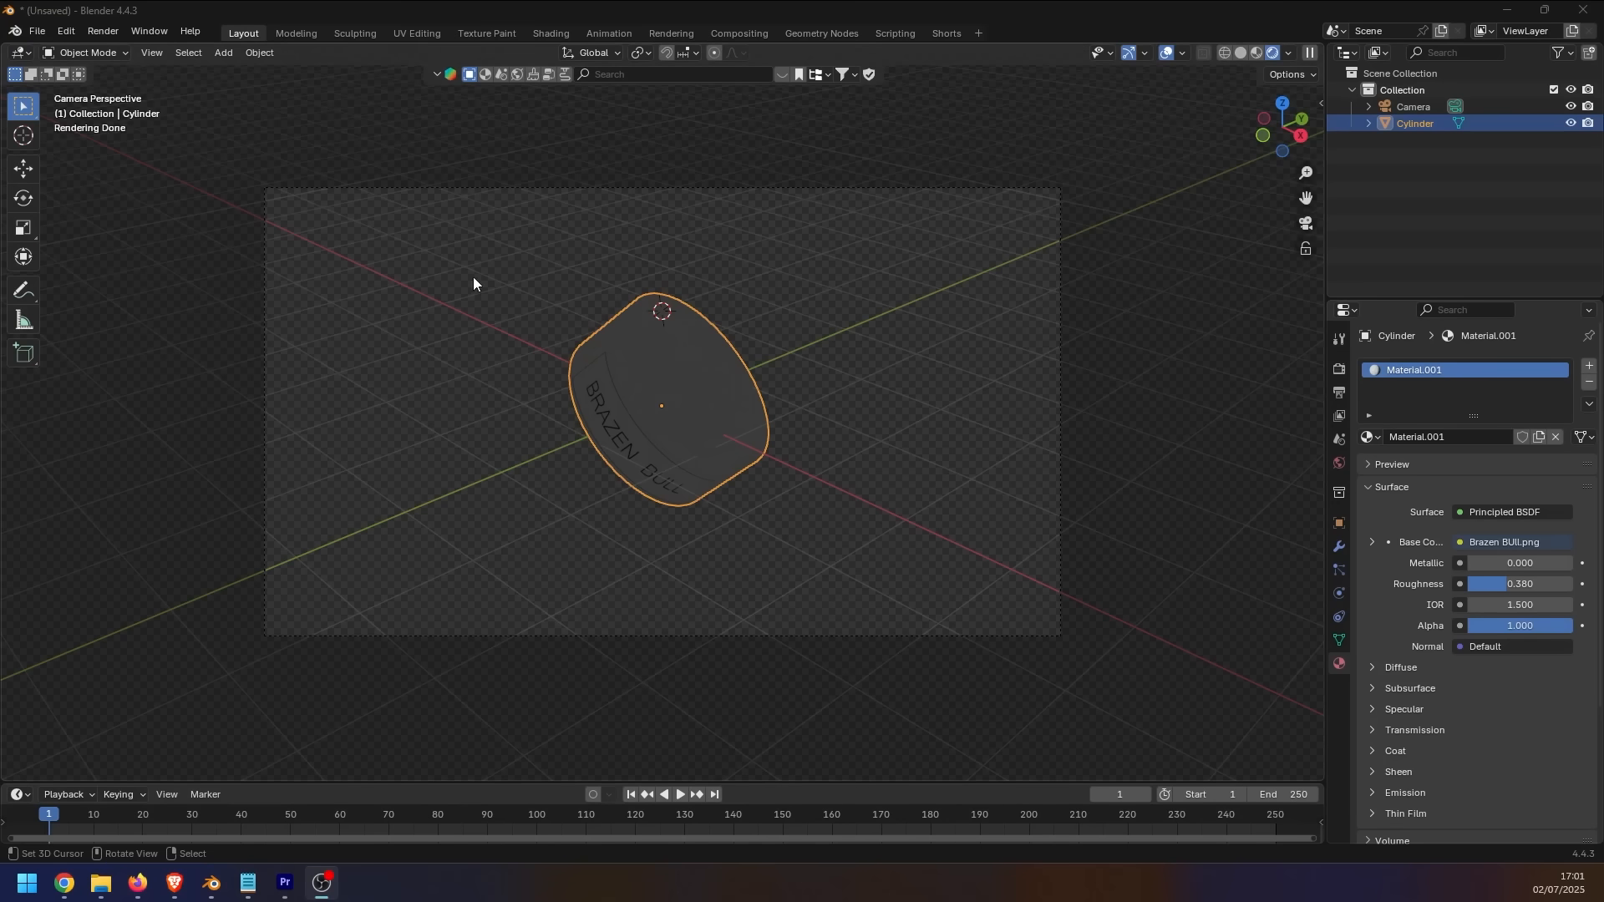
{"action": "left_click", "coordinate": [150, 52]}
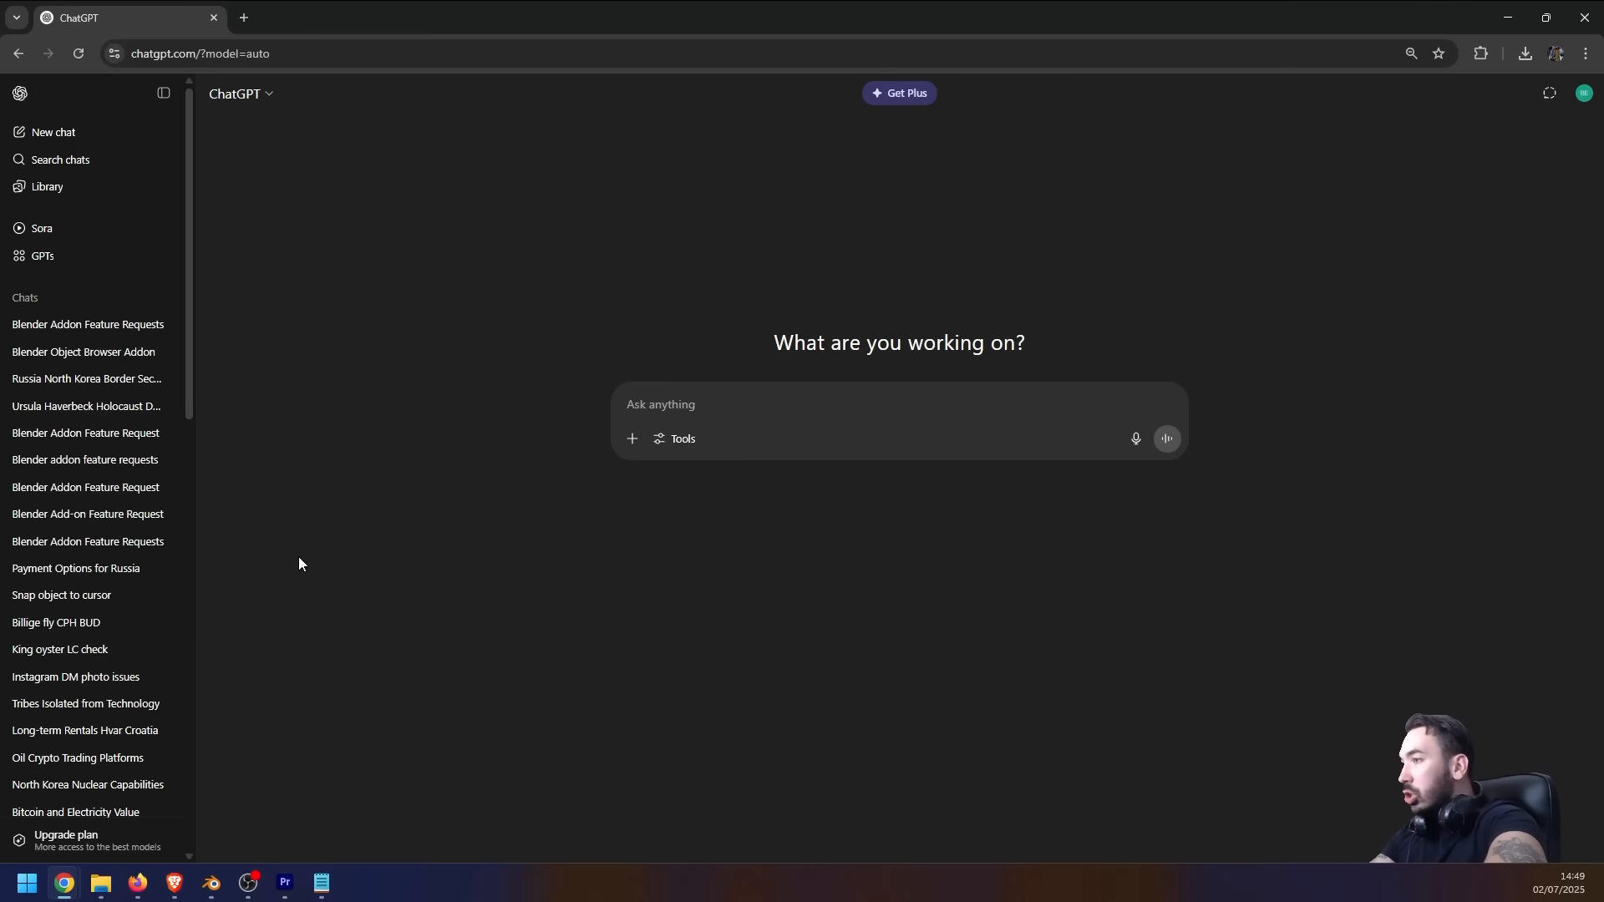
{"action": "mouse_move", "coordinate": [263, 511]}
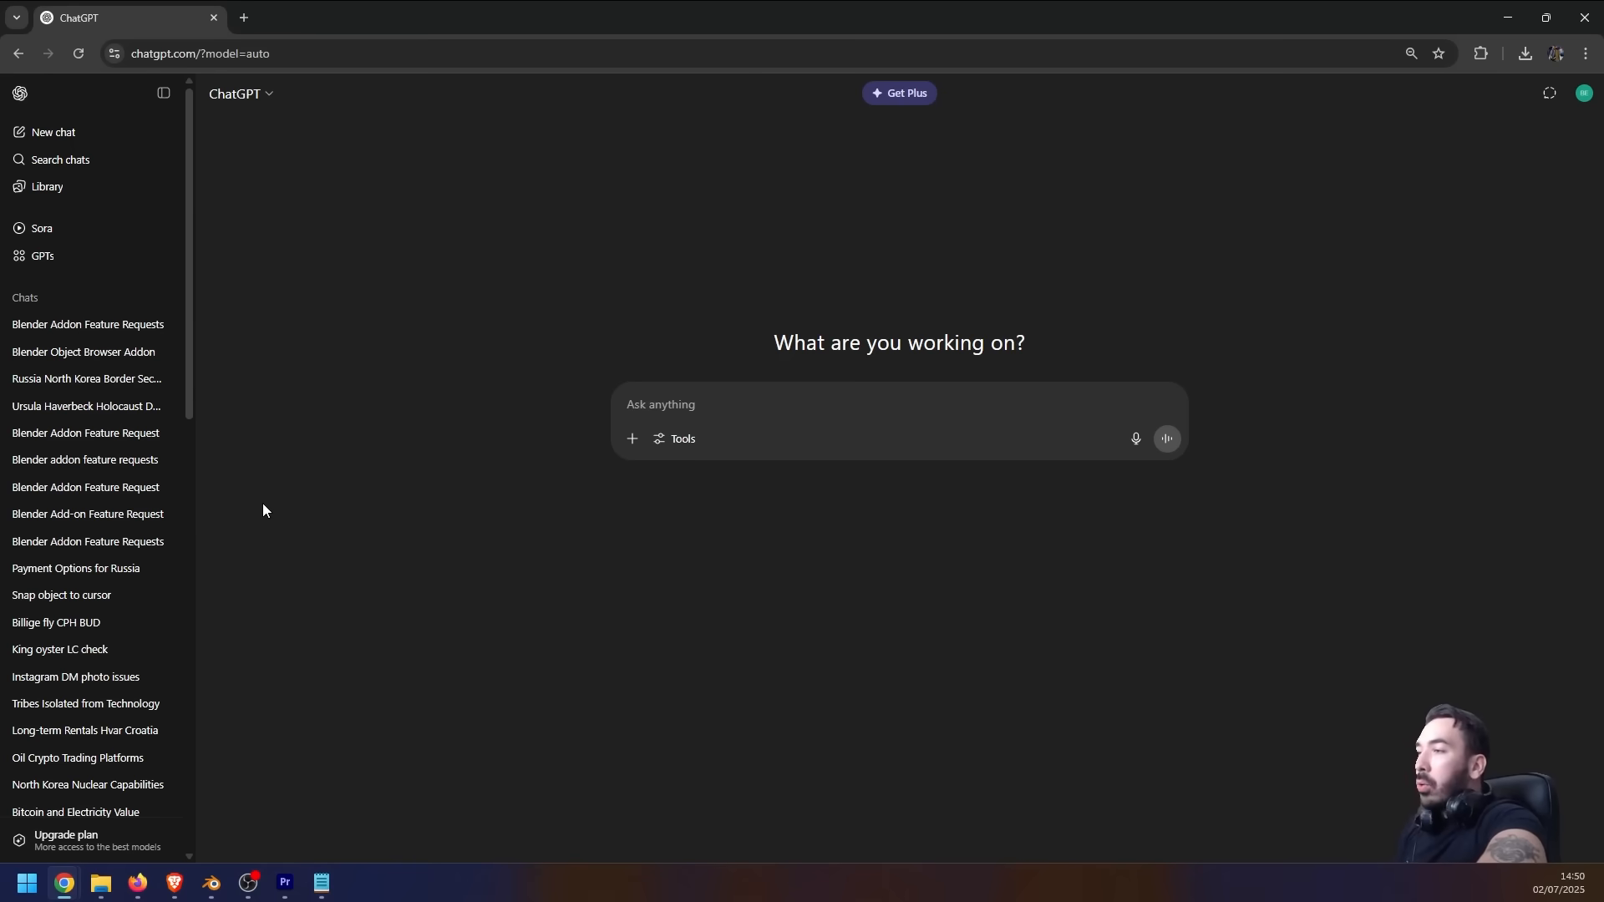
{"action": "mouse_move", "coordinate": [547, 490]}
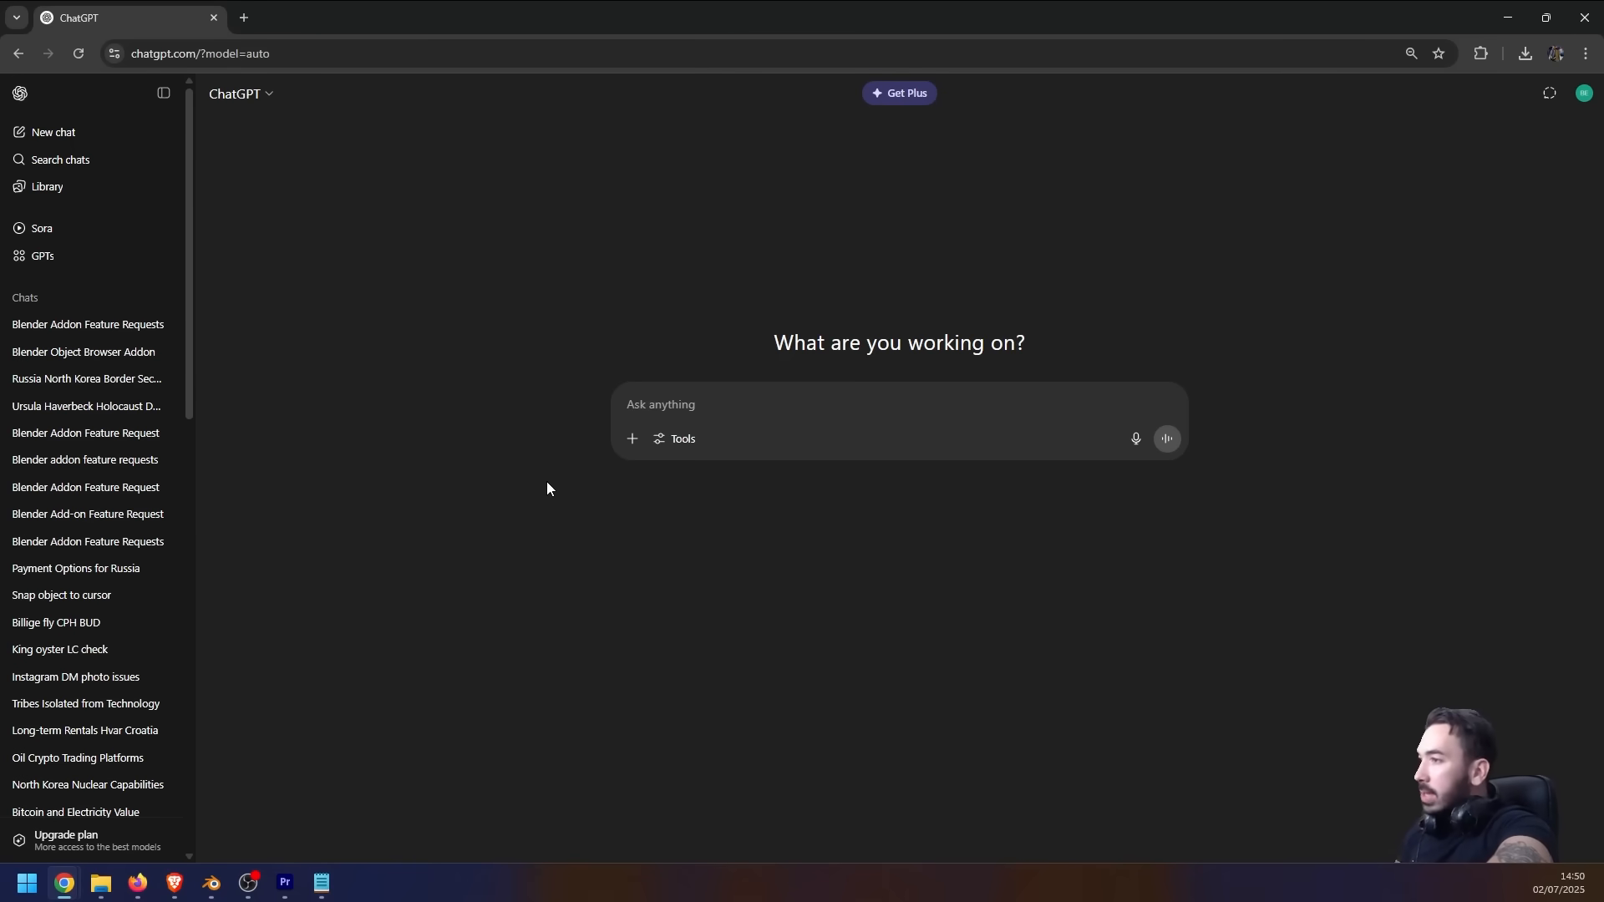
{"action": "mouse_move", "coordinate": [632, 439]}
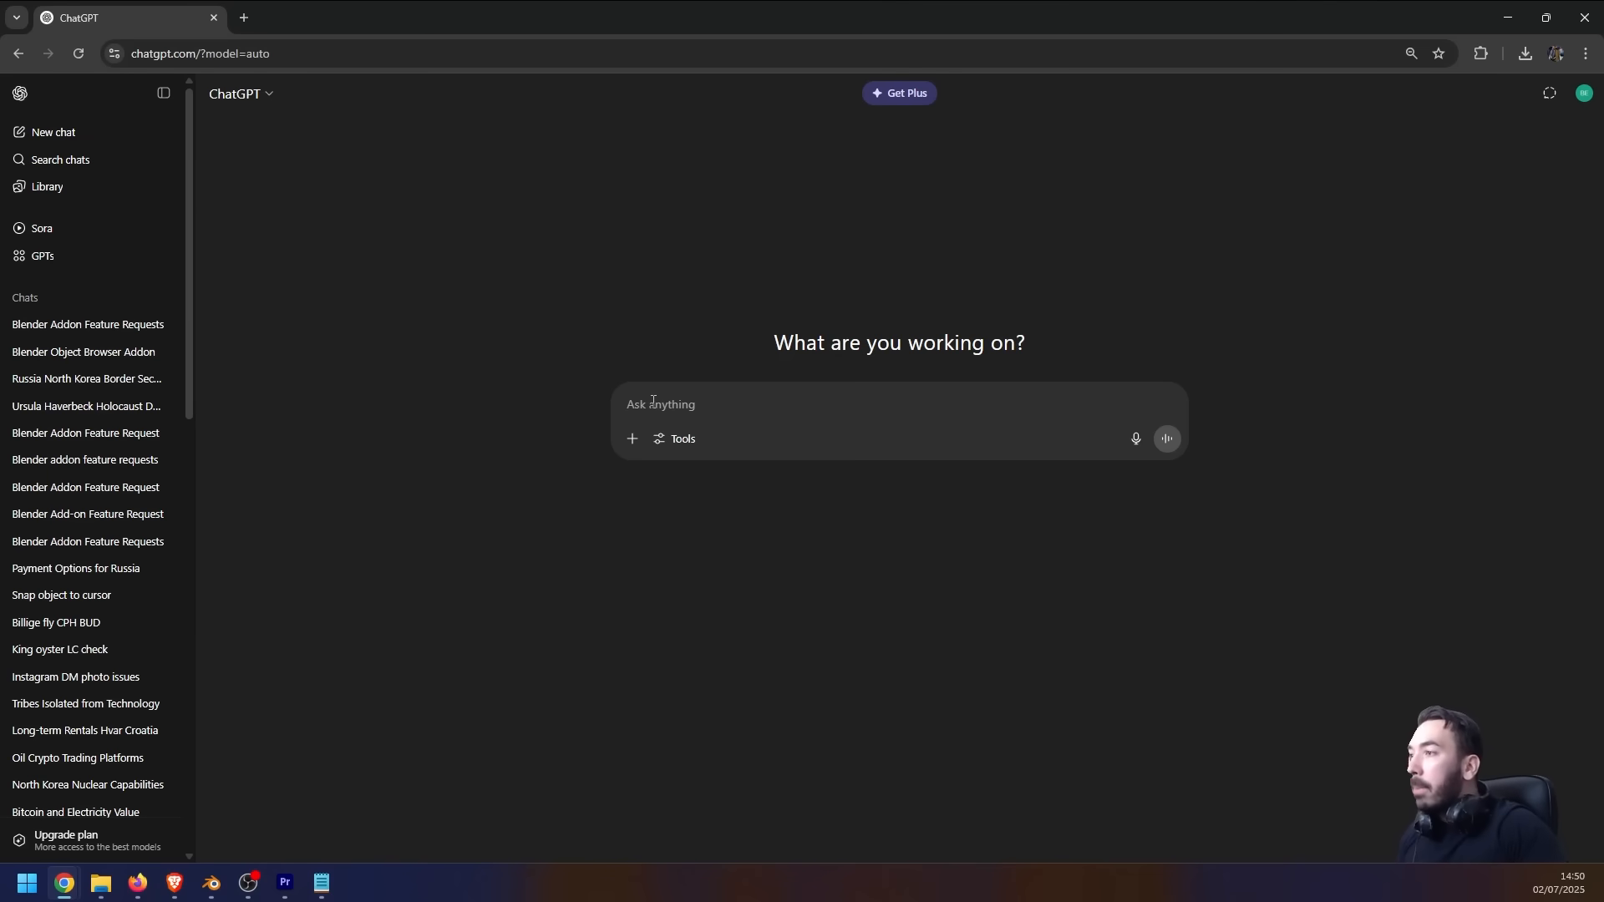
{"action": "type", "text": "make me a blender 4.4.3 addon which gives me a menu on the right side when I press N, and i that menu I can browse a list of blender objects that get appended when I drag and drop them into my scene."}
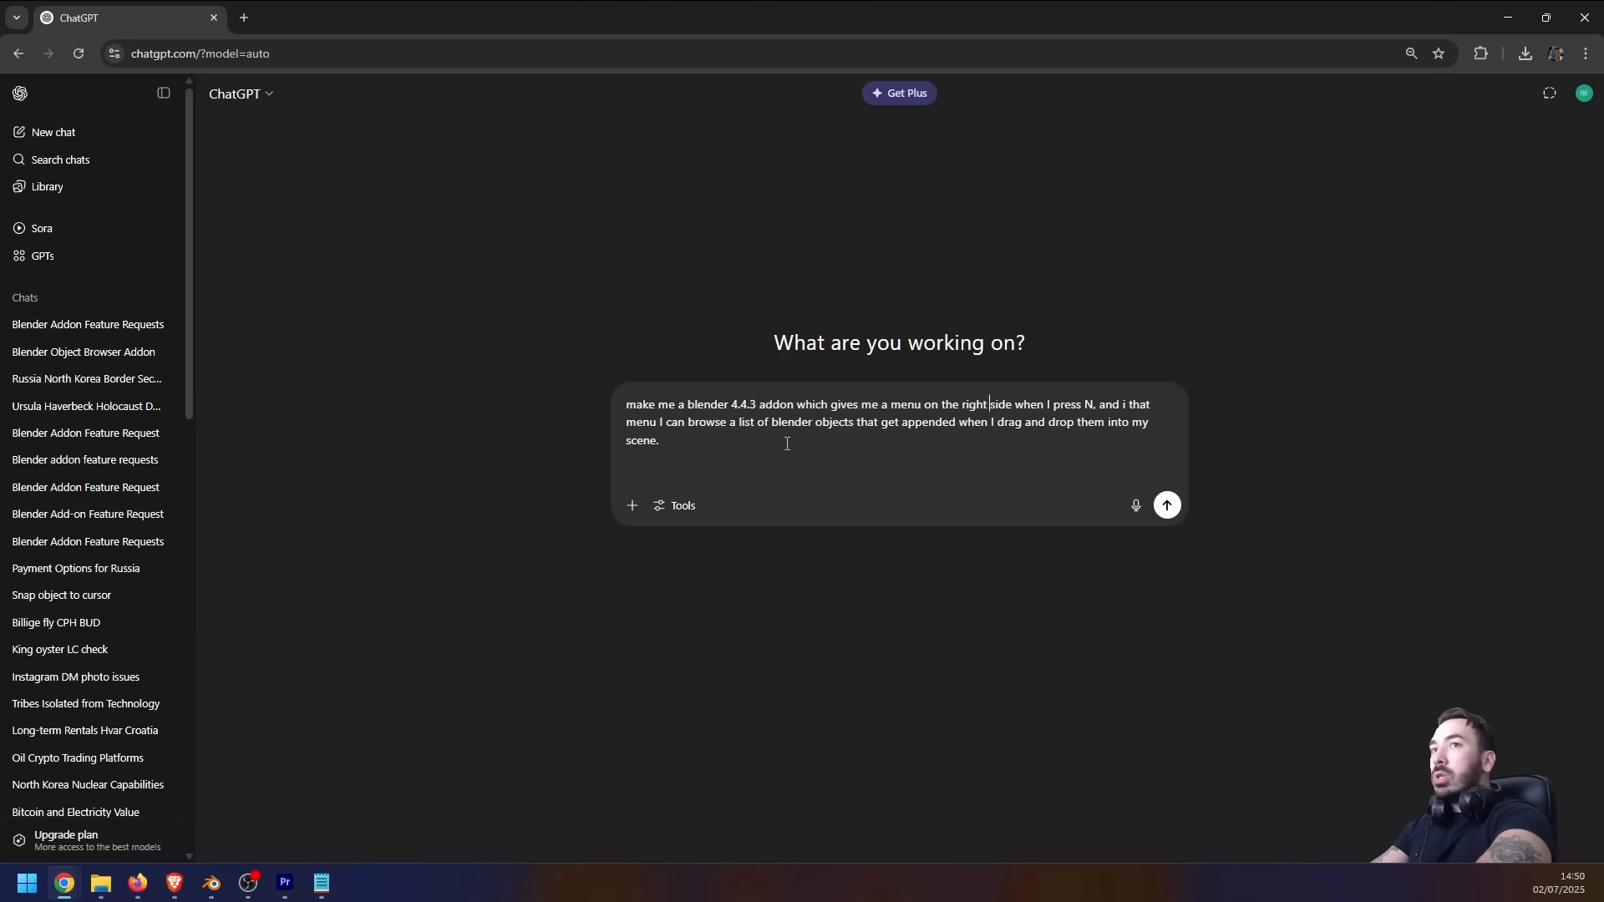
{"action": "mouse_move", "coordinate": [969, 423]}
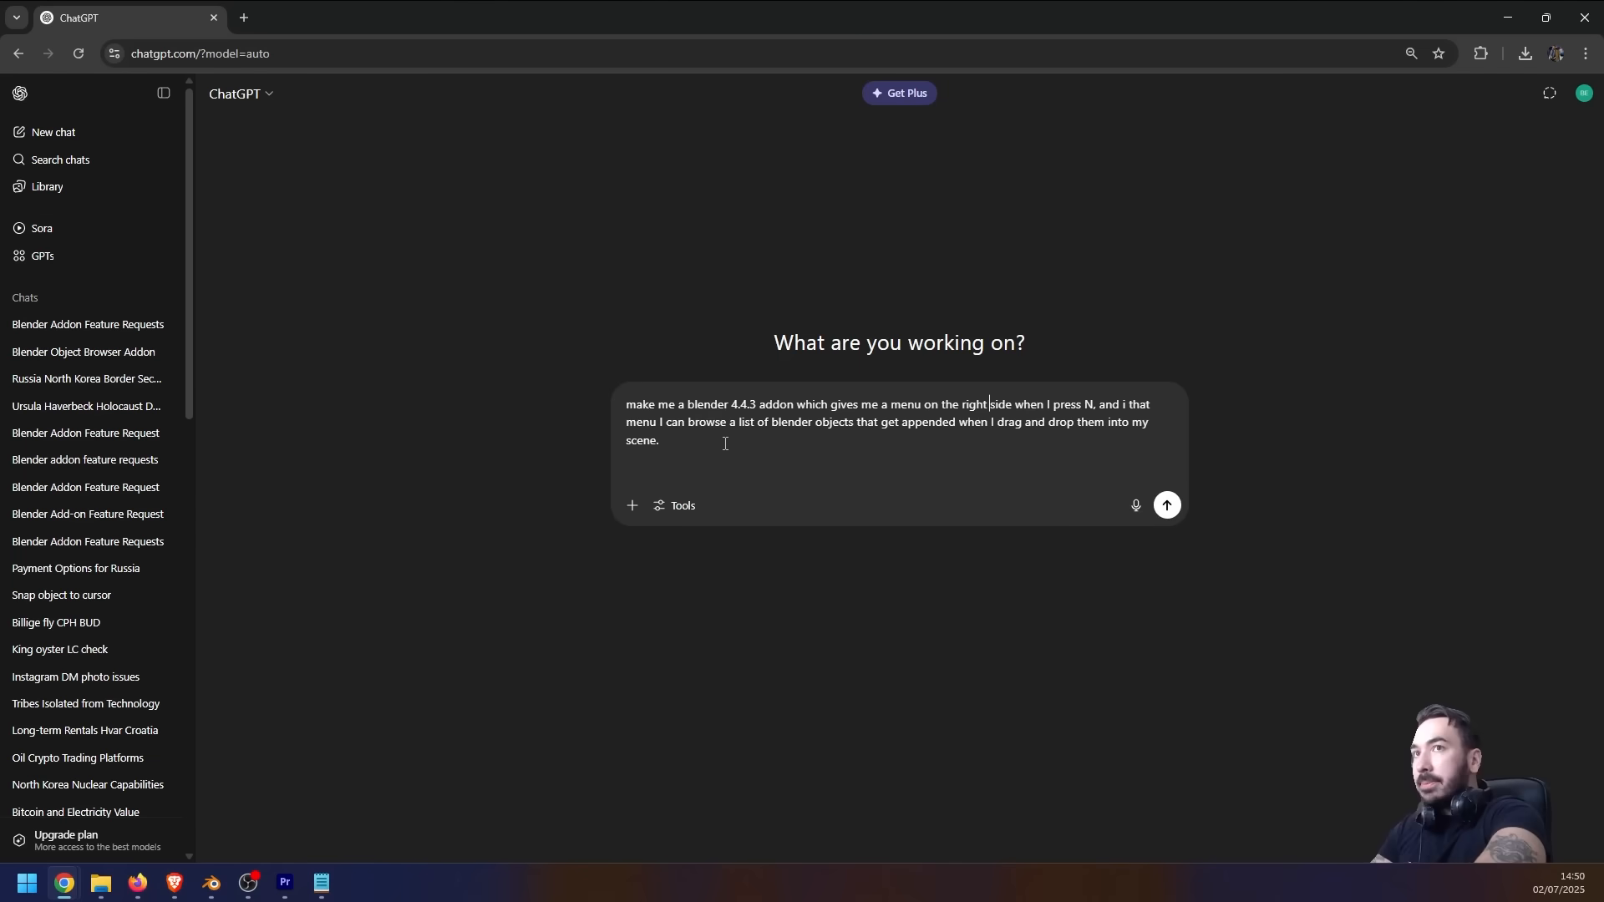
{"action": "left_click", "coordinate": [1165, 505]}
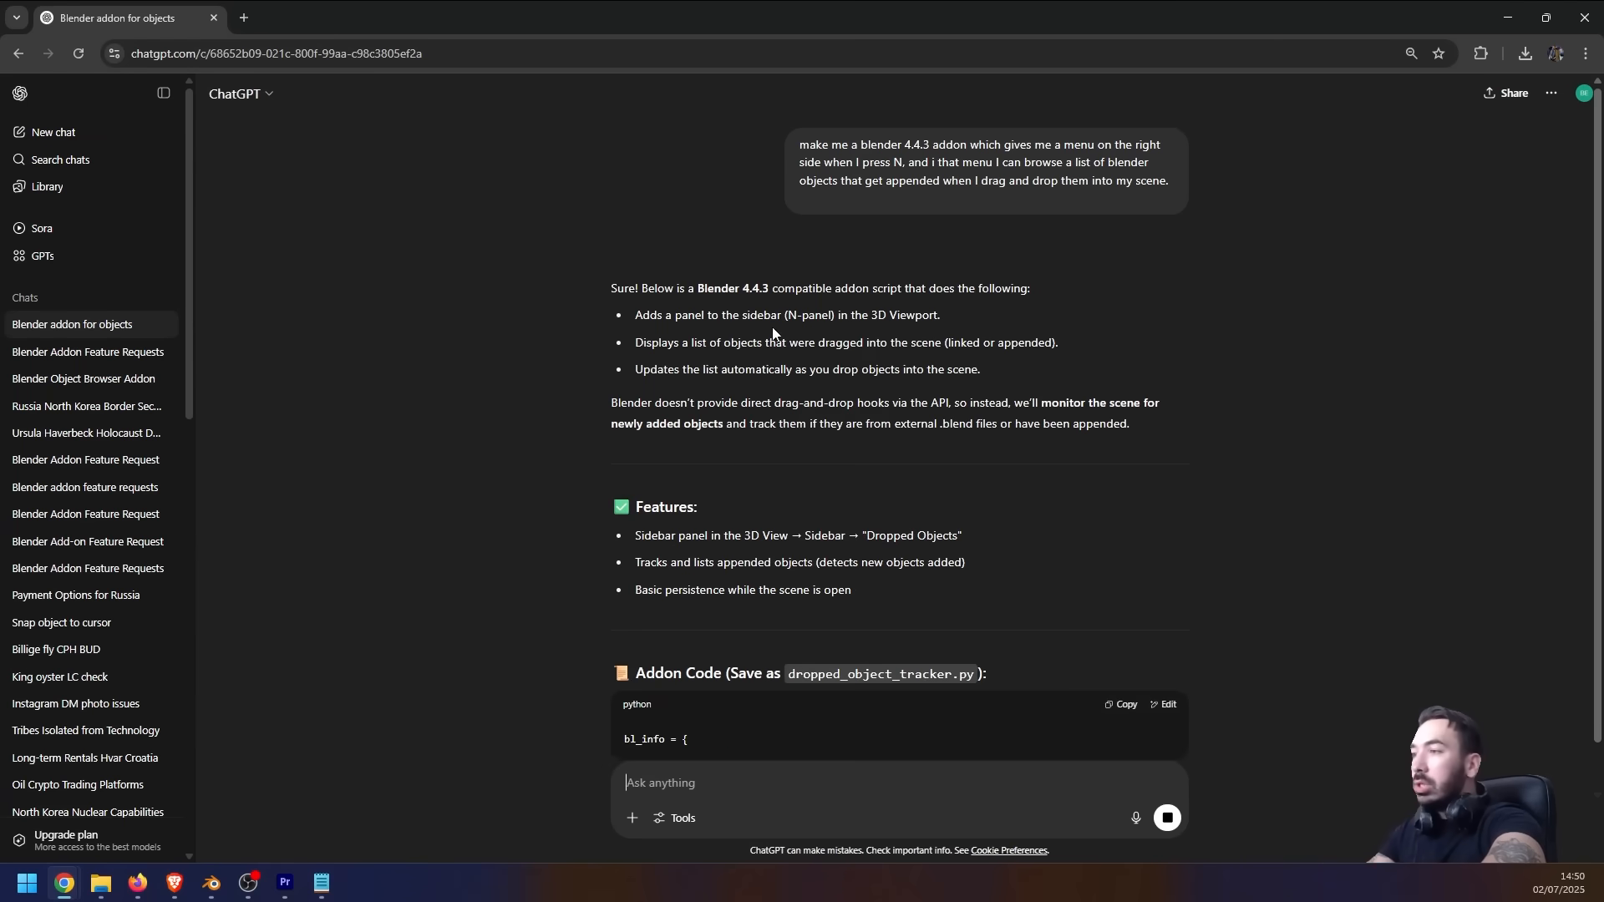
Read through the generated Dropped Object Tracker script down to its How to Use section
{"action": "left_click_drag", "start_coordinate": [612, 287], "coordinate": [899, 369]}
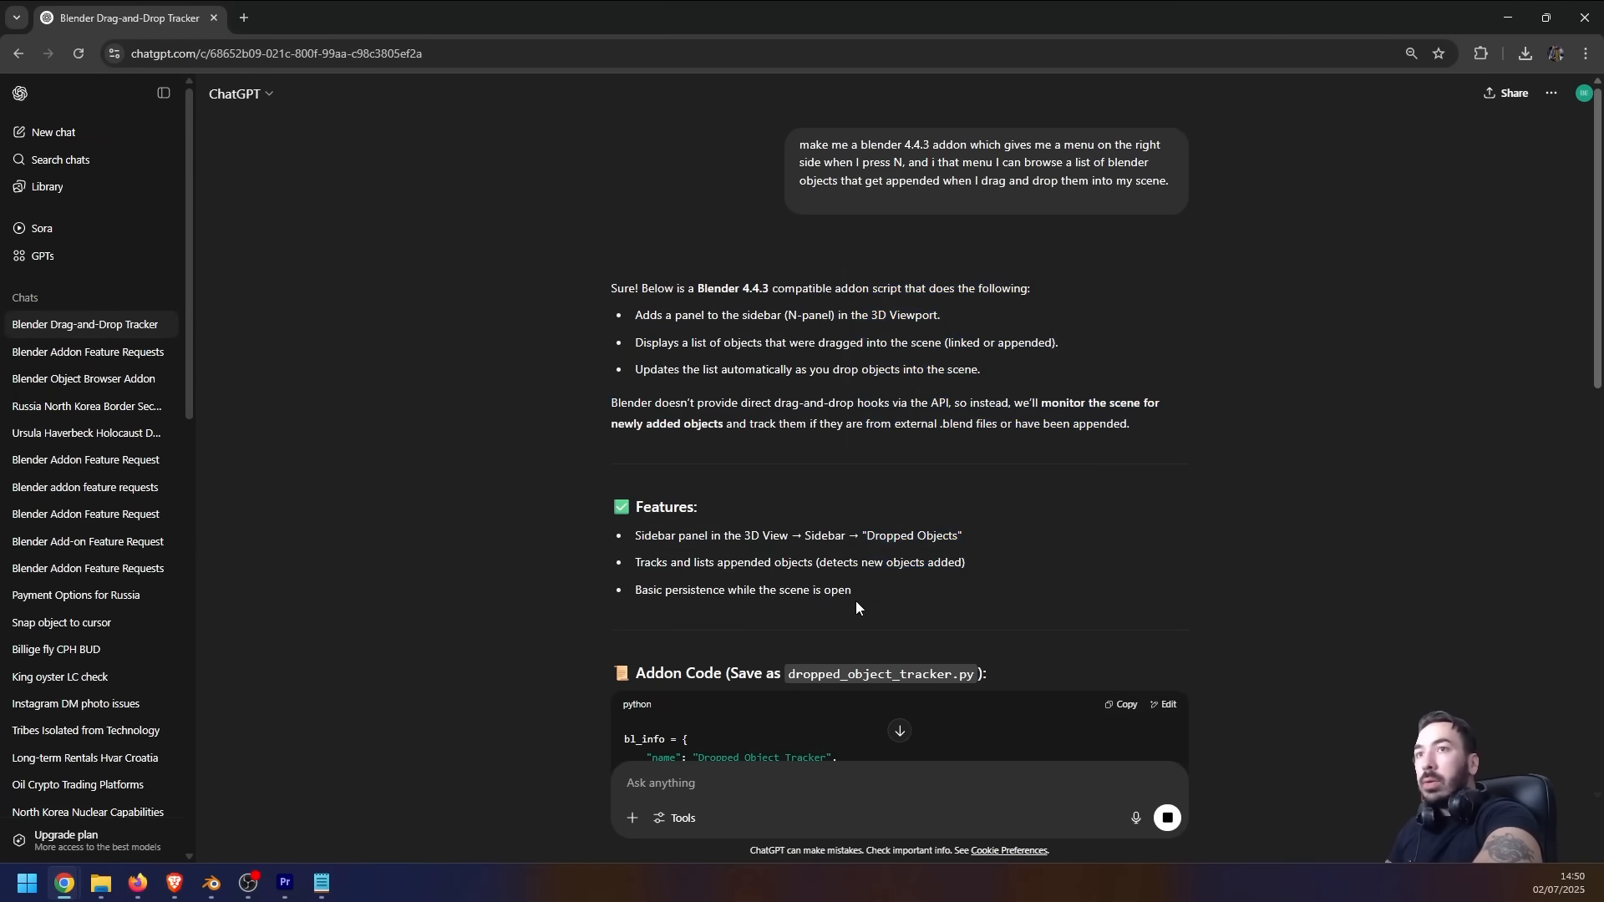
{"action": "mouse_move", "coordinate": [818, 418]}
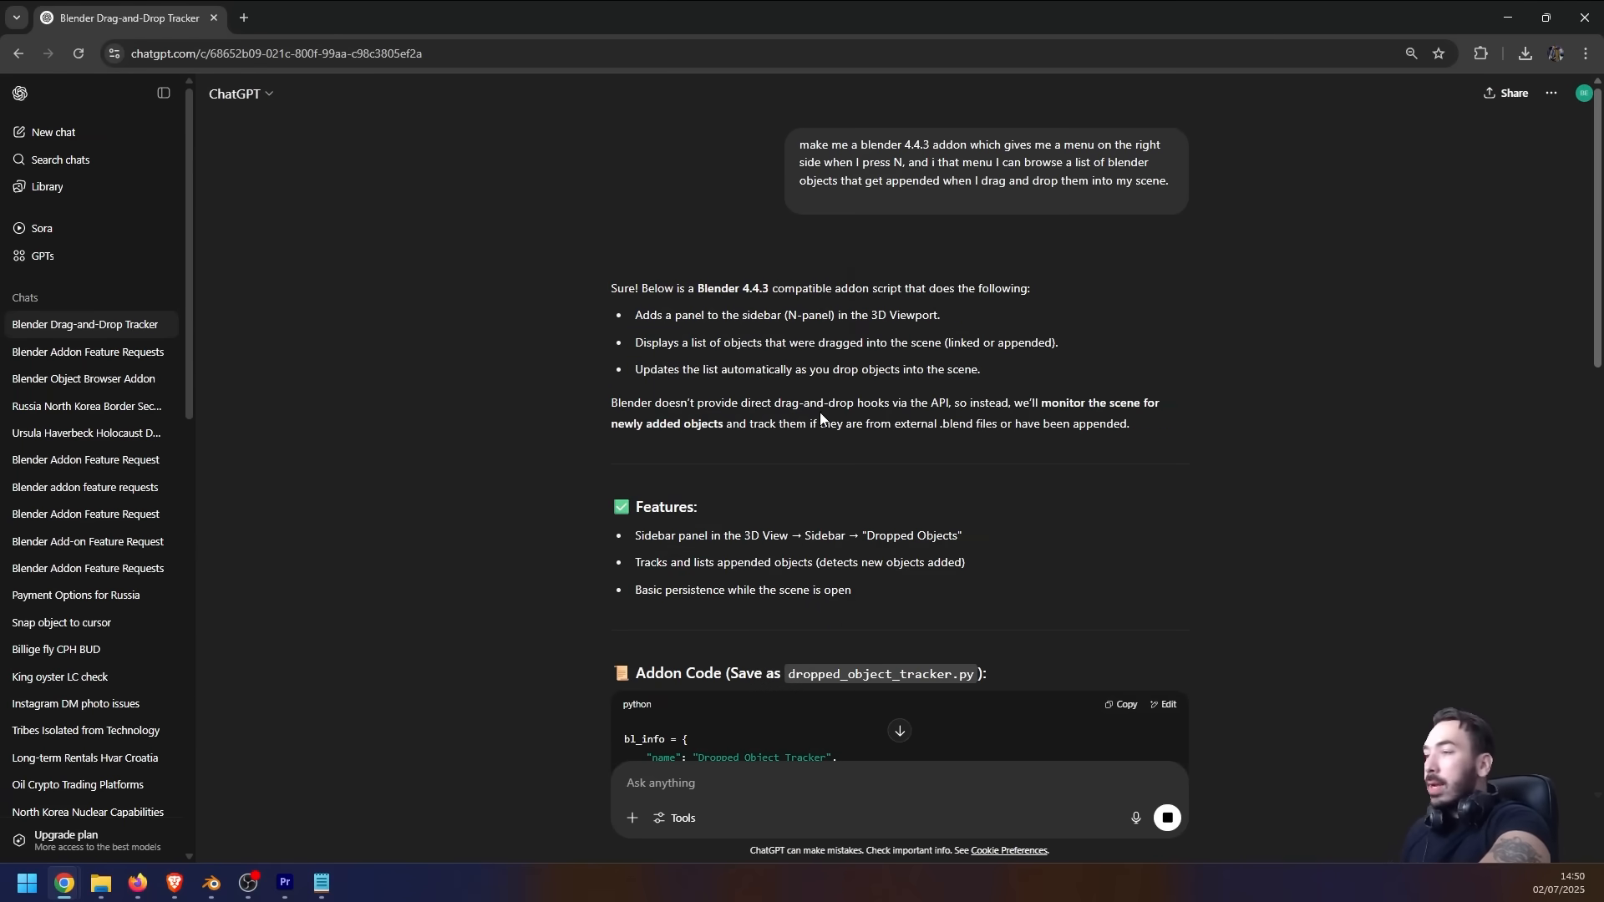
{"action": "scroll", "scroll_direction": "down", "scroll_amount": 3}
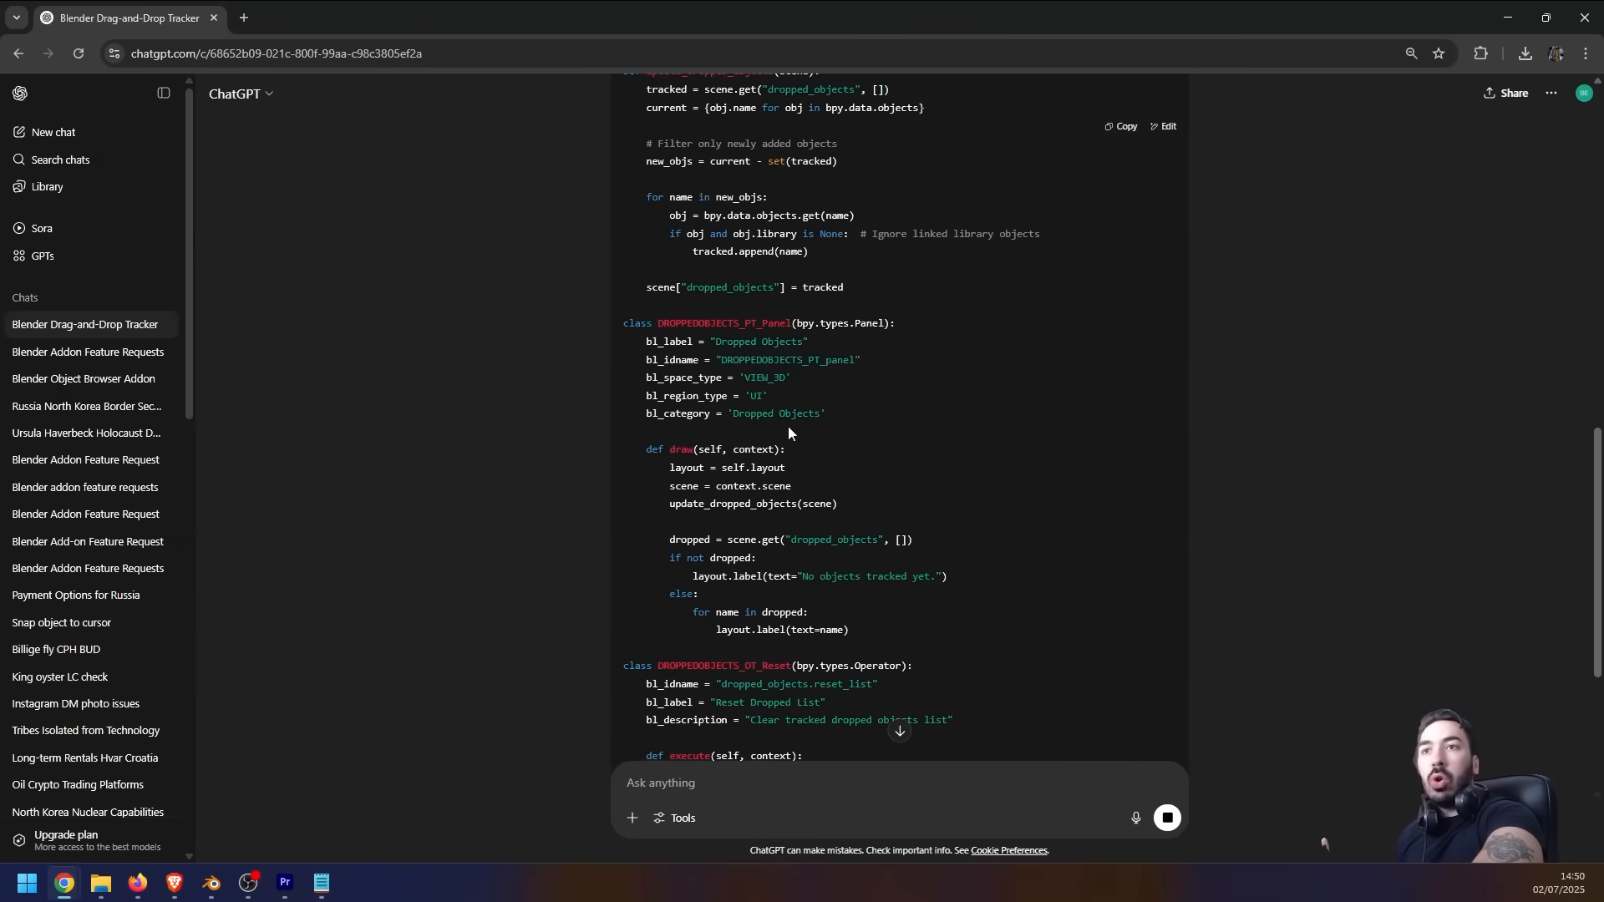
{"action": "scroll", "scroll_direction": "down", "scroll_amount": 3}
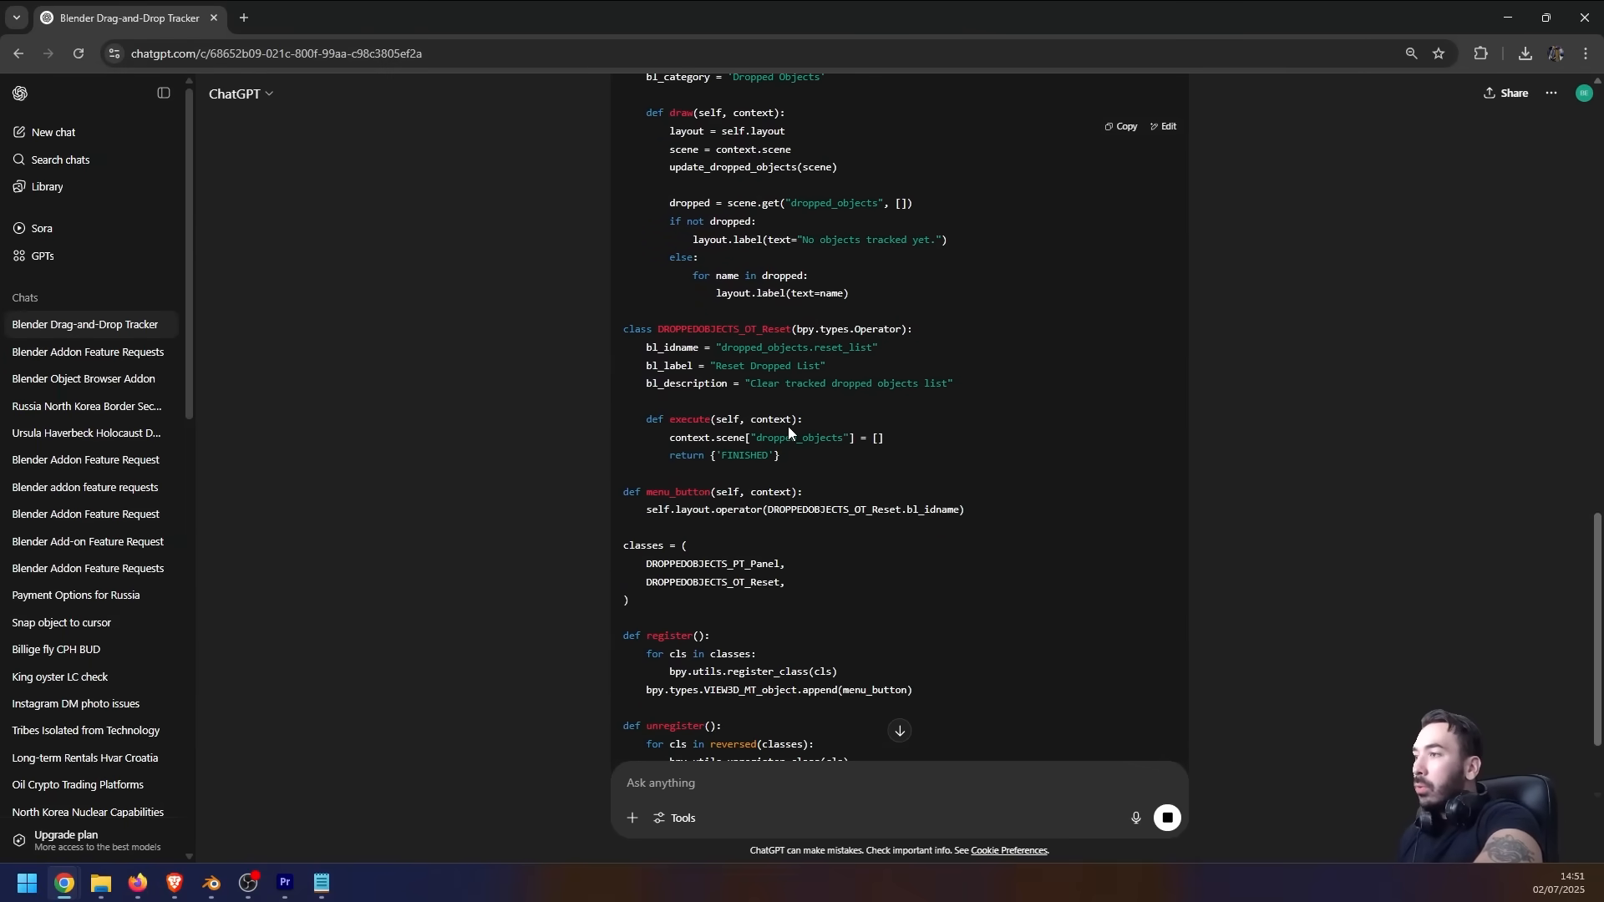
{"action": "scroll", "scroll_direction": "down", "scroll_amount": 3}
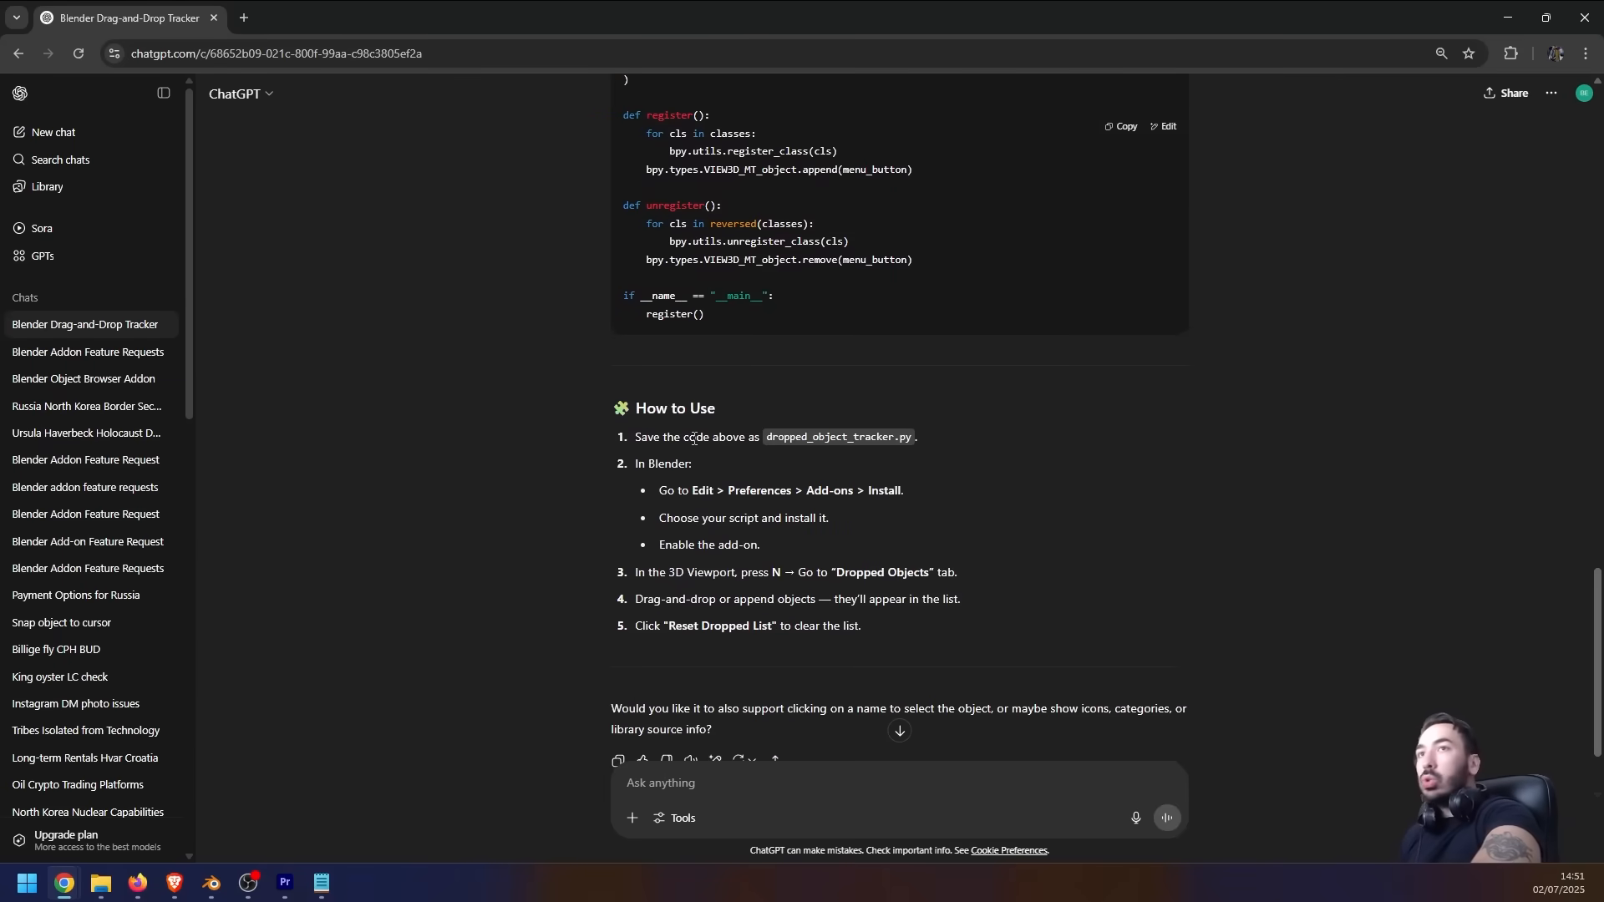
{"action": "mouse_move", "coordinate": [767, 468]}
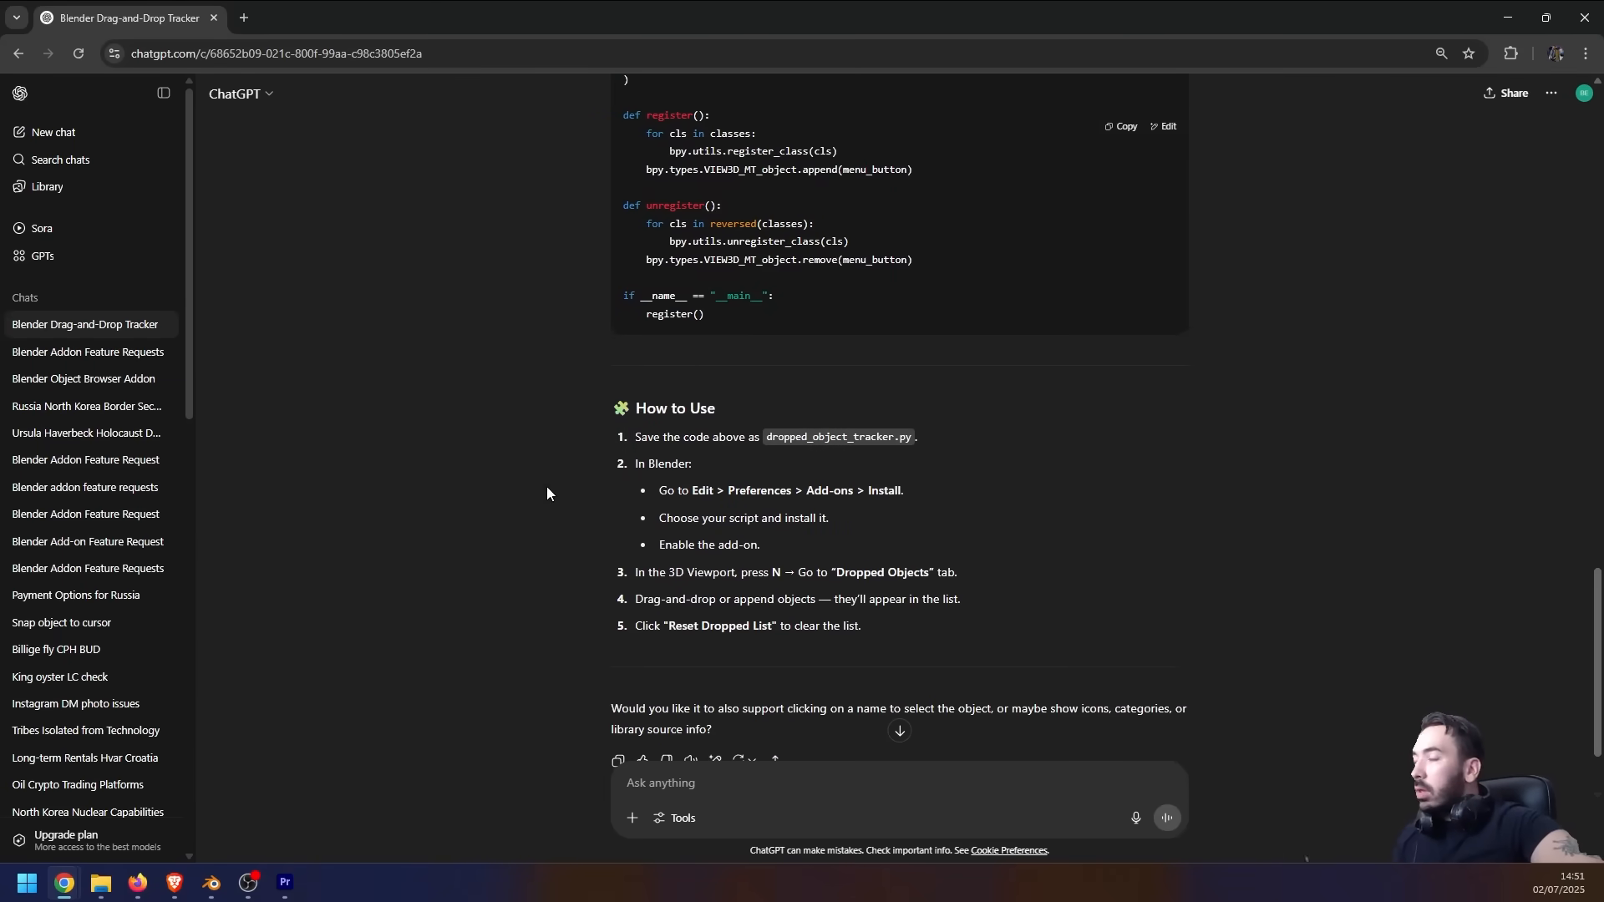
{"action": "mouse_move", "coordinate": [1138, 176]}
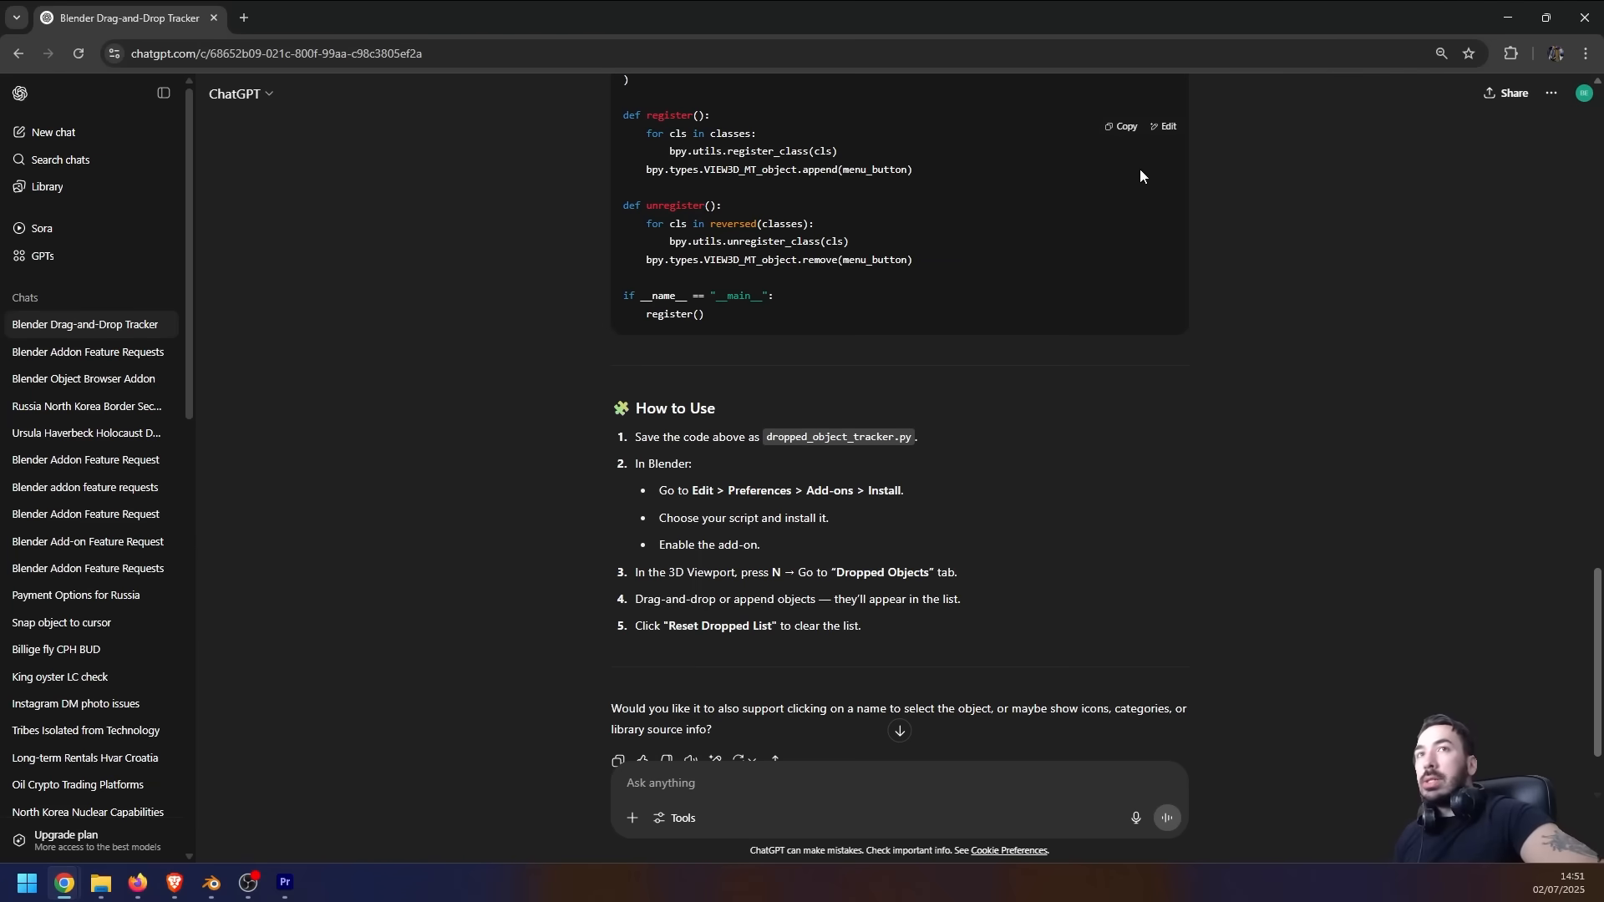
Copy the generated code and save it from Notepad to the Desktop as addon1.py with type All files
{"action": "left_click", "coordinate": [1123, 126]}
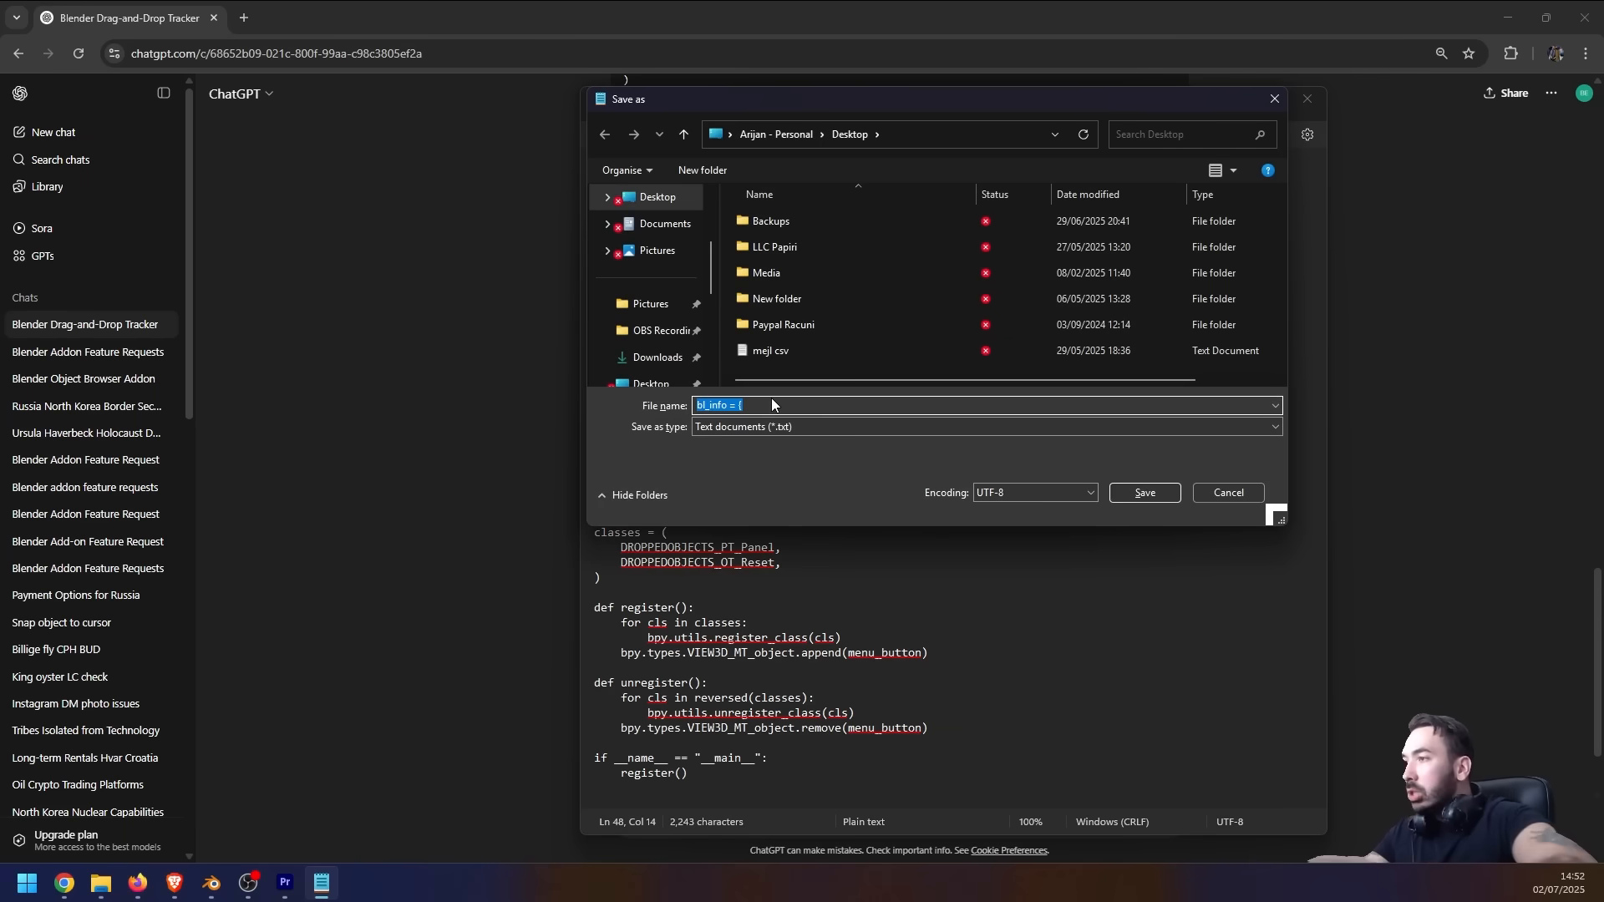
{"action": "type", "text": "addon1.py"}
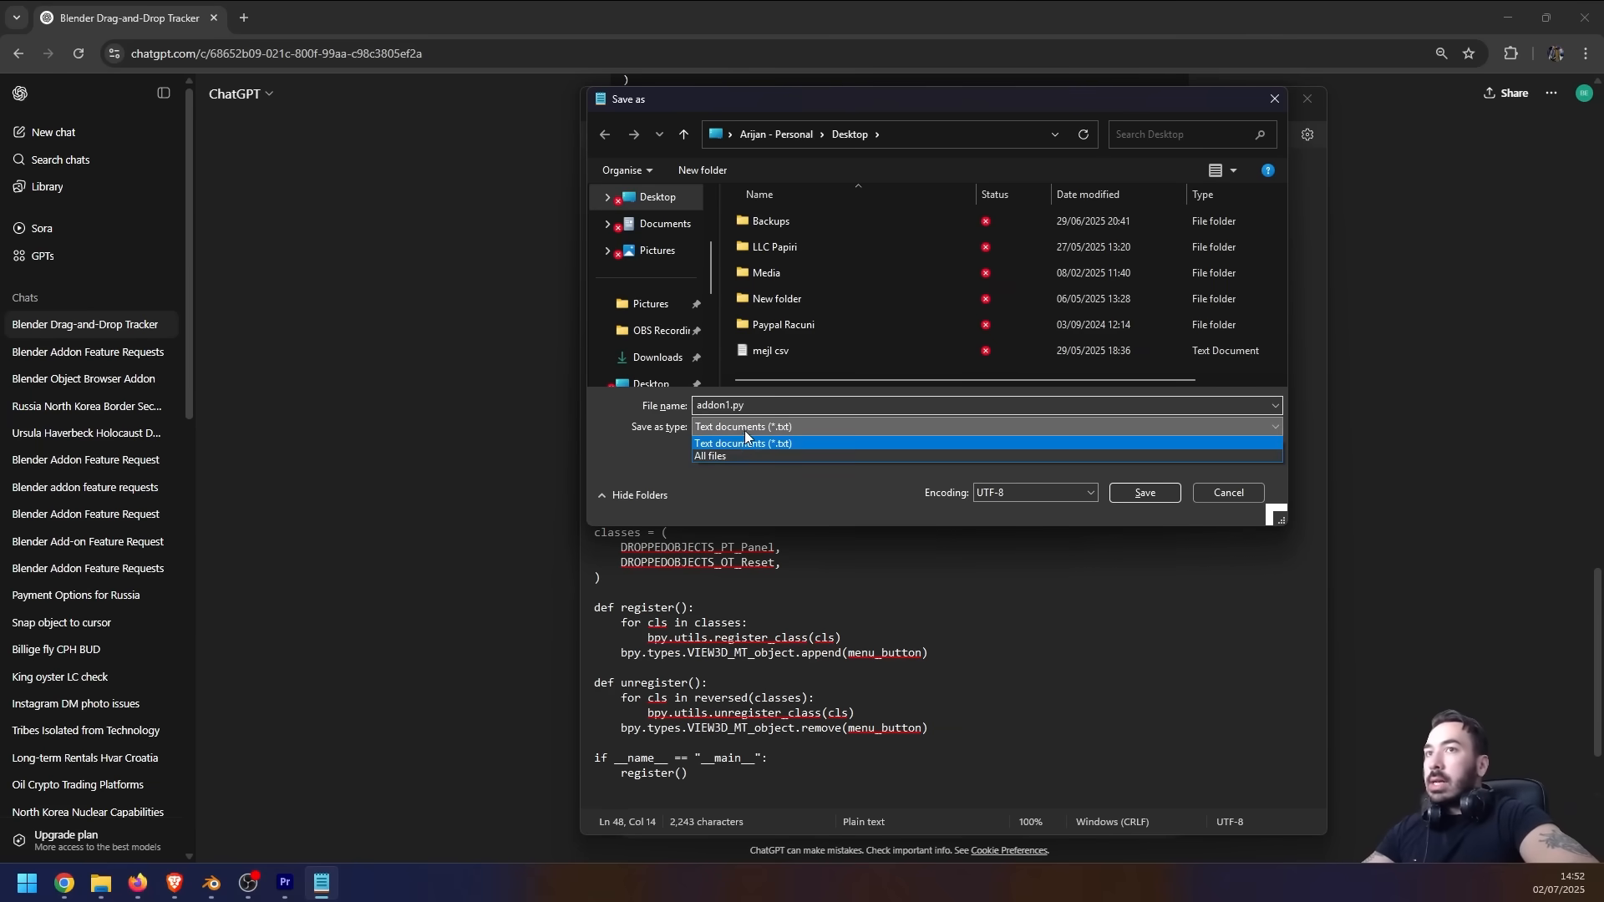
{"action": "left_click", "coordinate": [710, 455]}
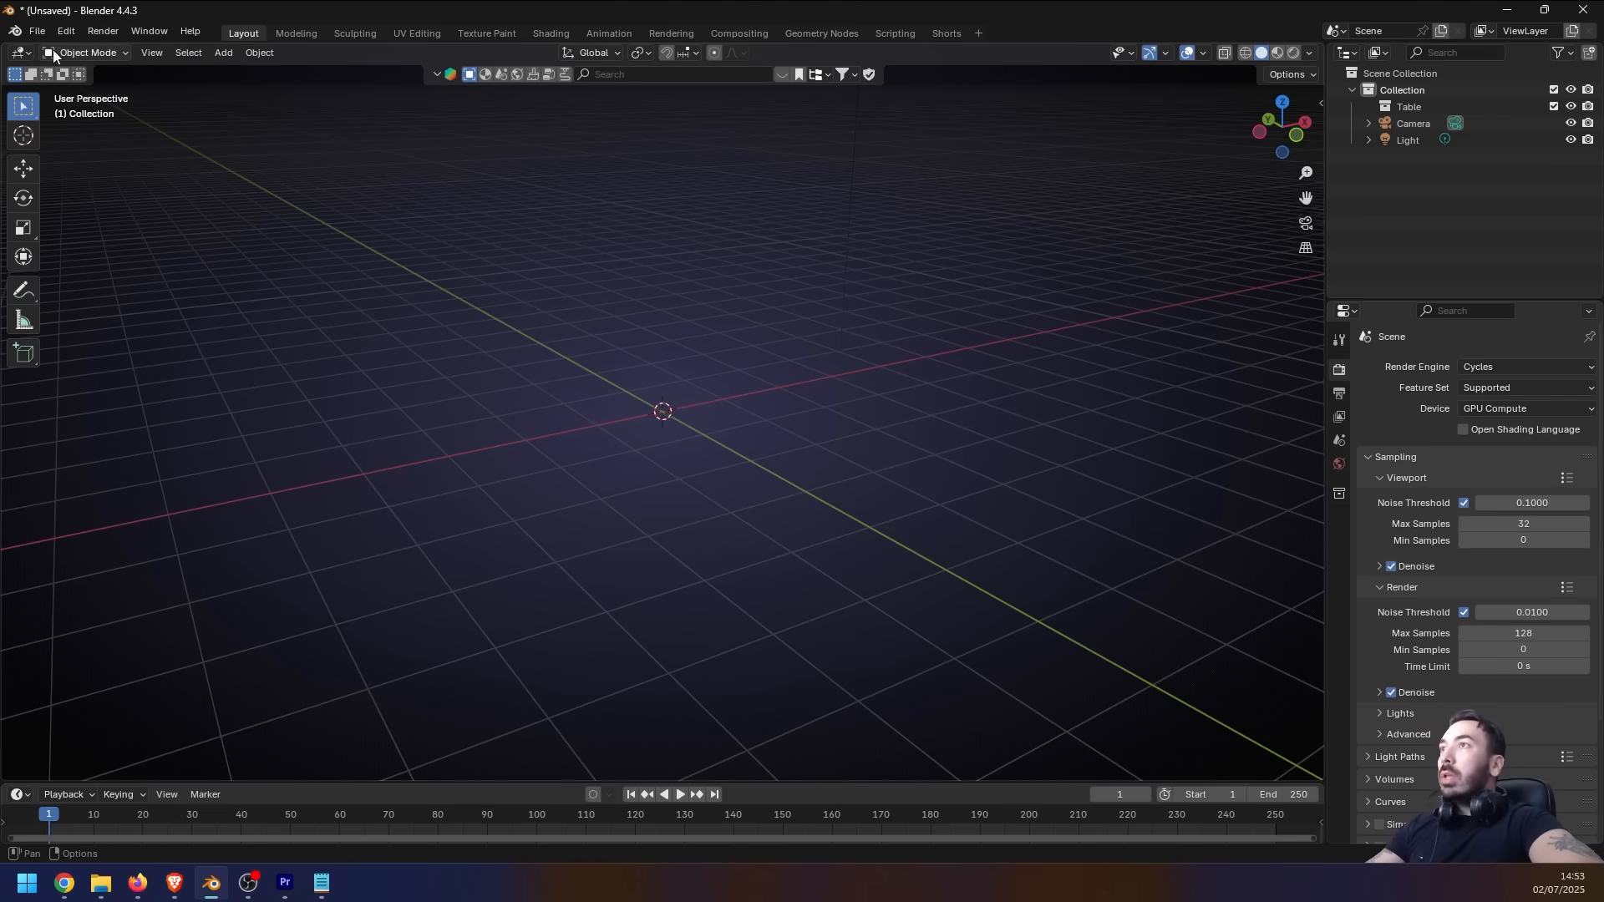
Install simple_object_browser.py from the Desktop via Preferences > Add-ons > Install from Disk and enable it
{"action": "left_click", "coordinate": [65, 30]}
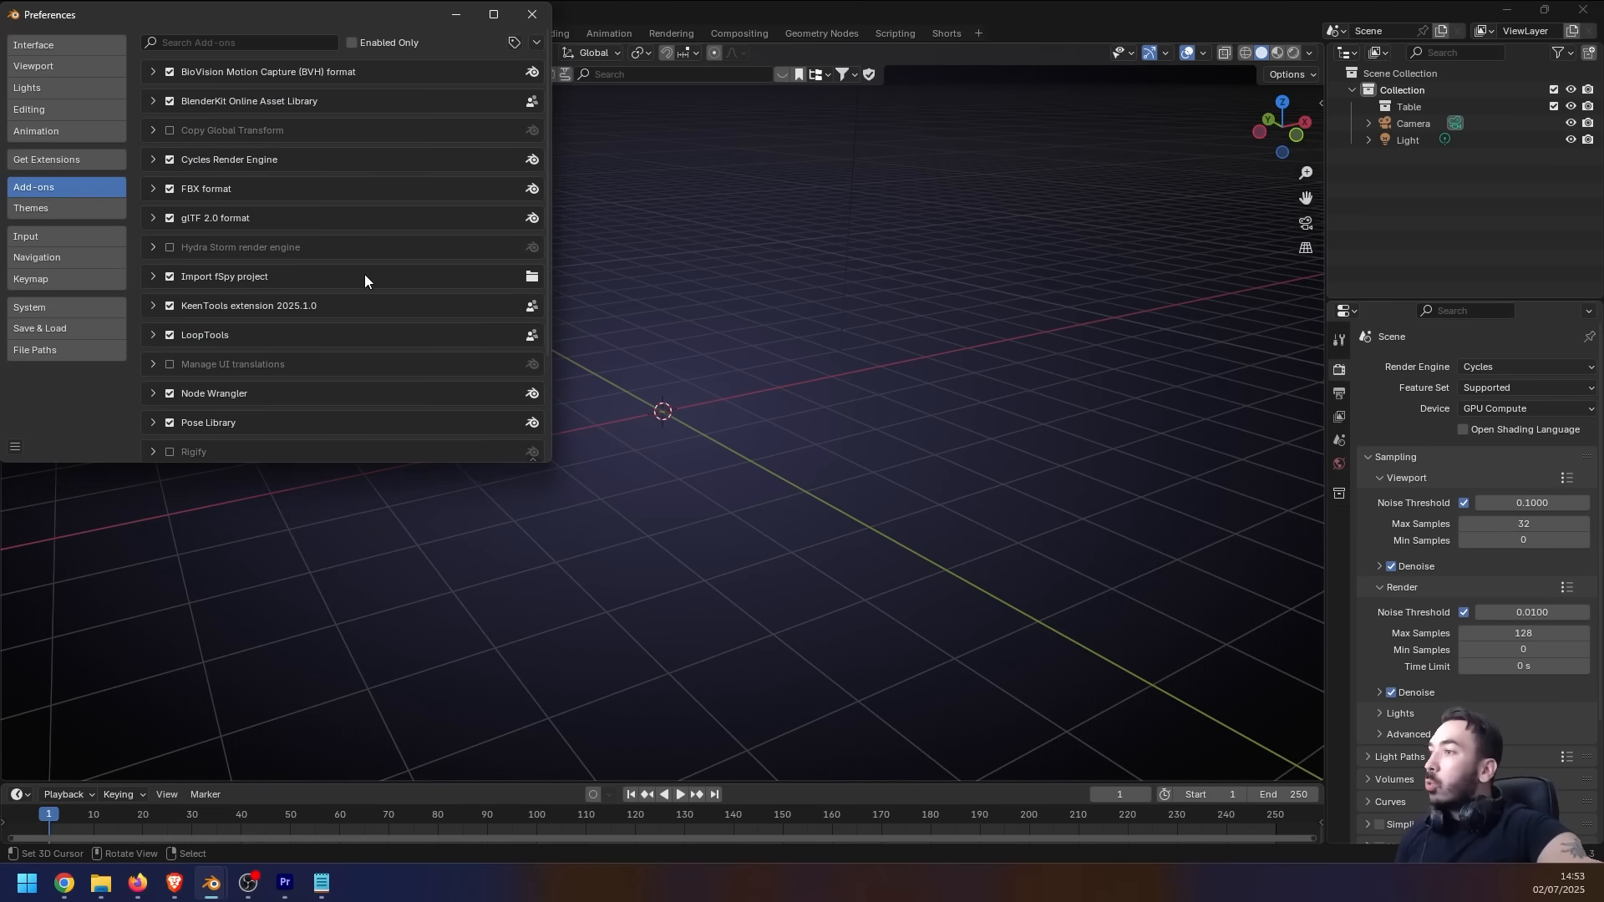
{"action": "mouse_move", "coordinate": [271, 271]}
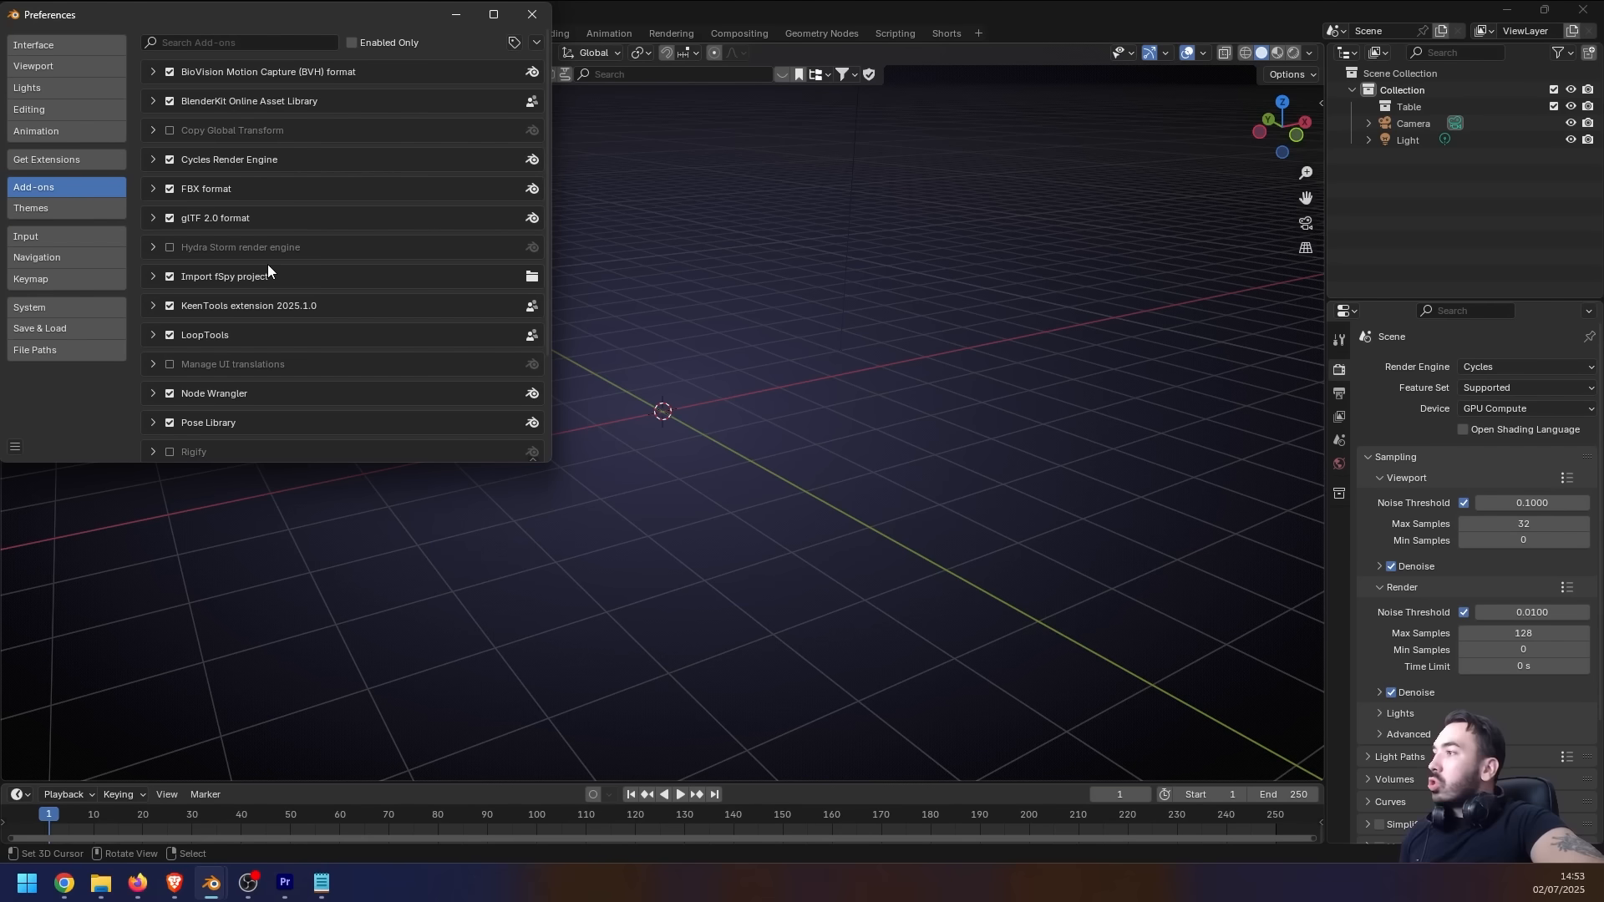
{"action": "left_click", "coordinate": [536, 41]}
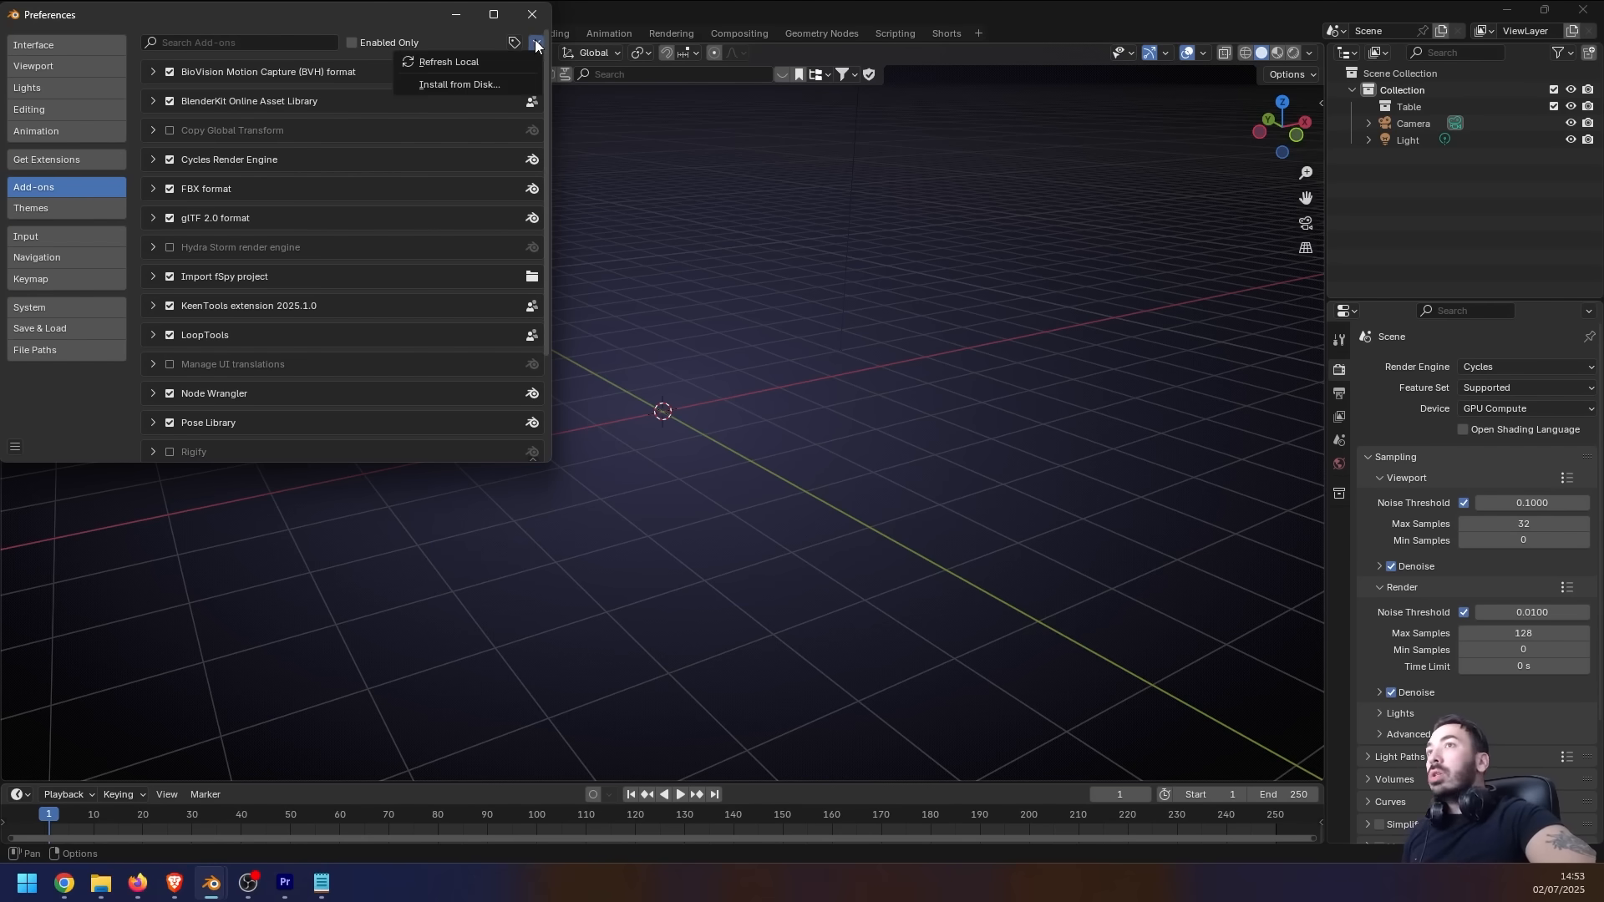
{"action": "left_click", "coordinate": [460, 84]}
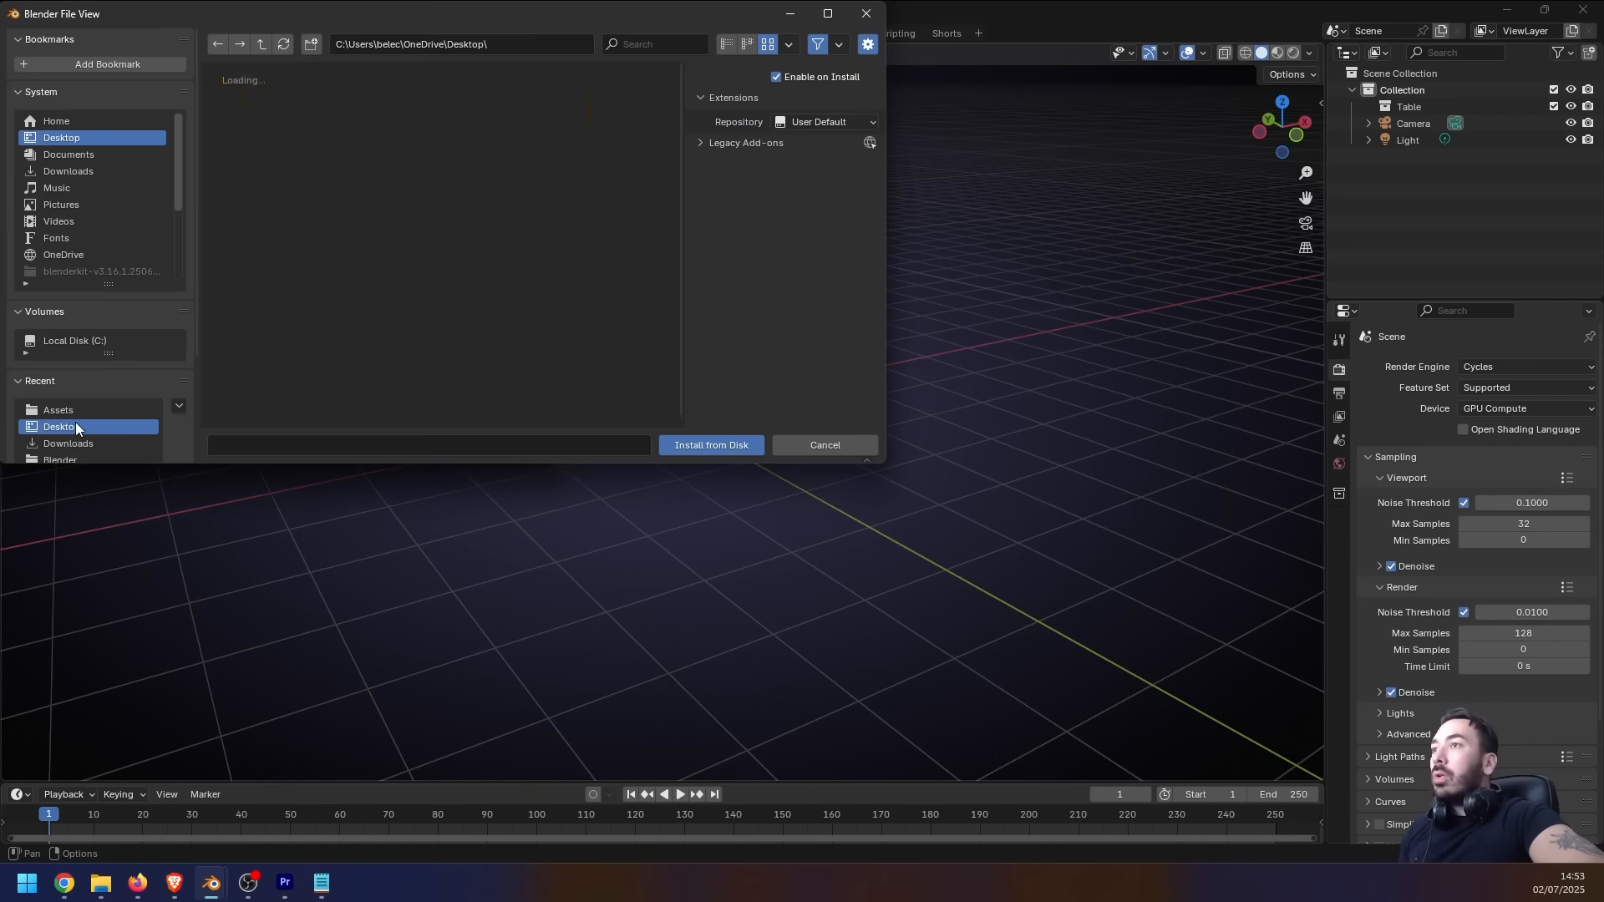
{"action": "left_click", "coordinate": [351, 223]}
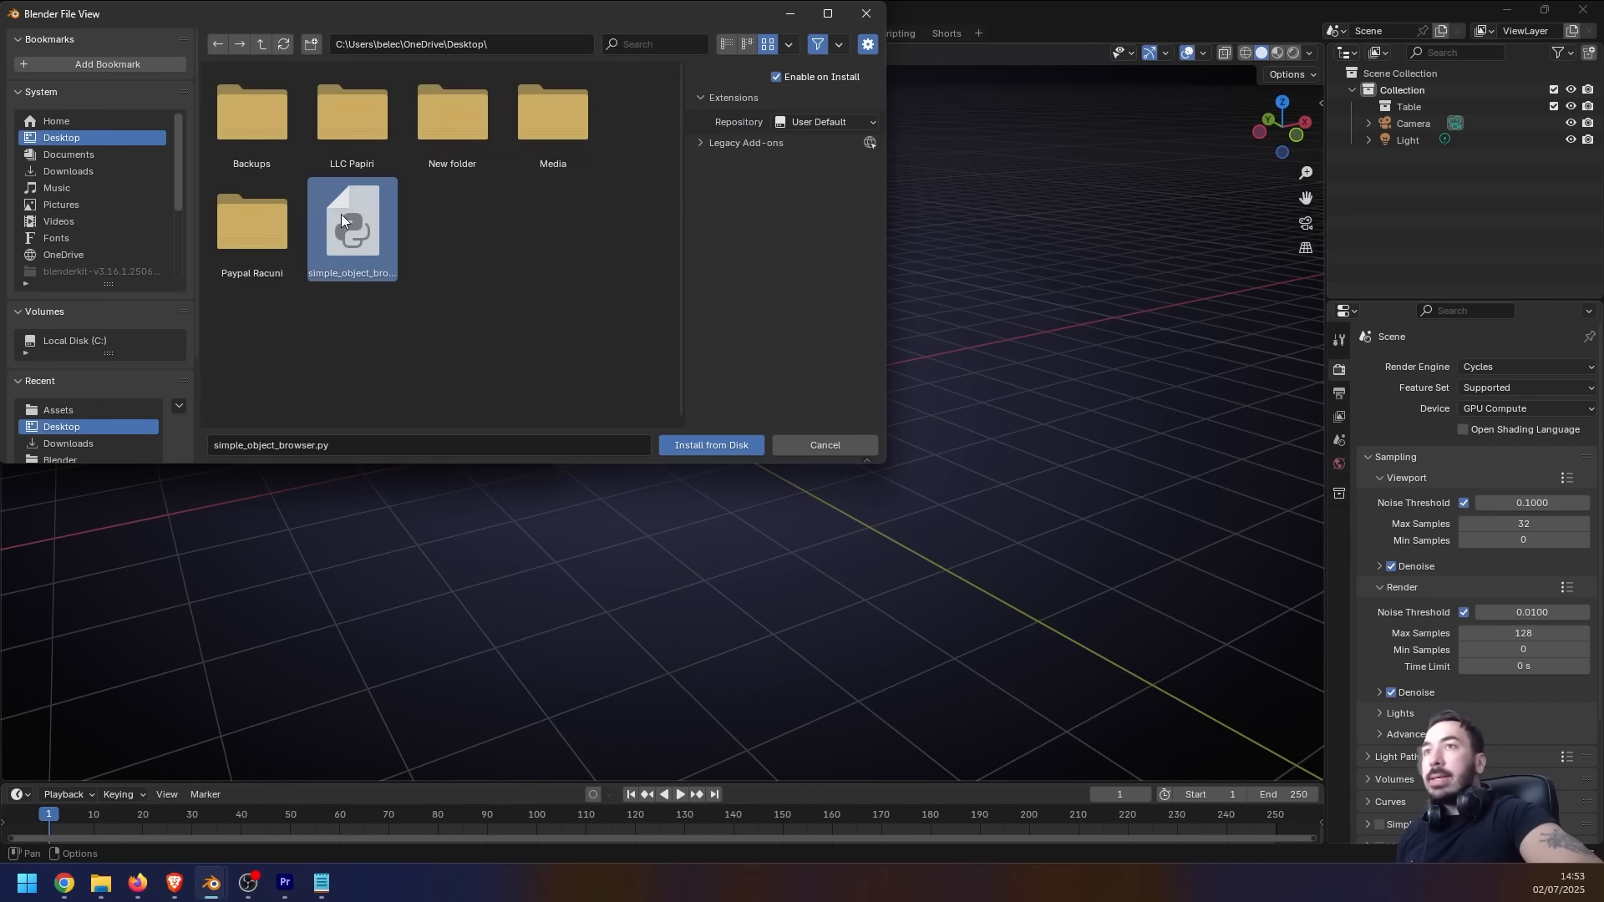
{"action": "left_click", "coordinate": [710, 445]}
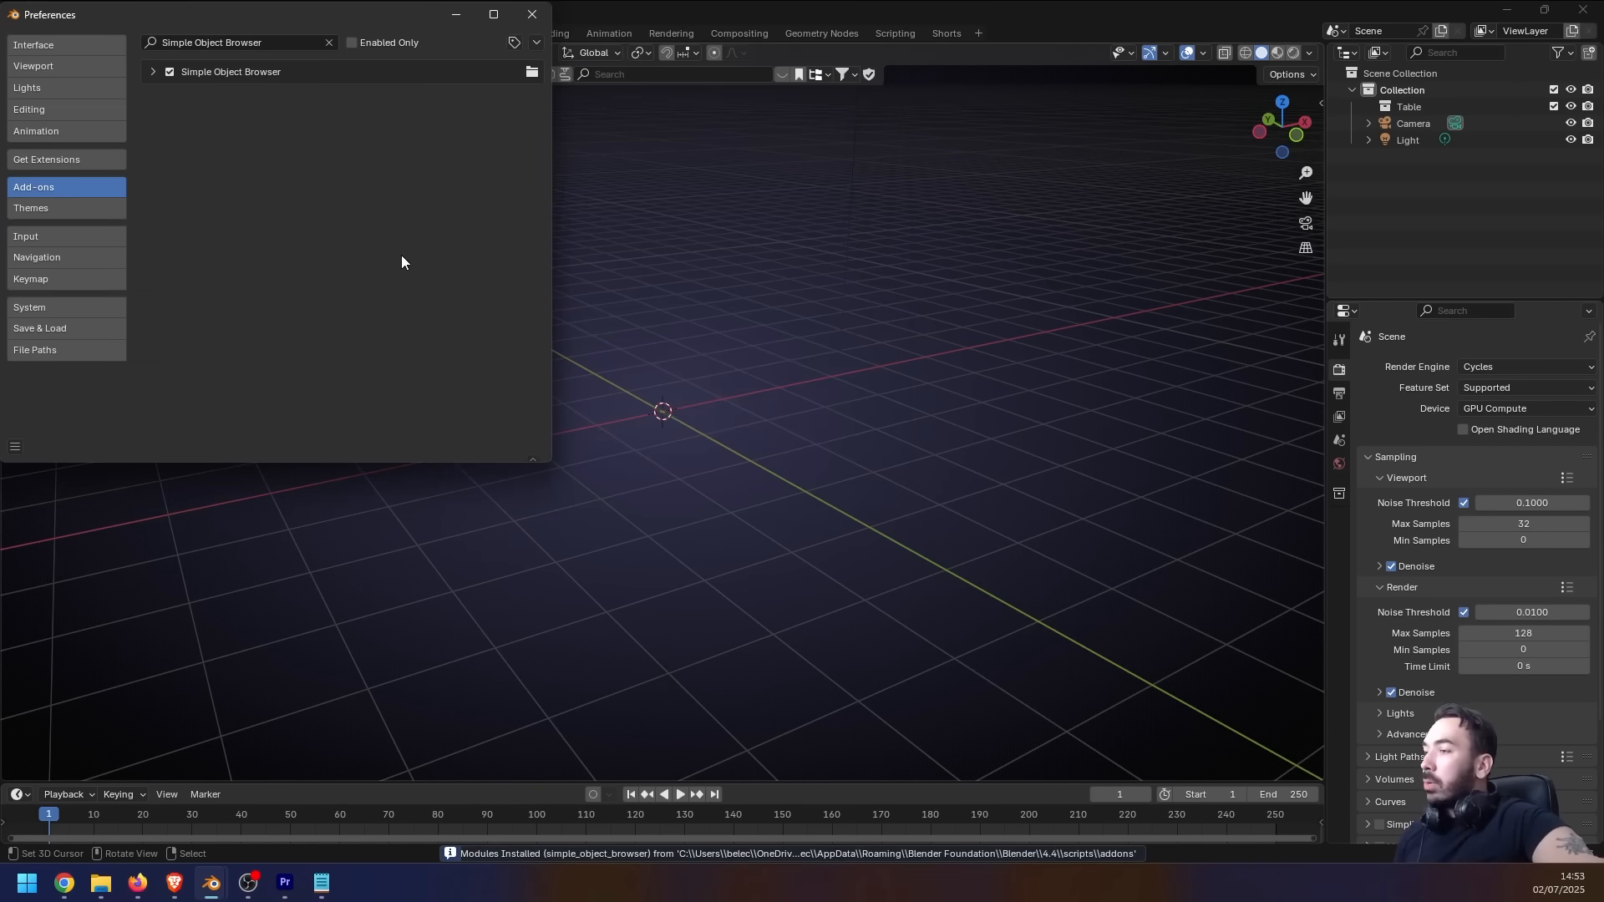
{"action": "left_click", "coordinate": [169, 72]}
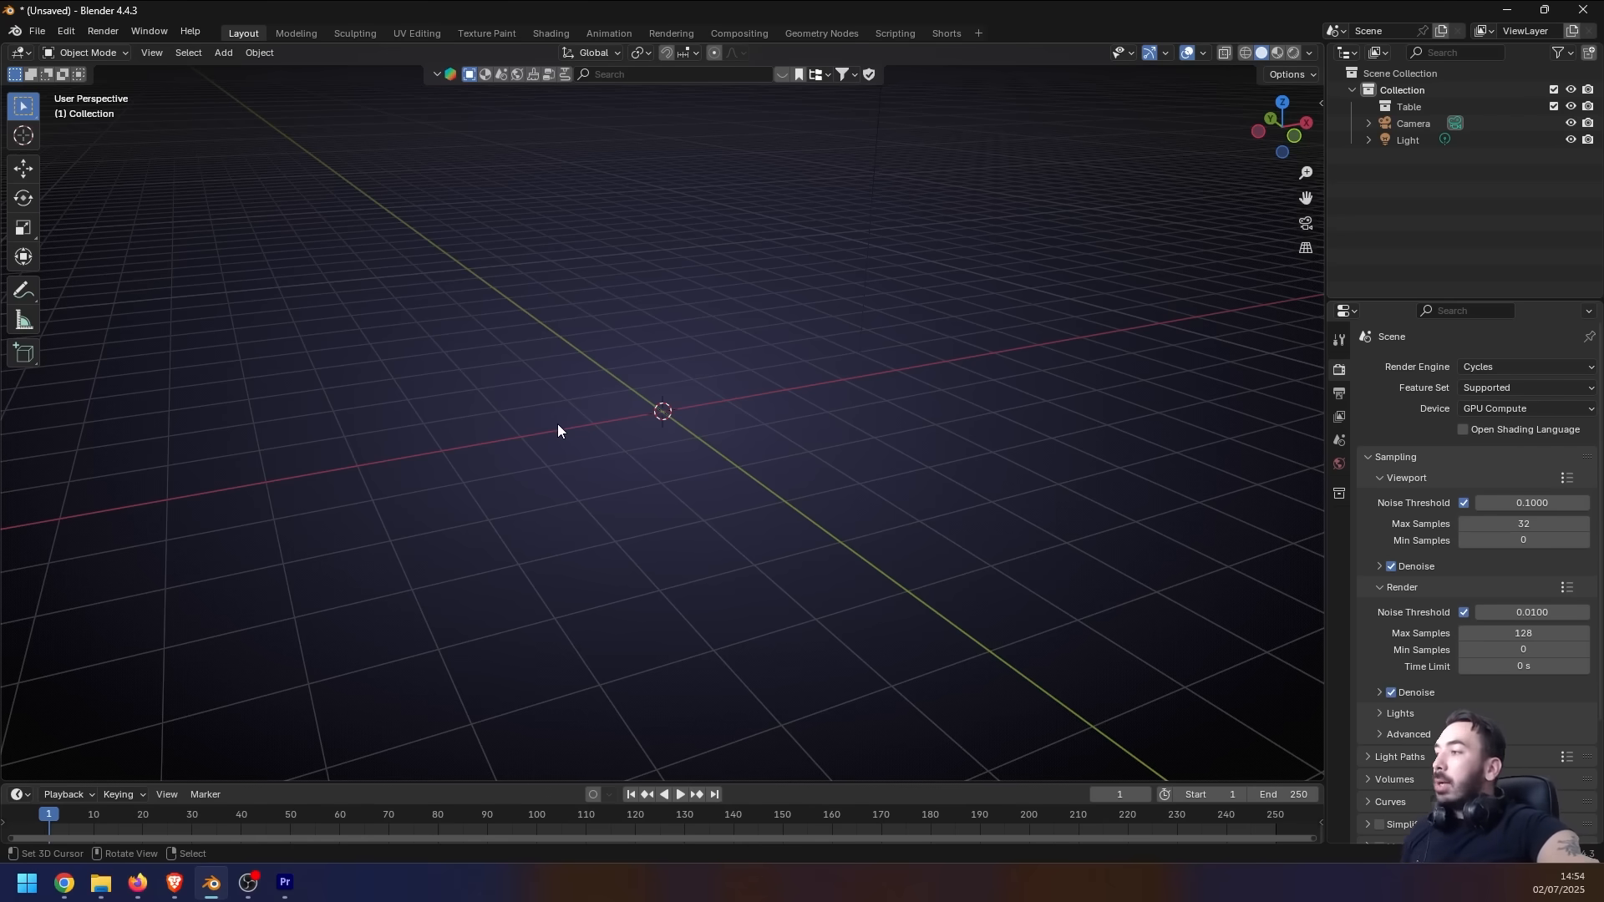
{"action": "mouse_move", "coordinate": [561, 426]}
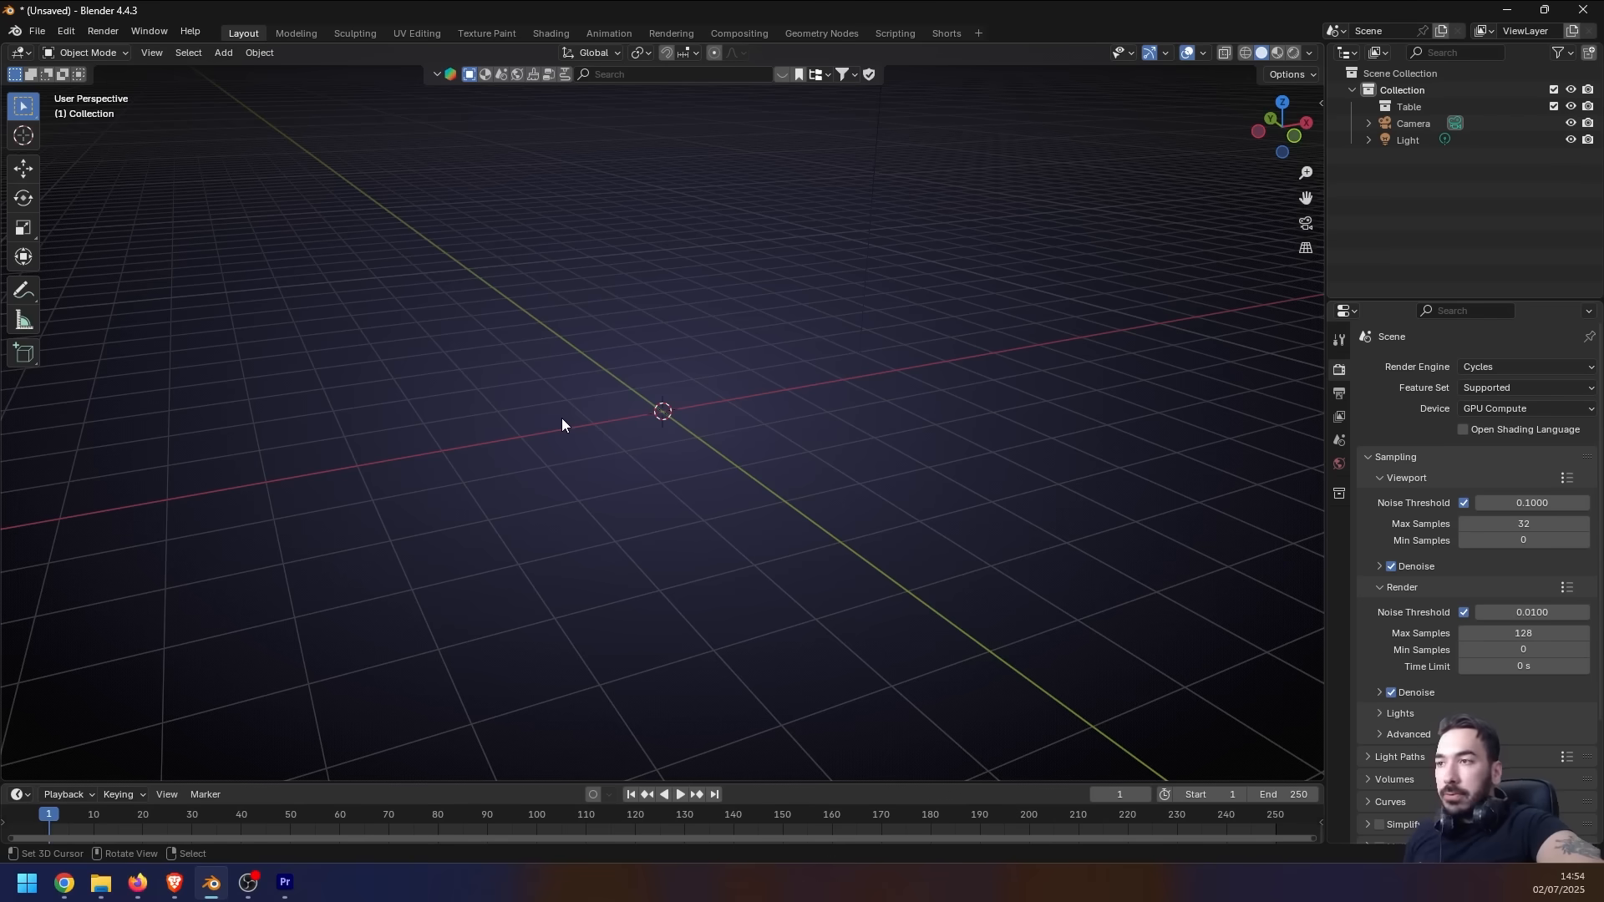
Switch from Blender back to the ChatGPT conversation in Chrome
{"action": "left_click", "coordinate": [20, 52]}
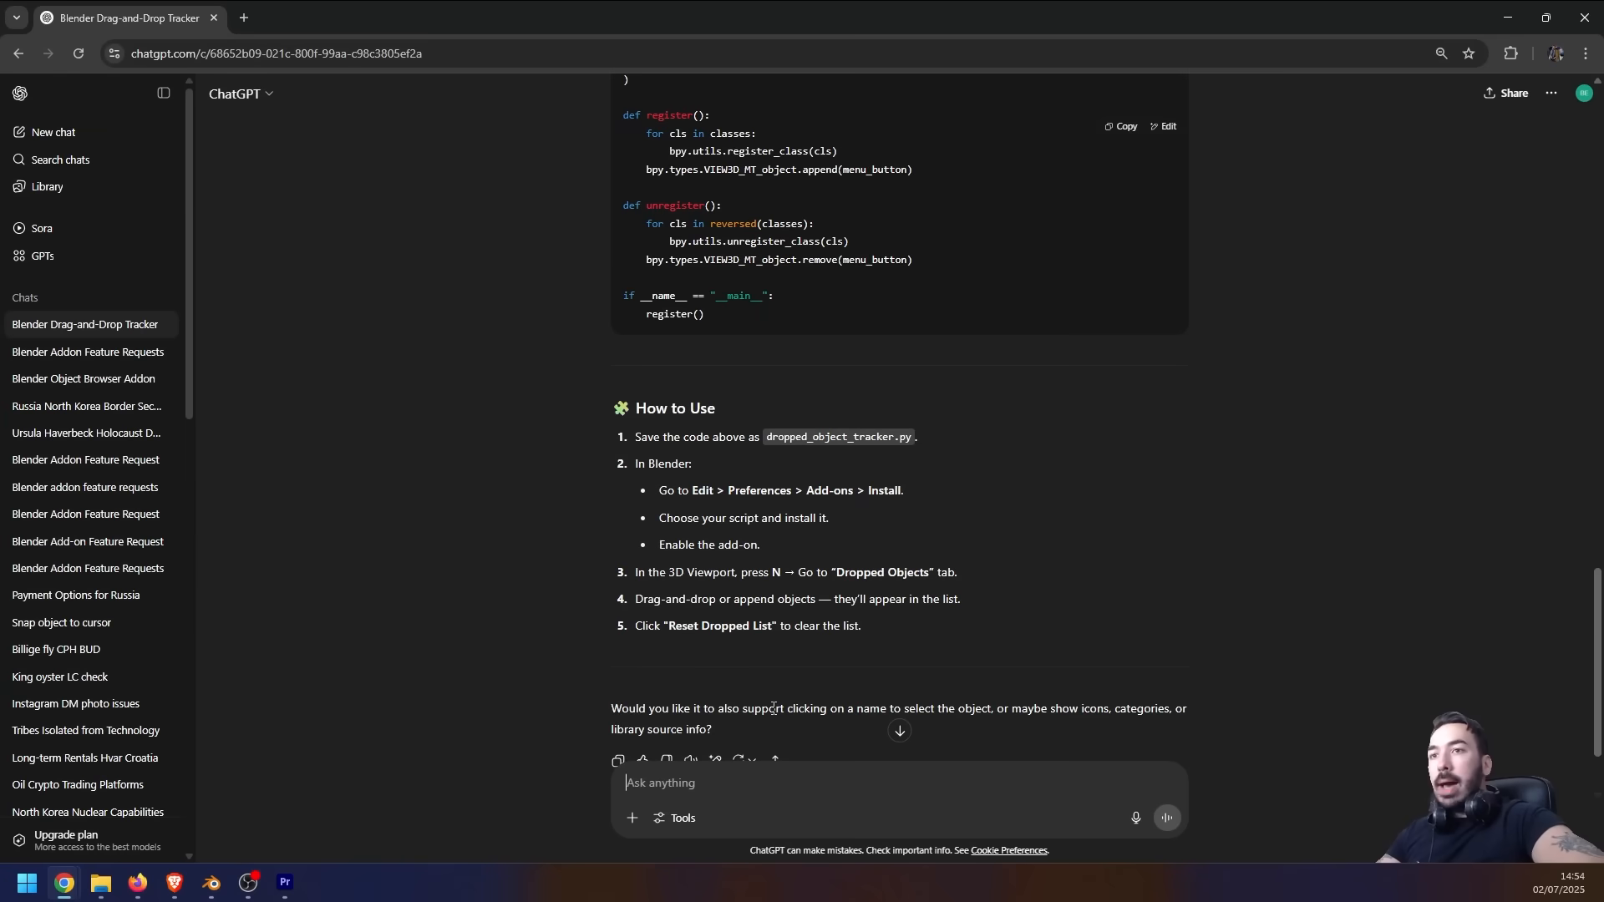
Report the Blender install error traceback to ChatGPT and return to Blender after its reply
{"action": "type", "text": "i got this"}
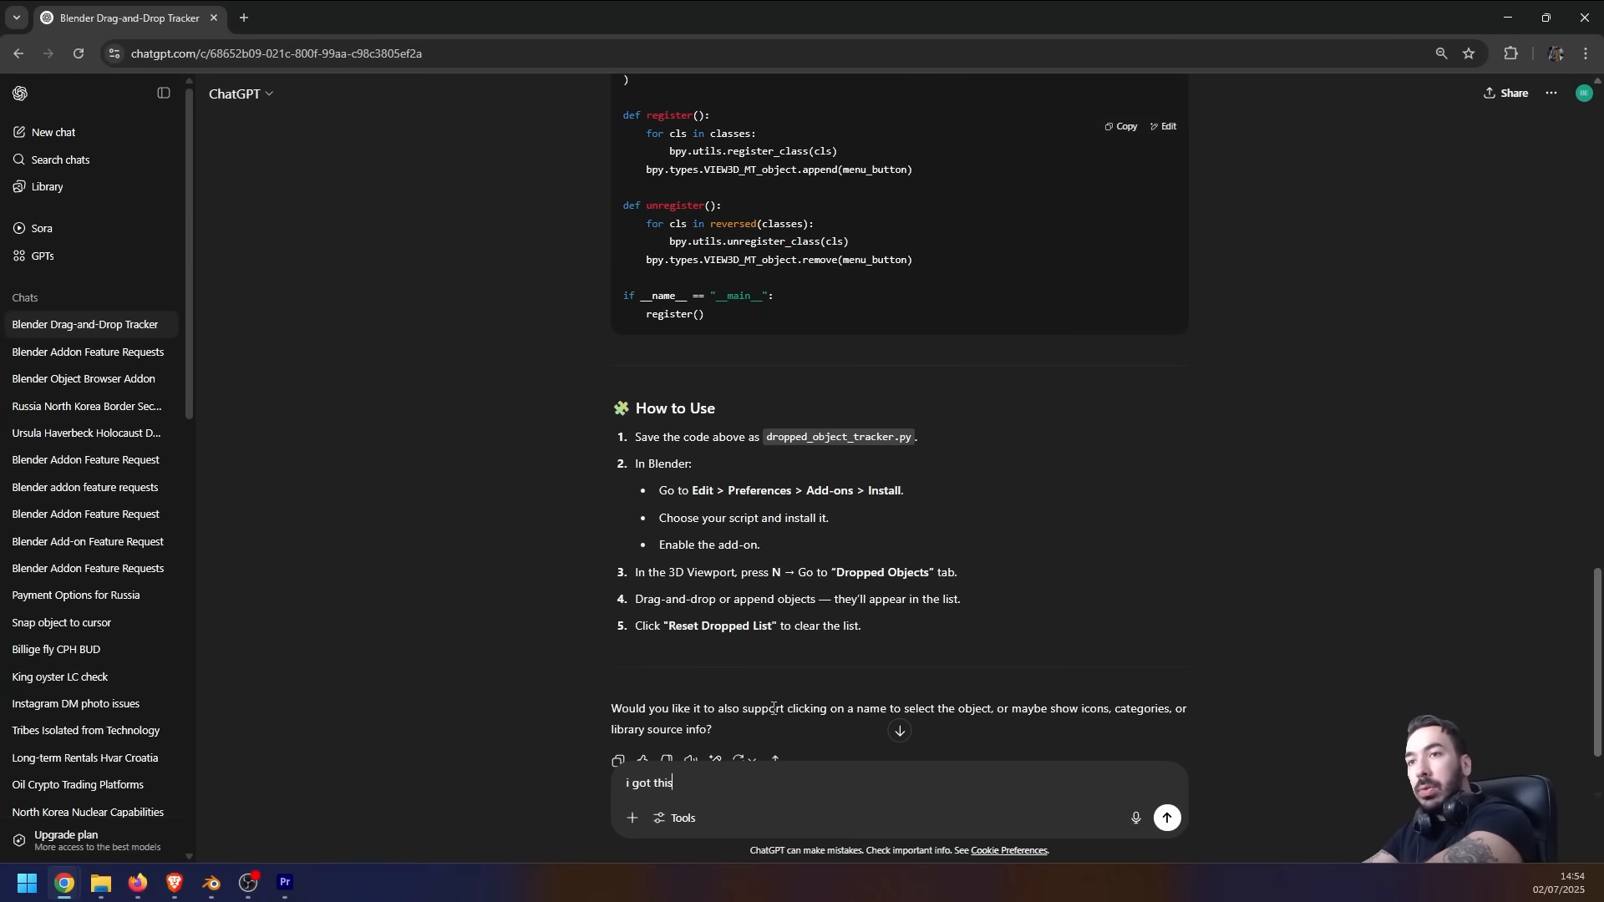
{"action": "type", "text": "errror here in blender:Python: Traceback (most recent call last):"}
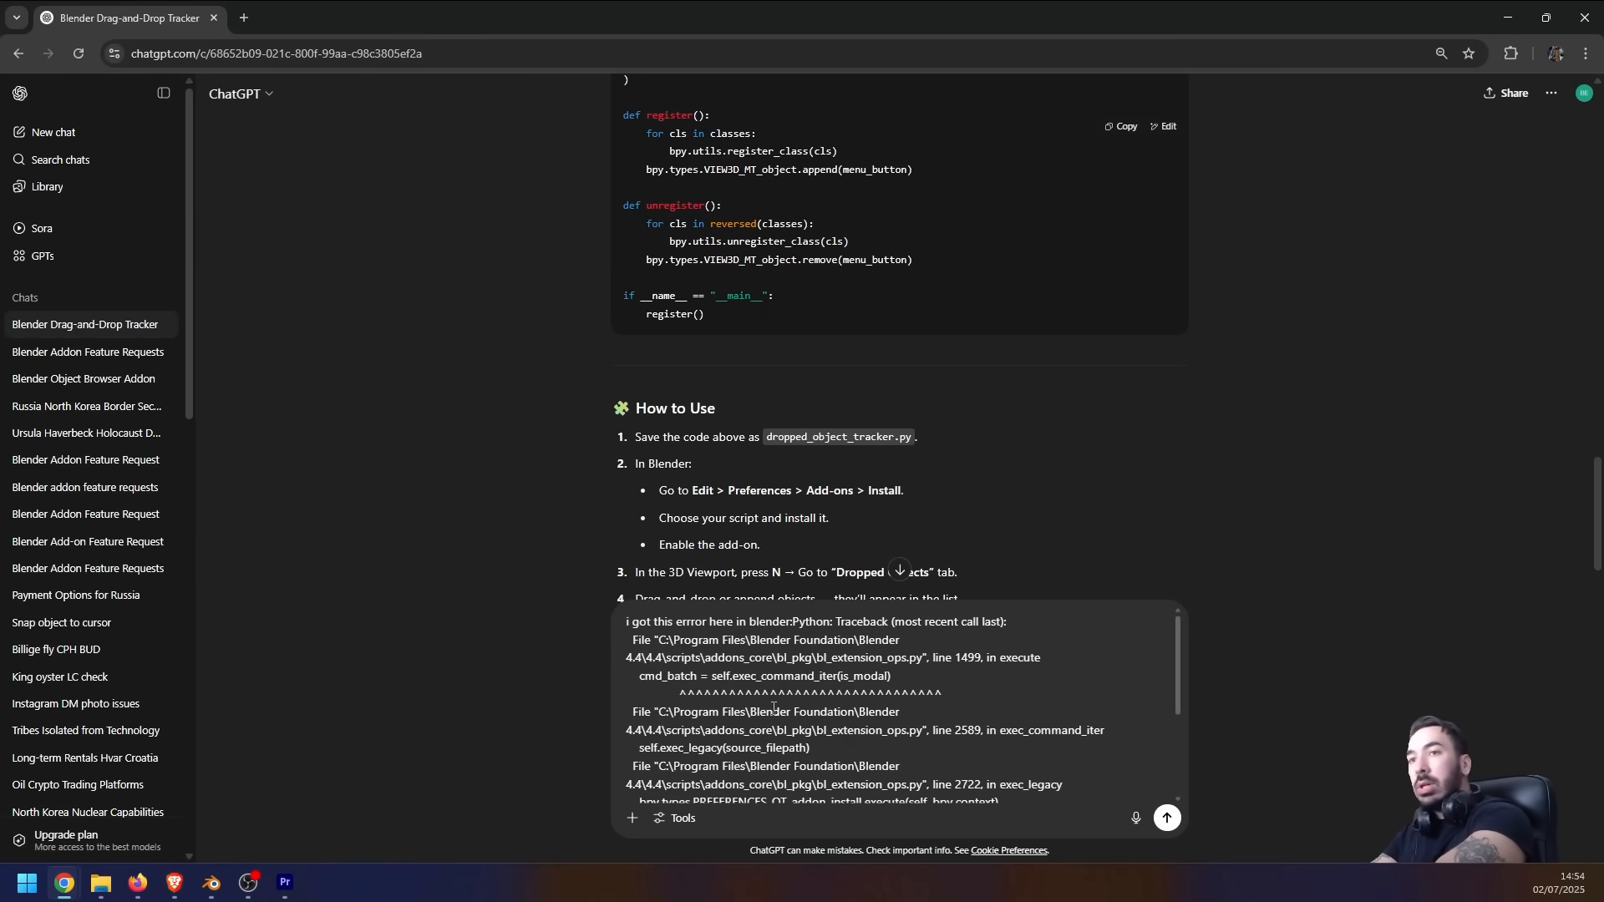
{"action": "left_click", "coordinate": [1165, 818]}
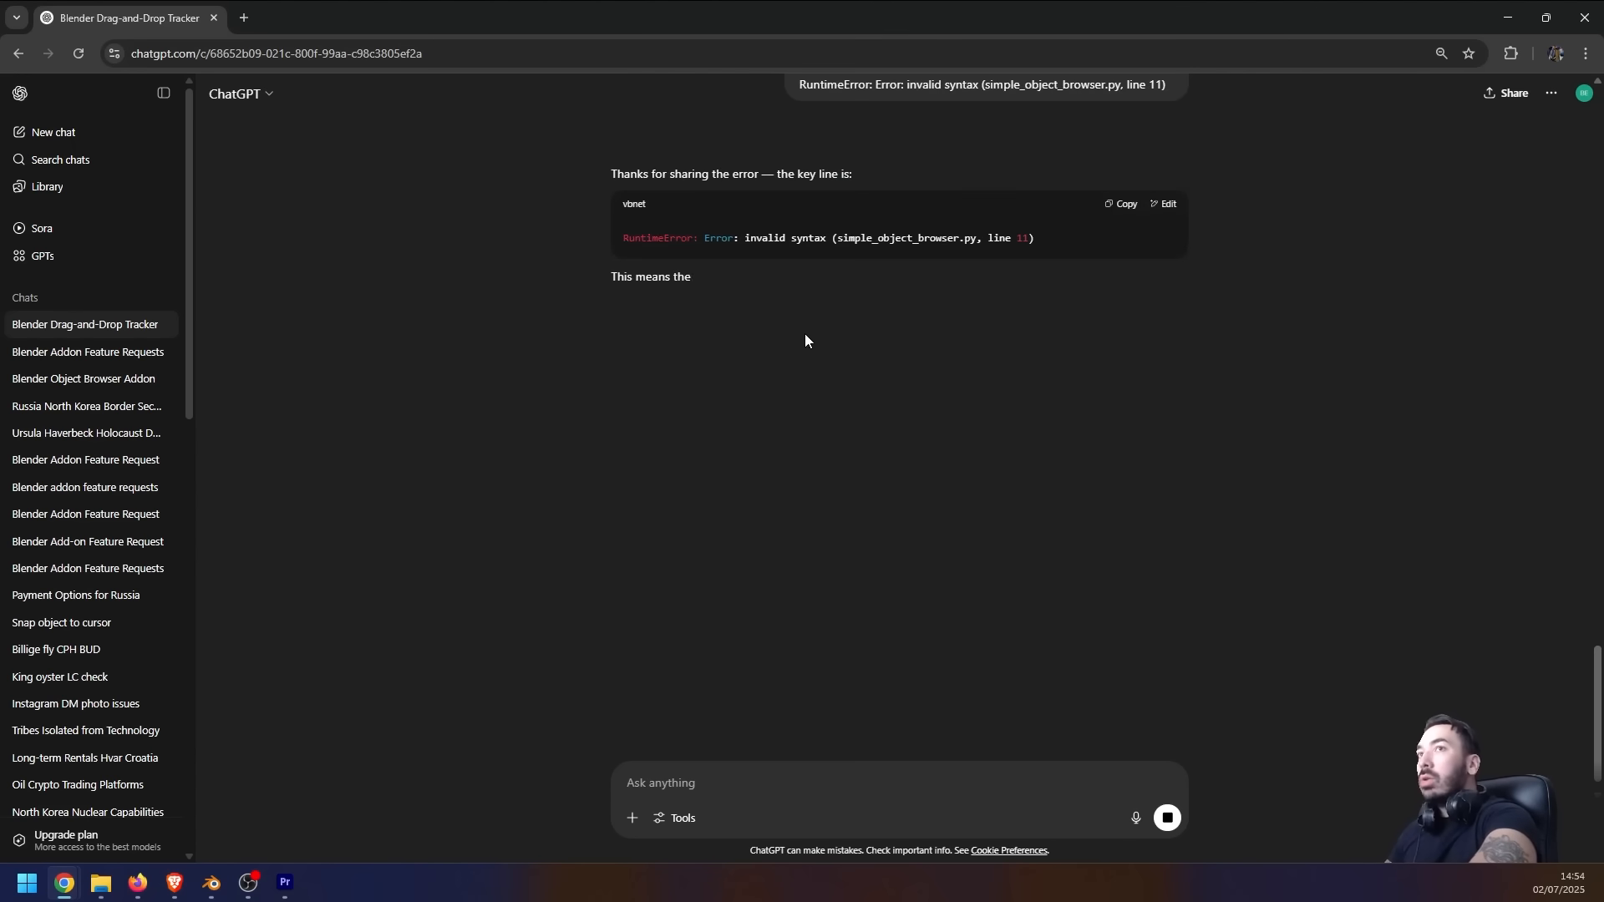
{"action": "left_click", "coordinate": [60, 622]}
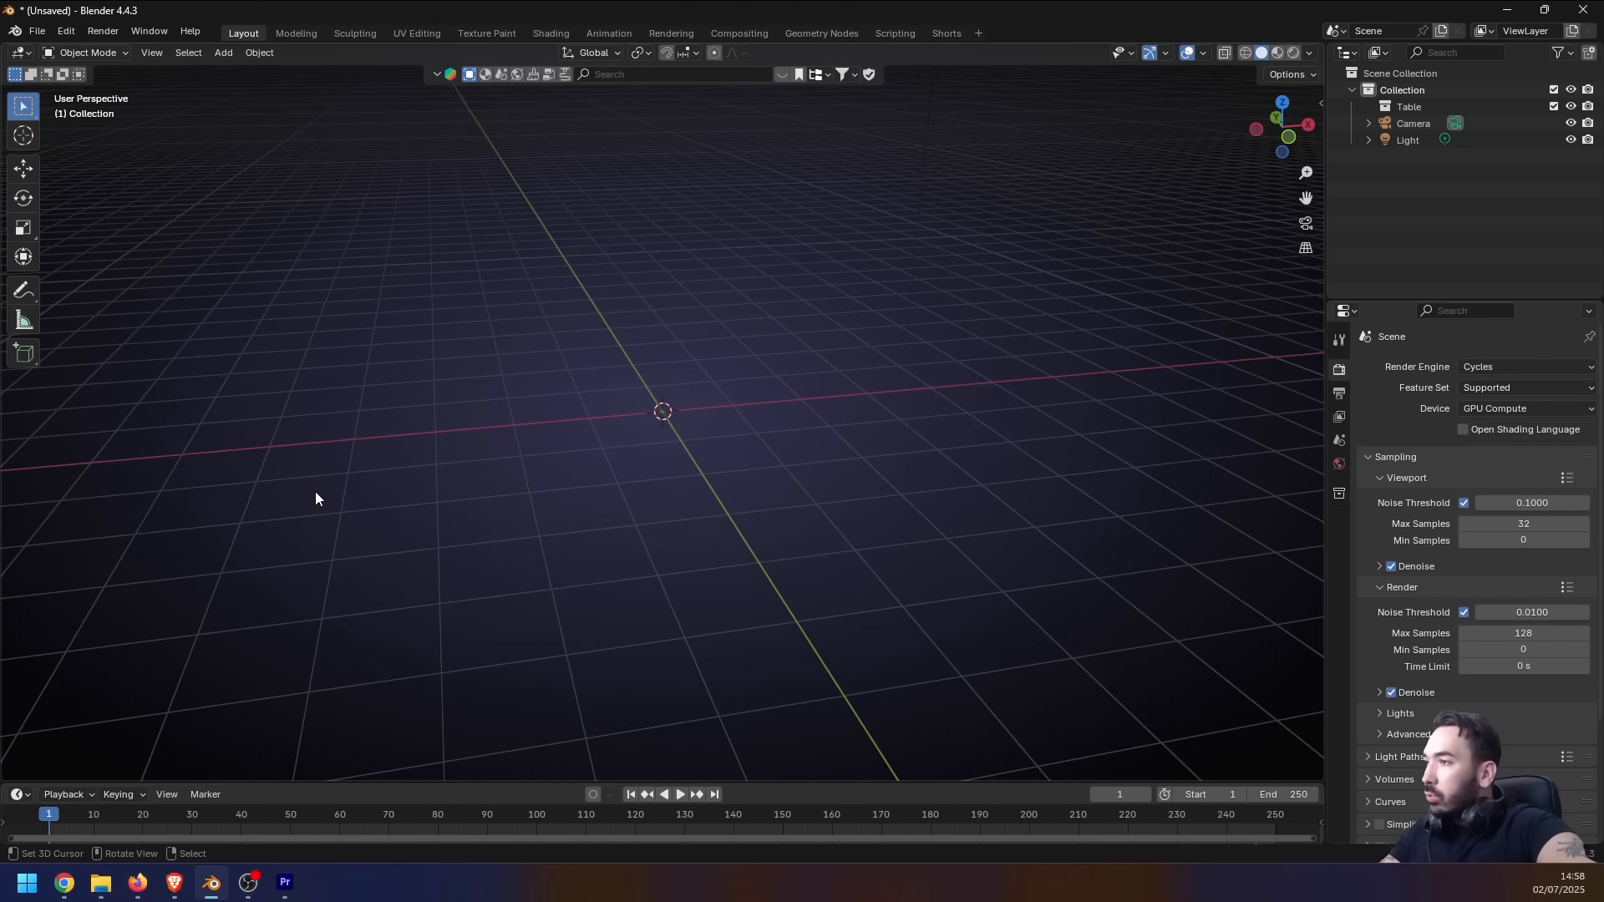
Show the Object Browser sidebar panel and check its Assets source folder without changing it
{"action": "left_click", "coordinate": [1313, 560]}
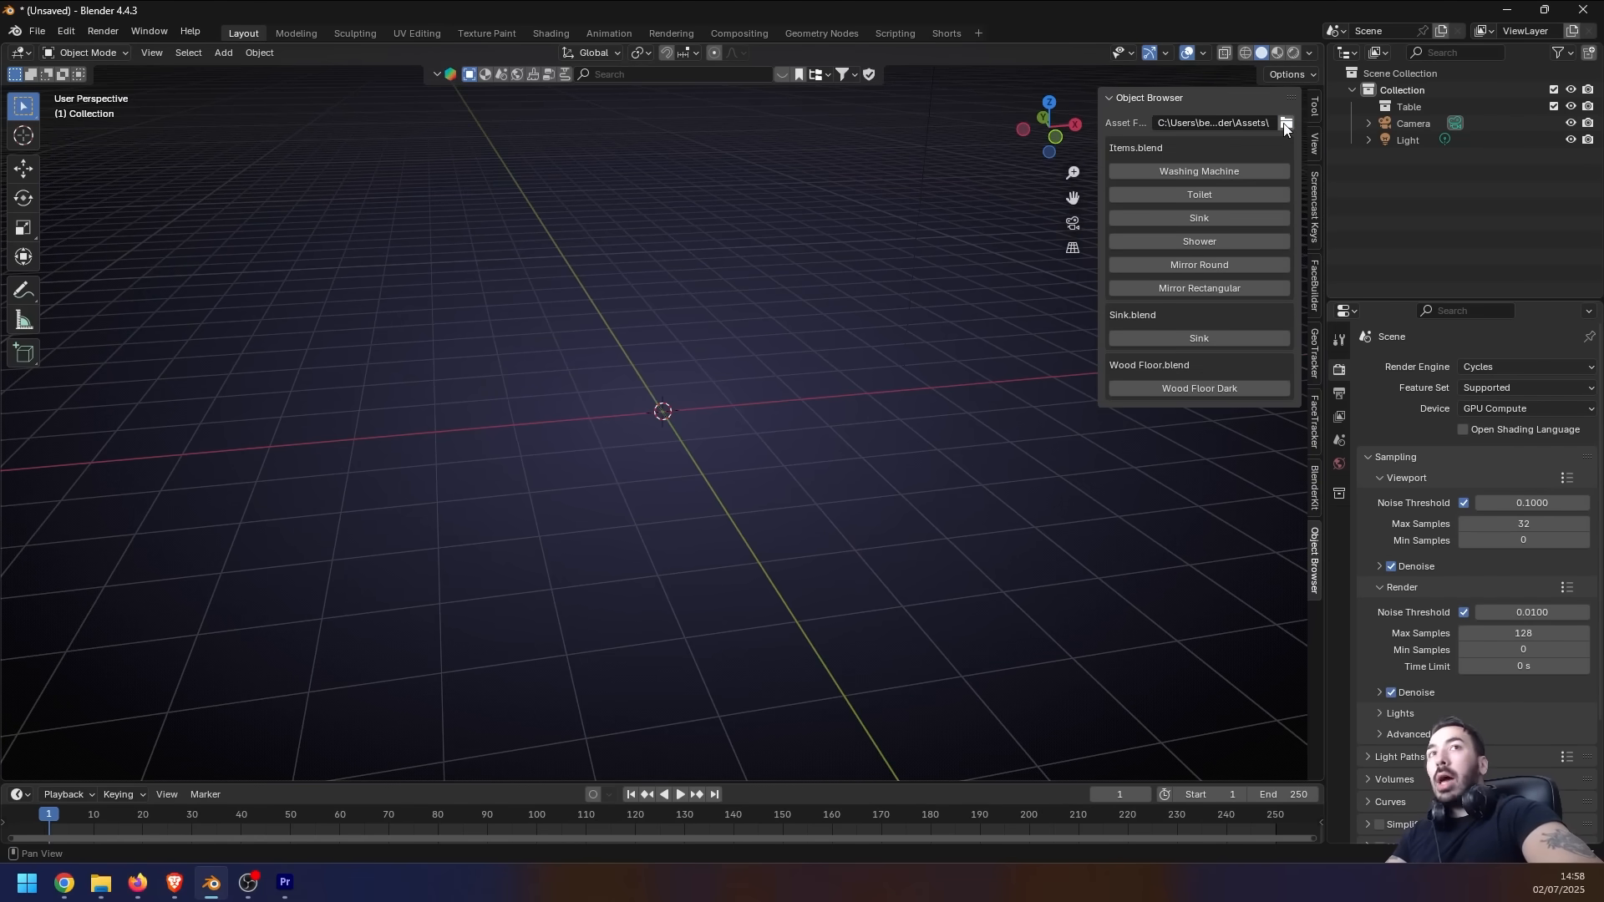
{"action": "left_click", "coordinate": [1285, 122]}
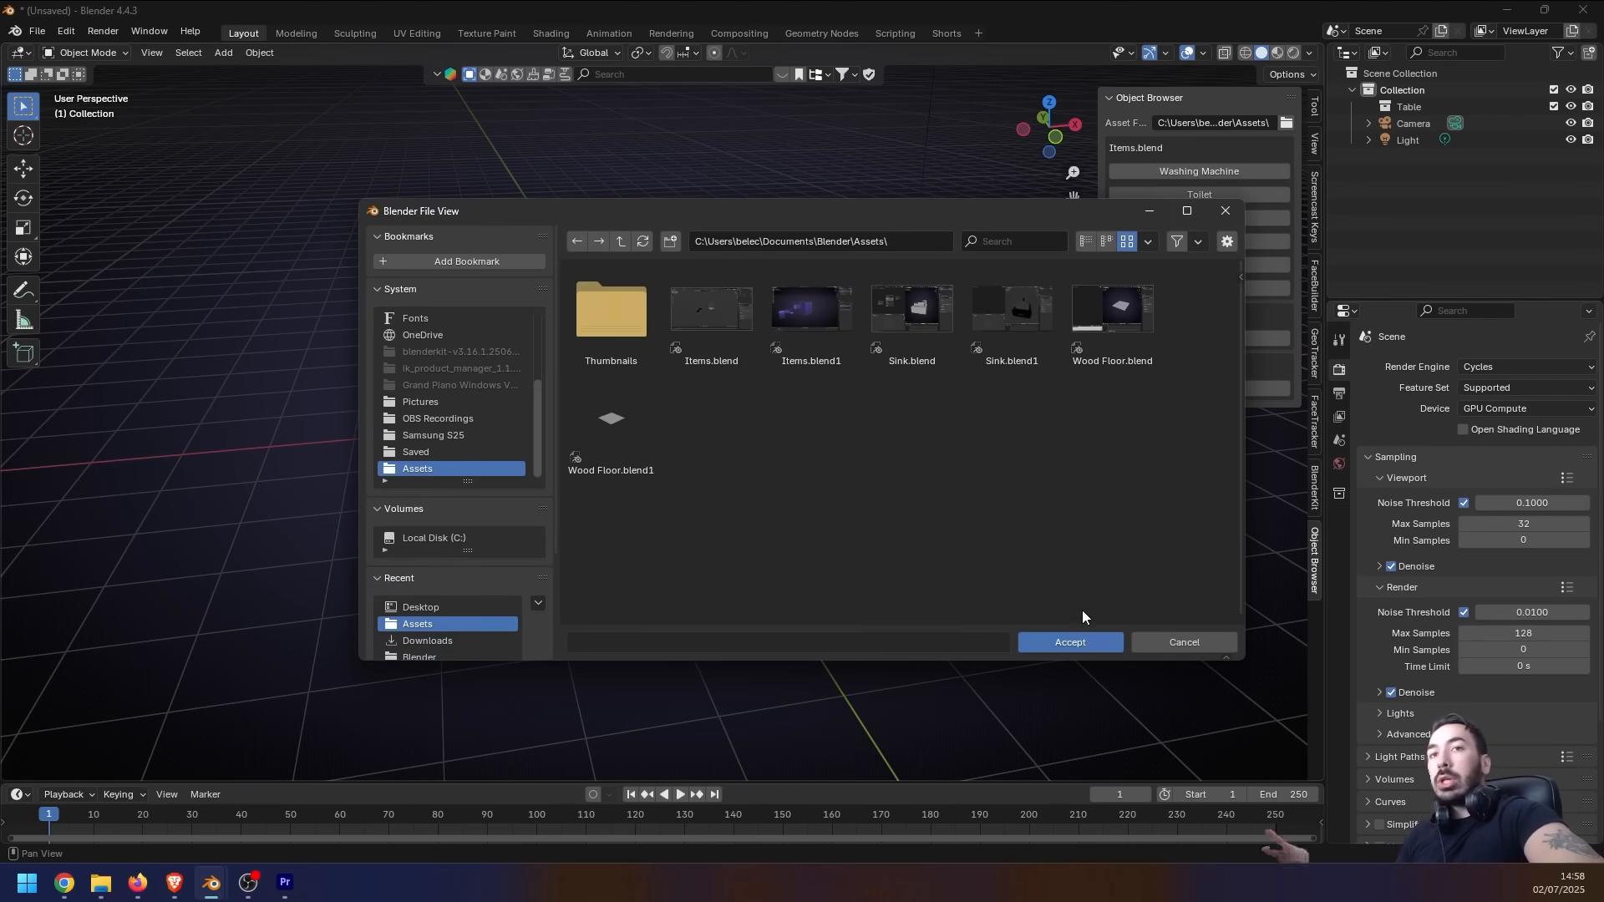
{"action": "mouse_move", "coordinate": [829, 444]}
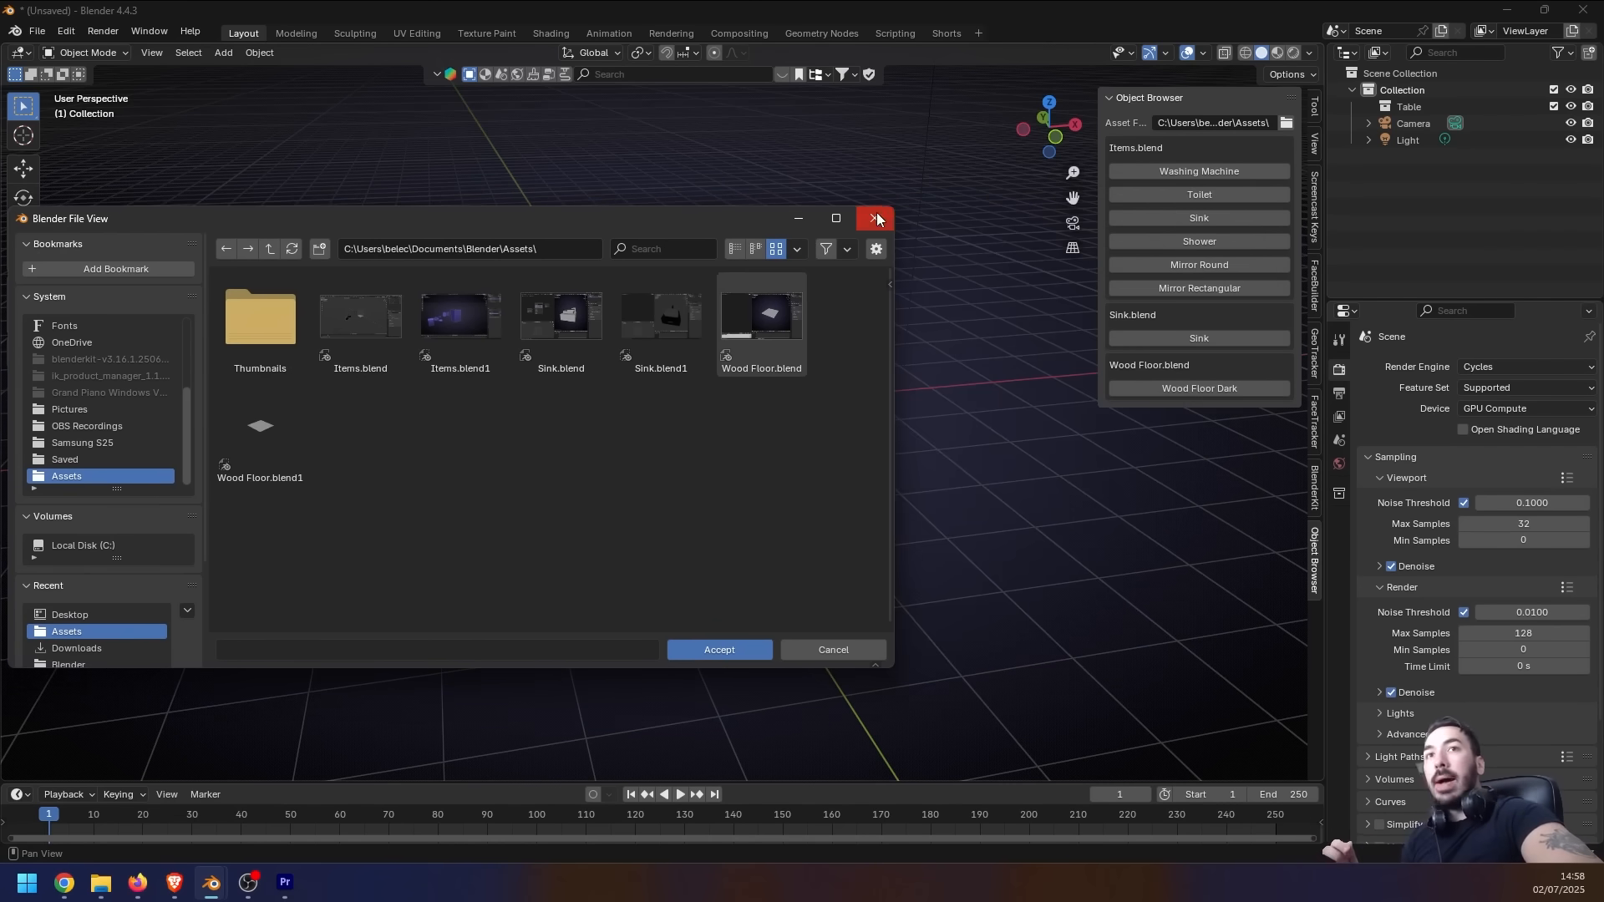
{"action": "left_click", "coordinate": [874, 219]}
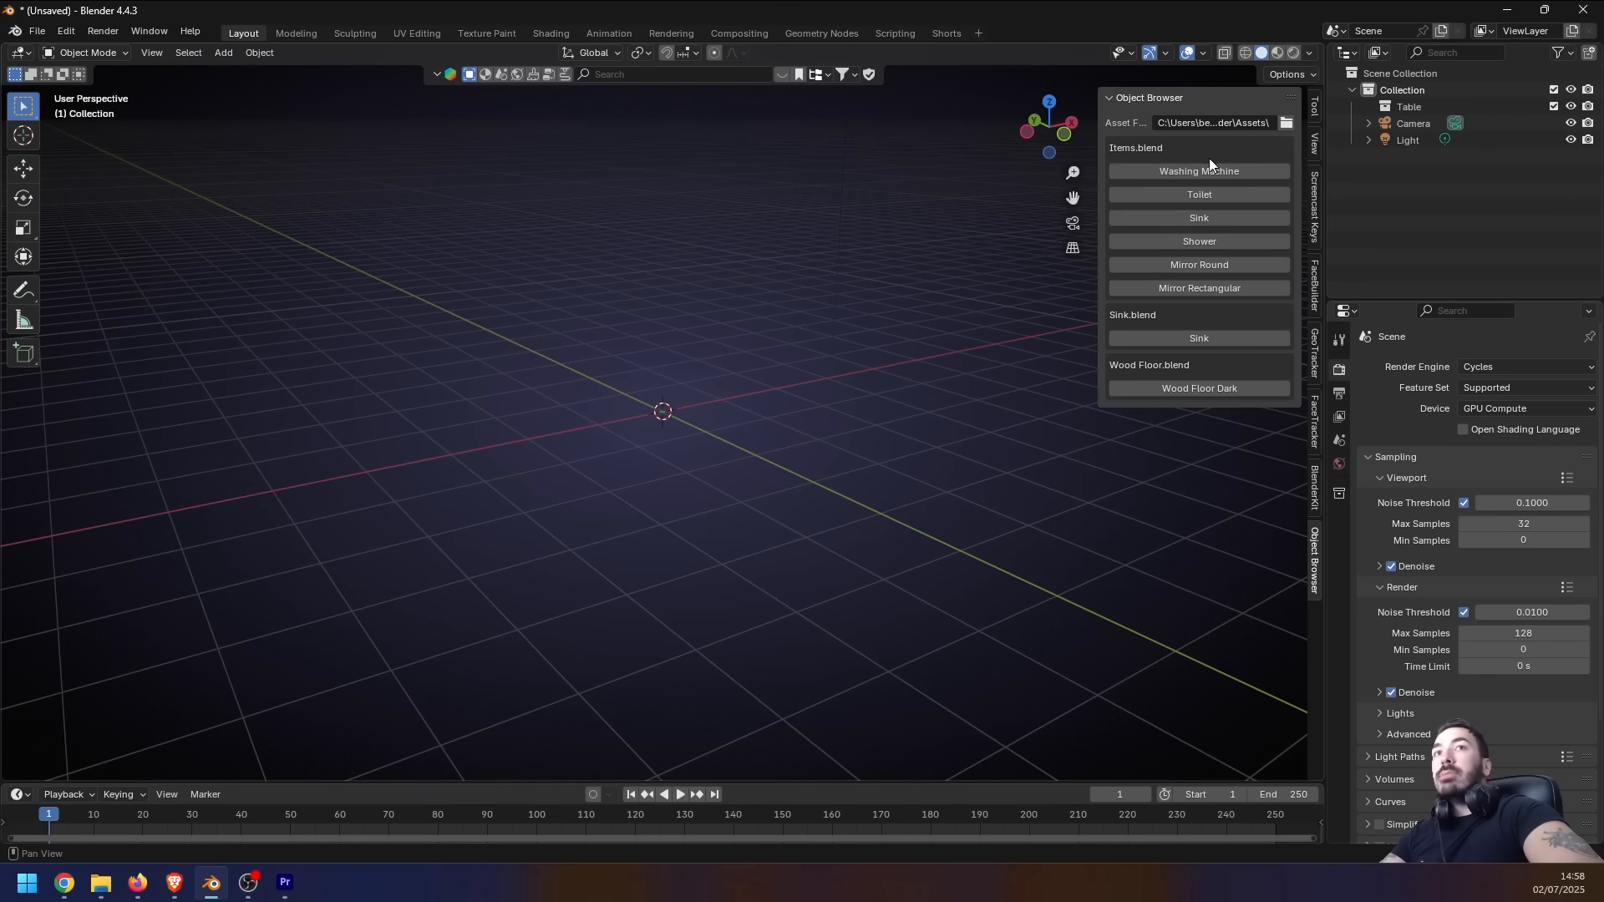
Append the Washing Machine and Toilet from the Object Browser and spread the fixtures apart
{"action": "left_click", "coordinate": [1198, 171]}
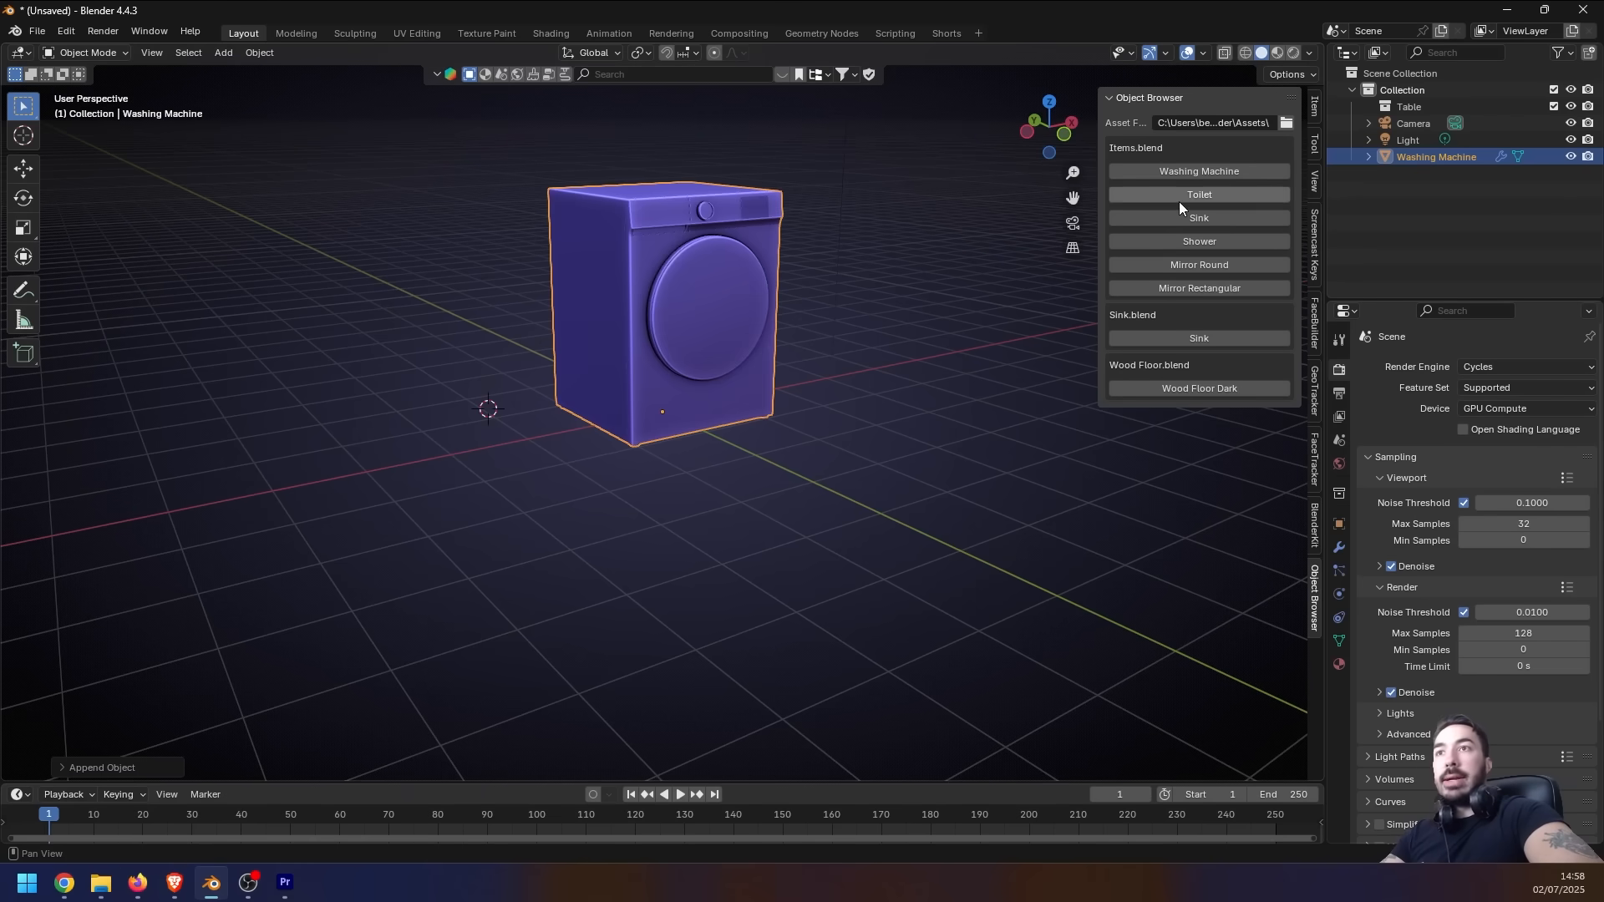
{"action": "left_click", "coordinate": [1196, 217]}
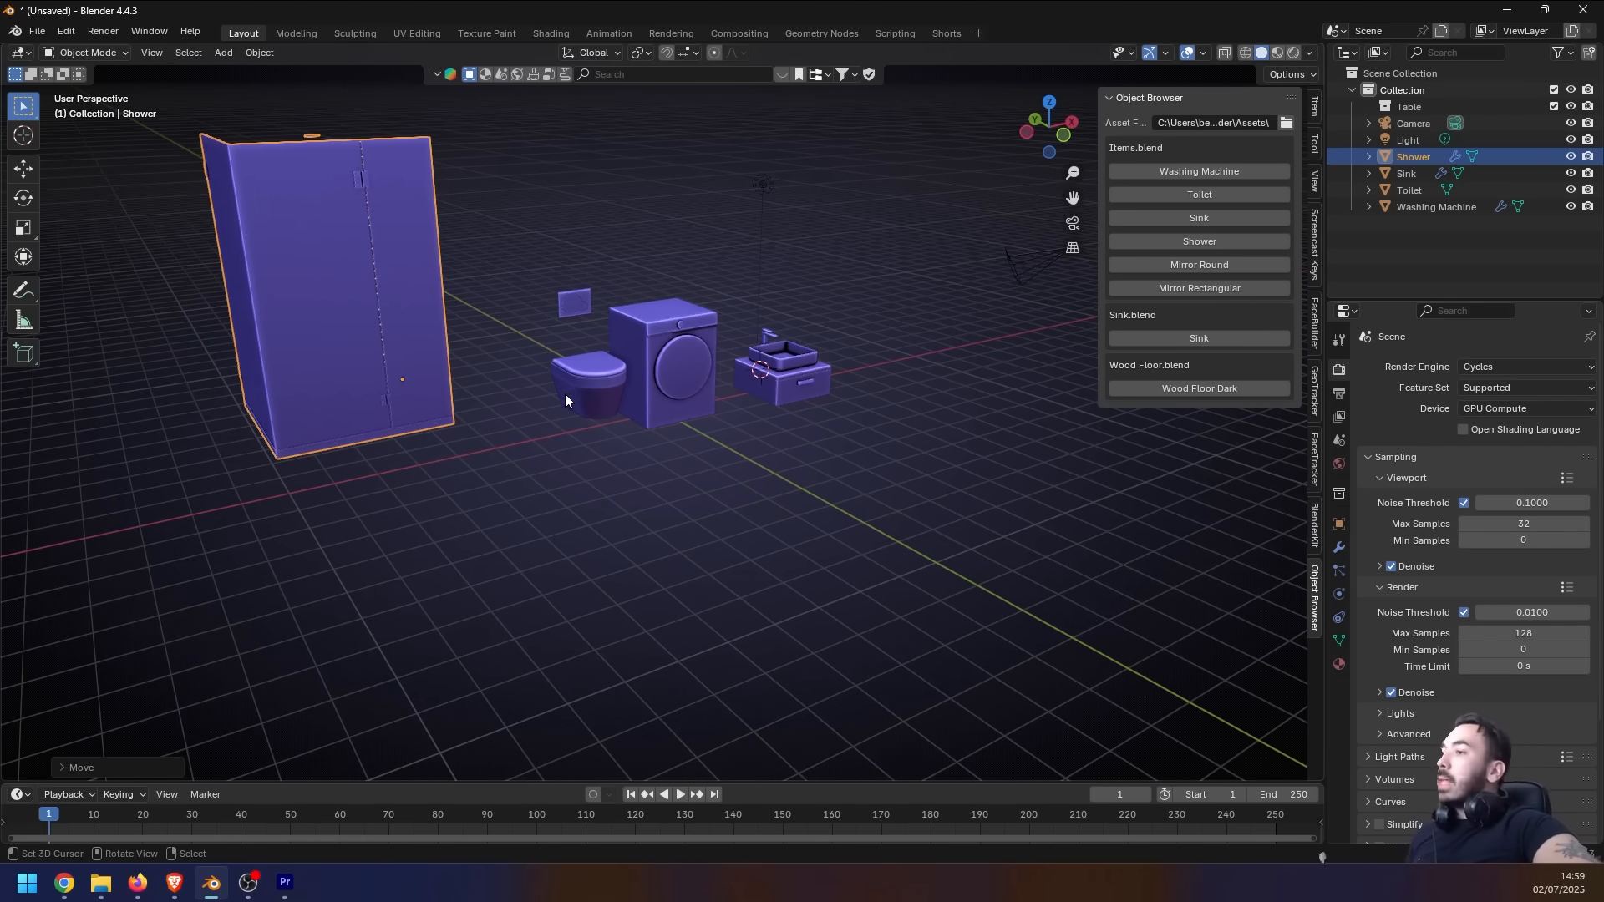
{"action": "mouse_move", "coordinate": [501, 423]}
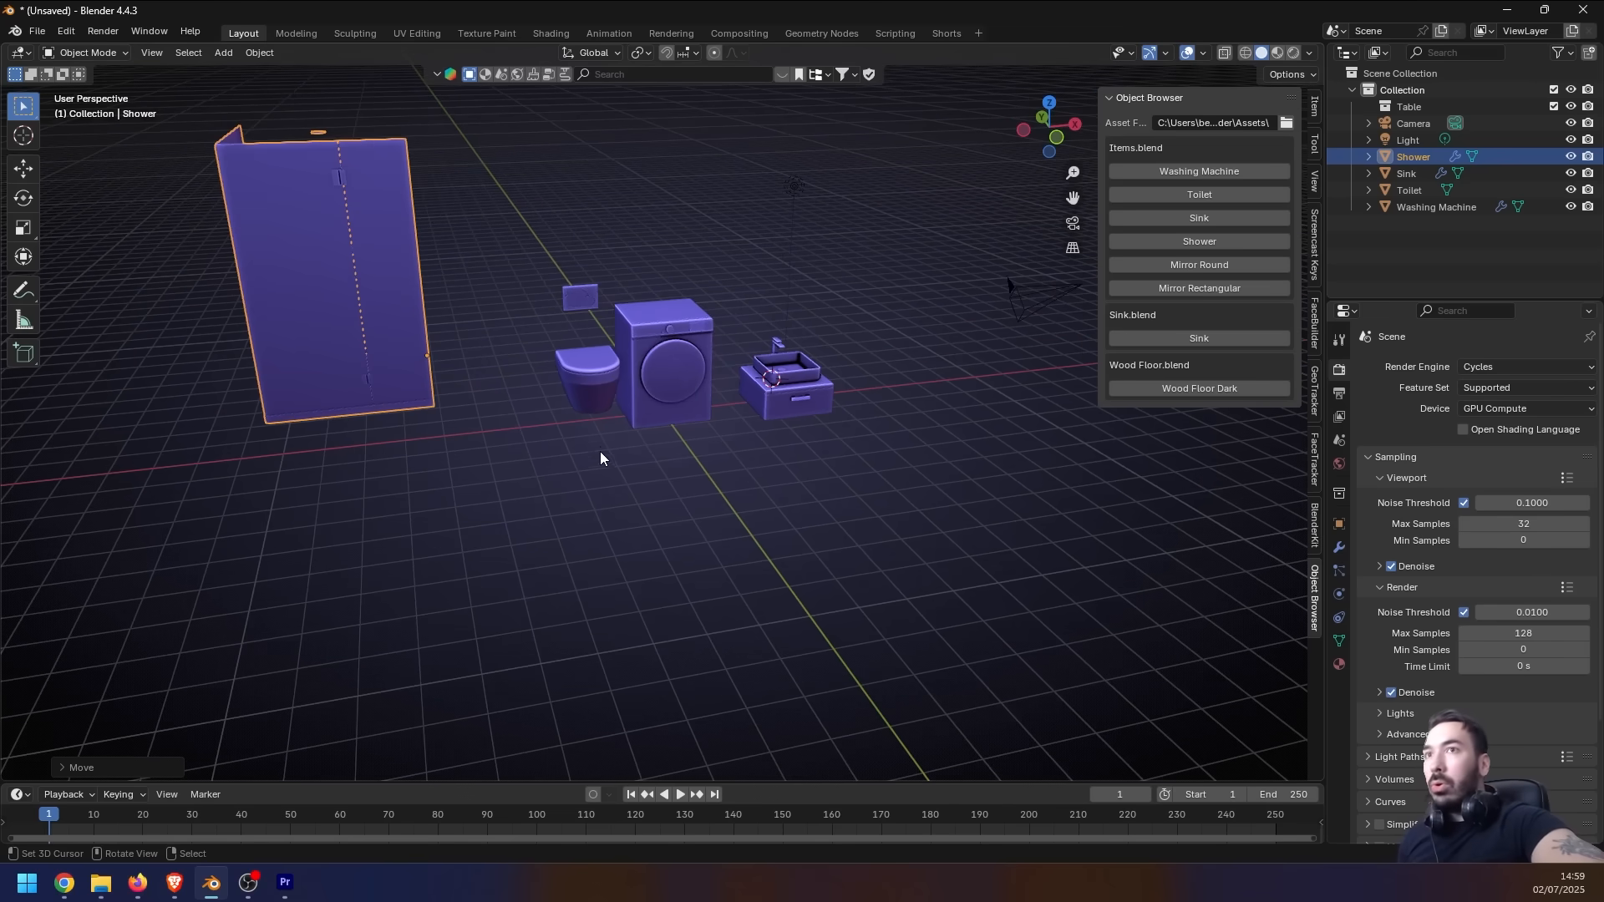
{"action": "left_click", "coordinate": [788, 384]}
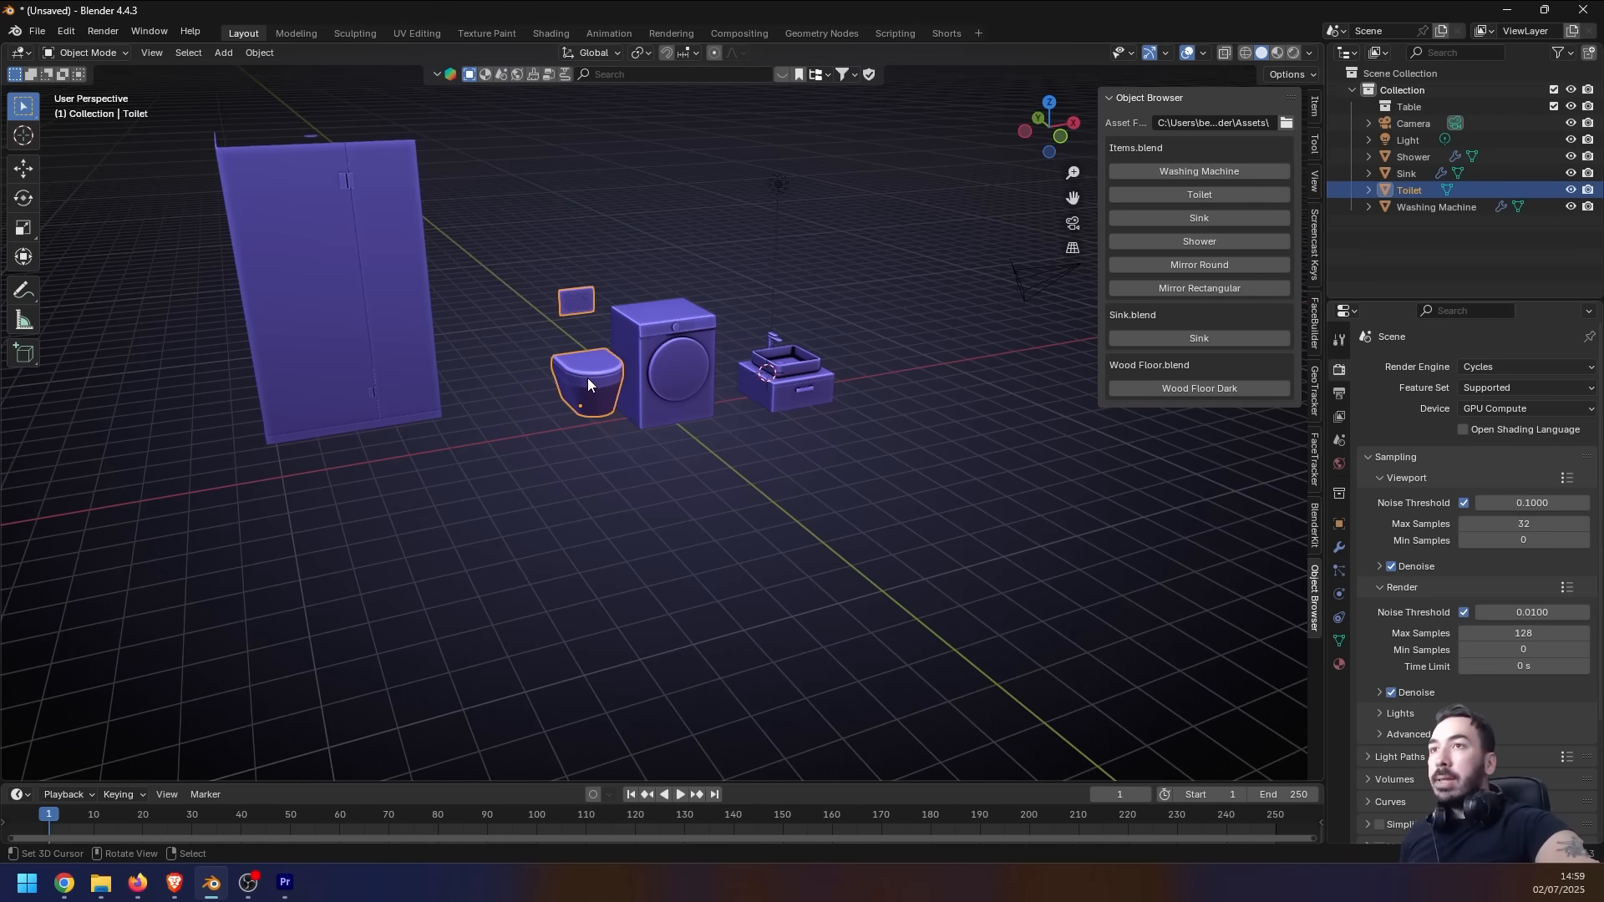
{"action": "mouse_move", "coordinate": [386, 413]}
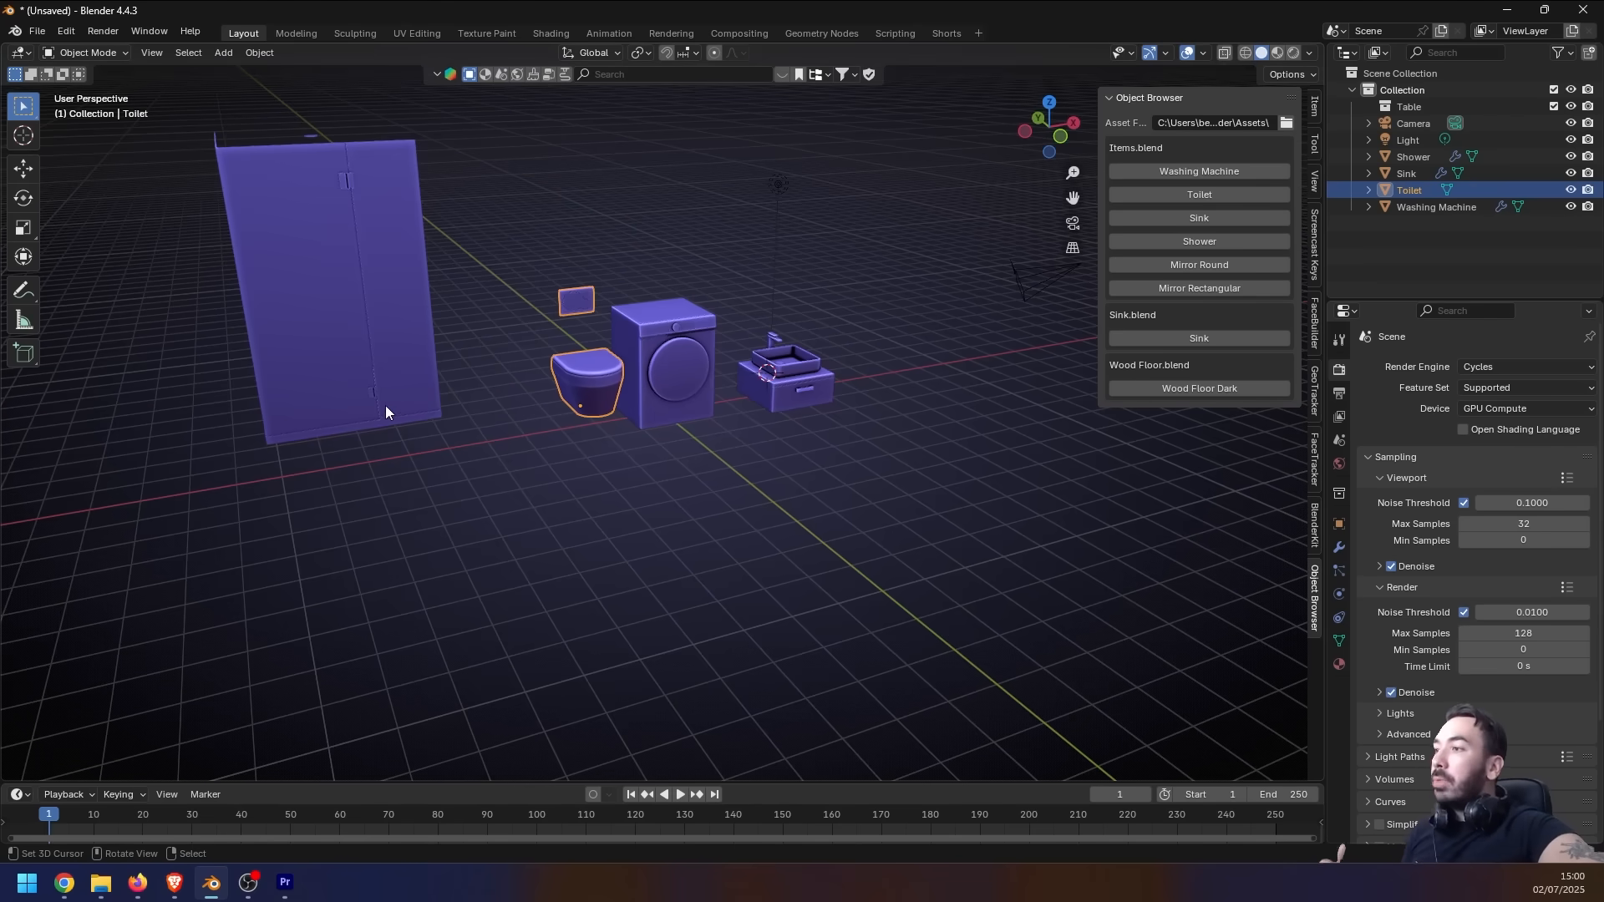
{"action": "mouse_move", "coordinate": [488, 367]}
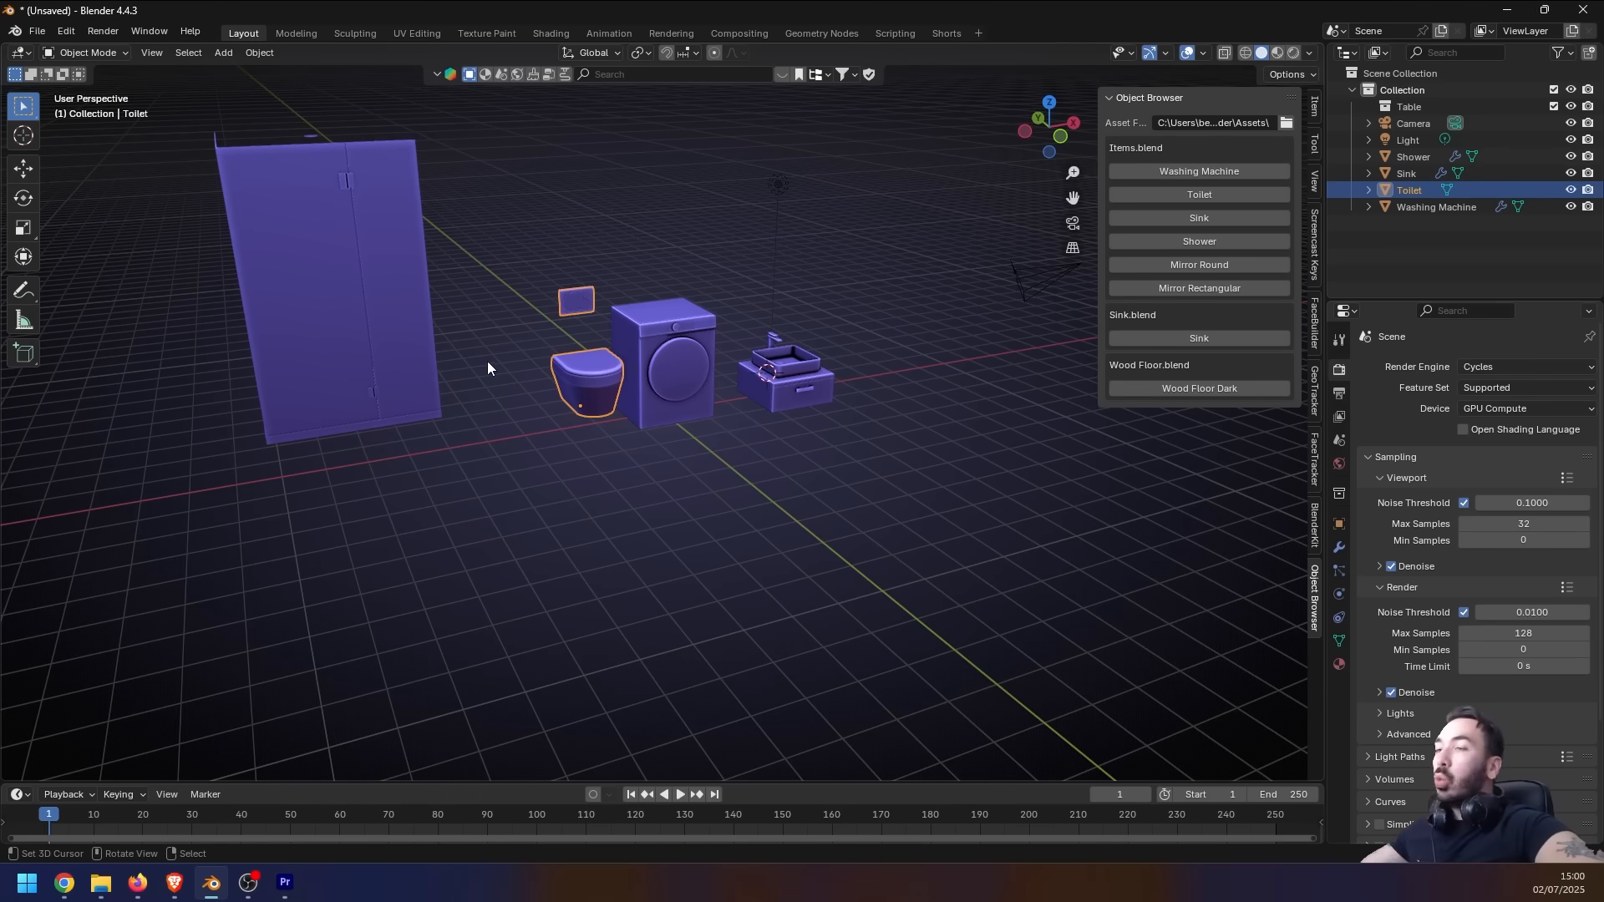
{"action": "mouse_move", "coordinate": [488, 386]}
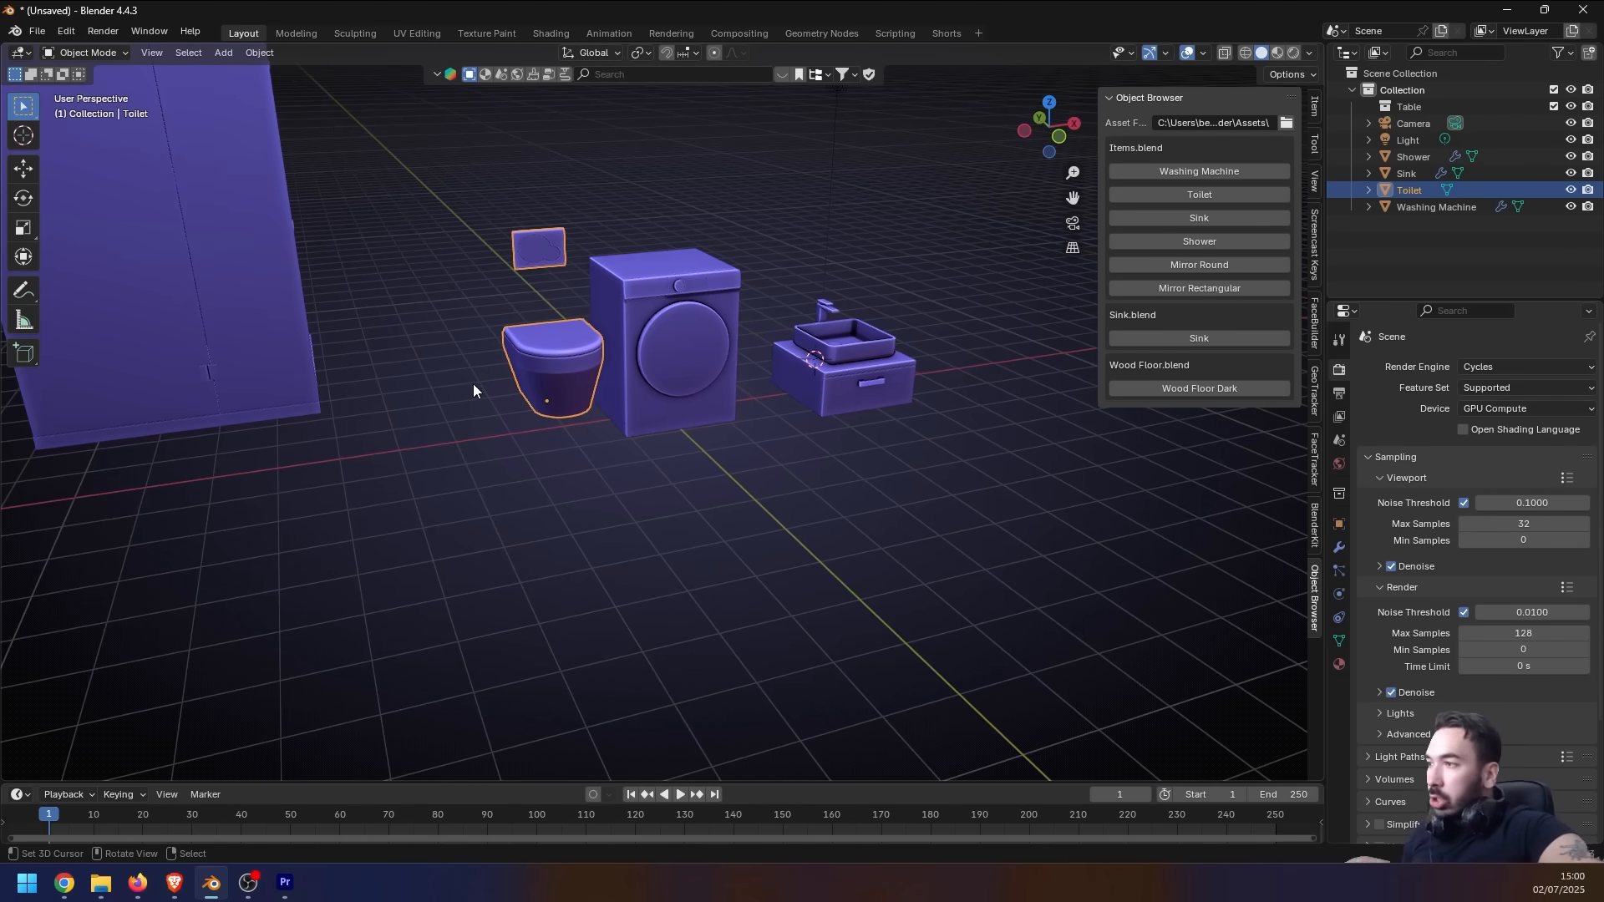
{"action": "mouse_move", "coordinate": [473, 345]}
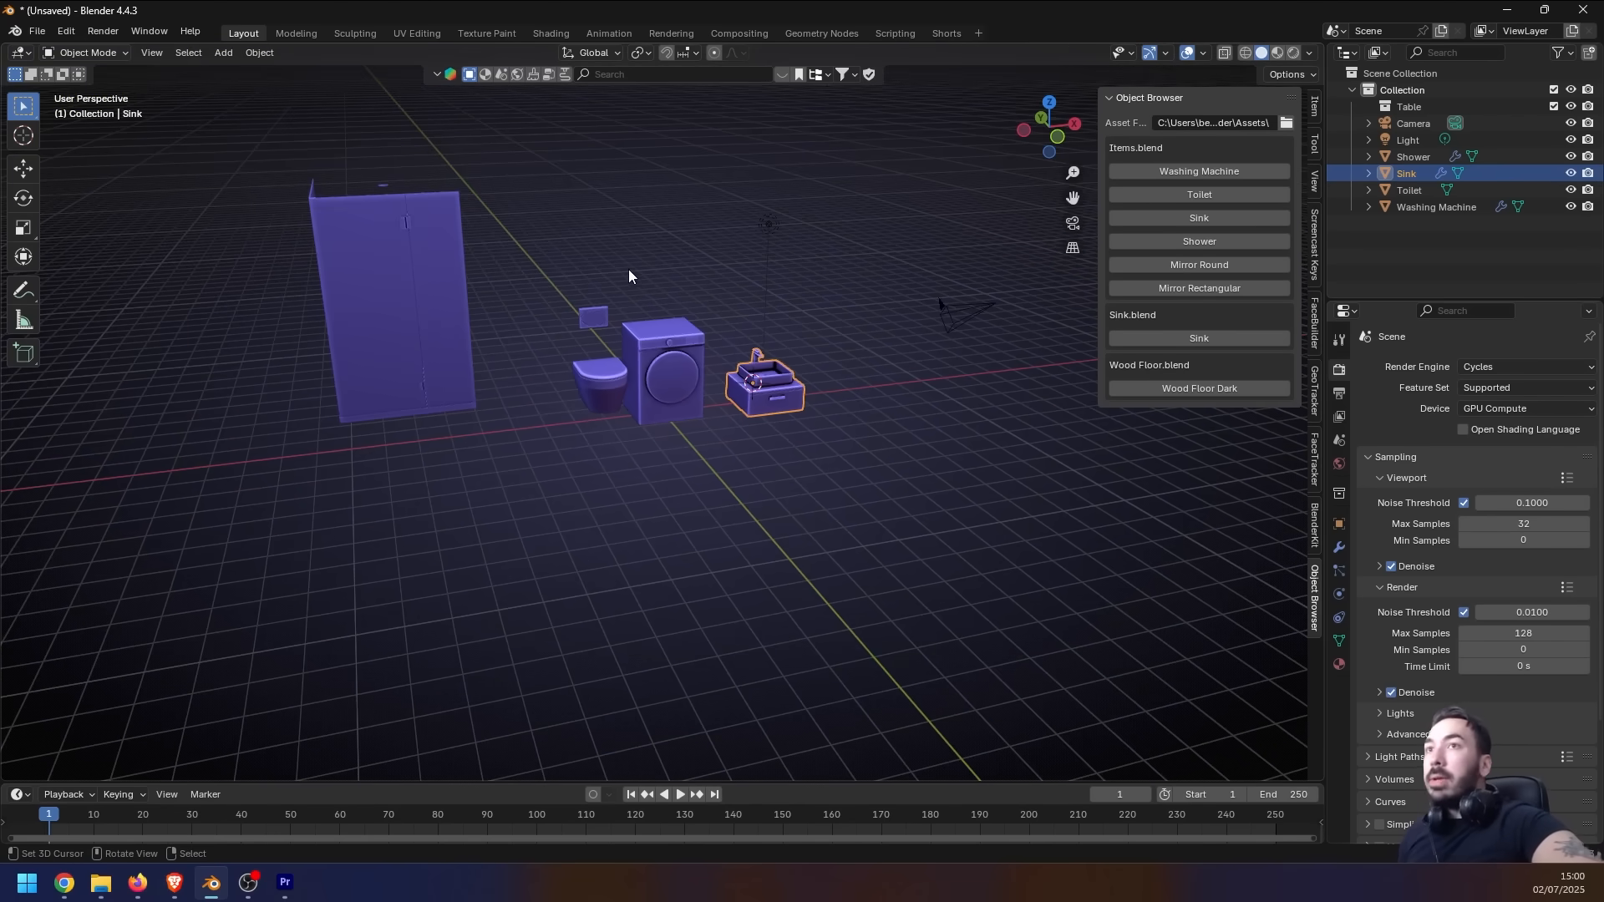
{"action": "mouse_move", "coordinate": [592, 355]}
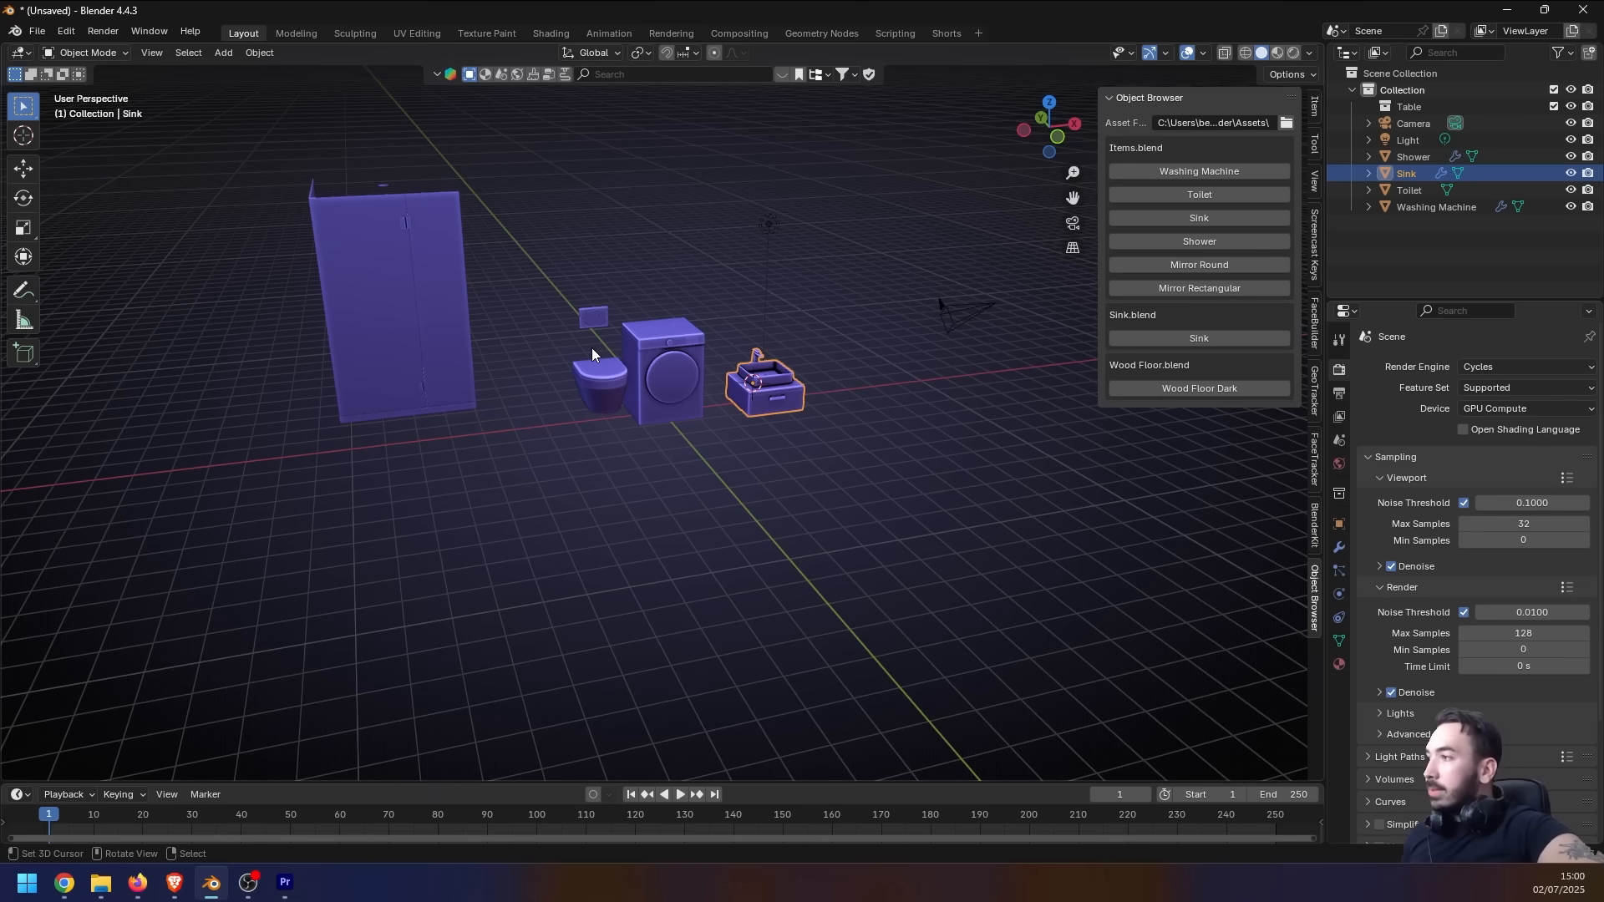
{"action": "mouse_move", "coordinate": [472, 473]}
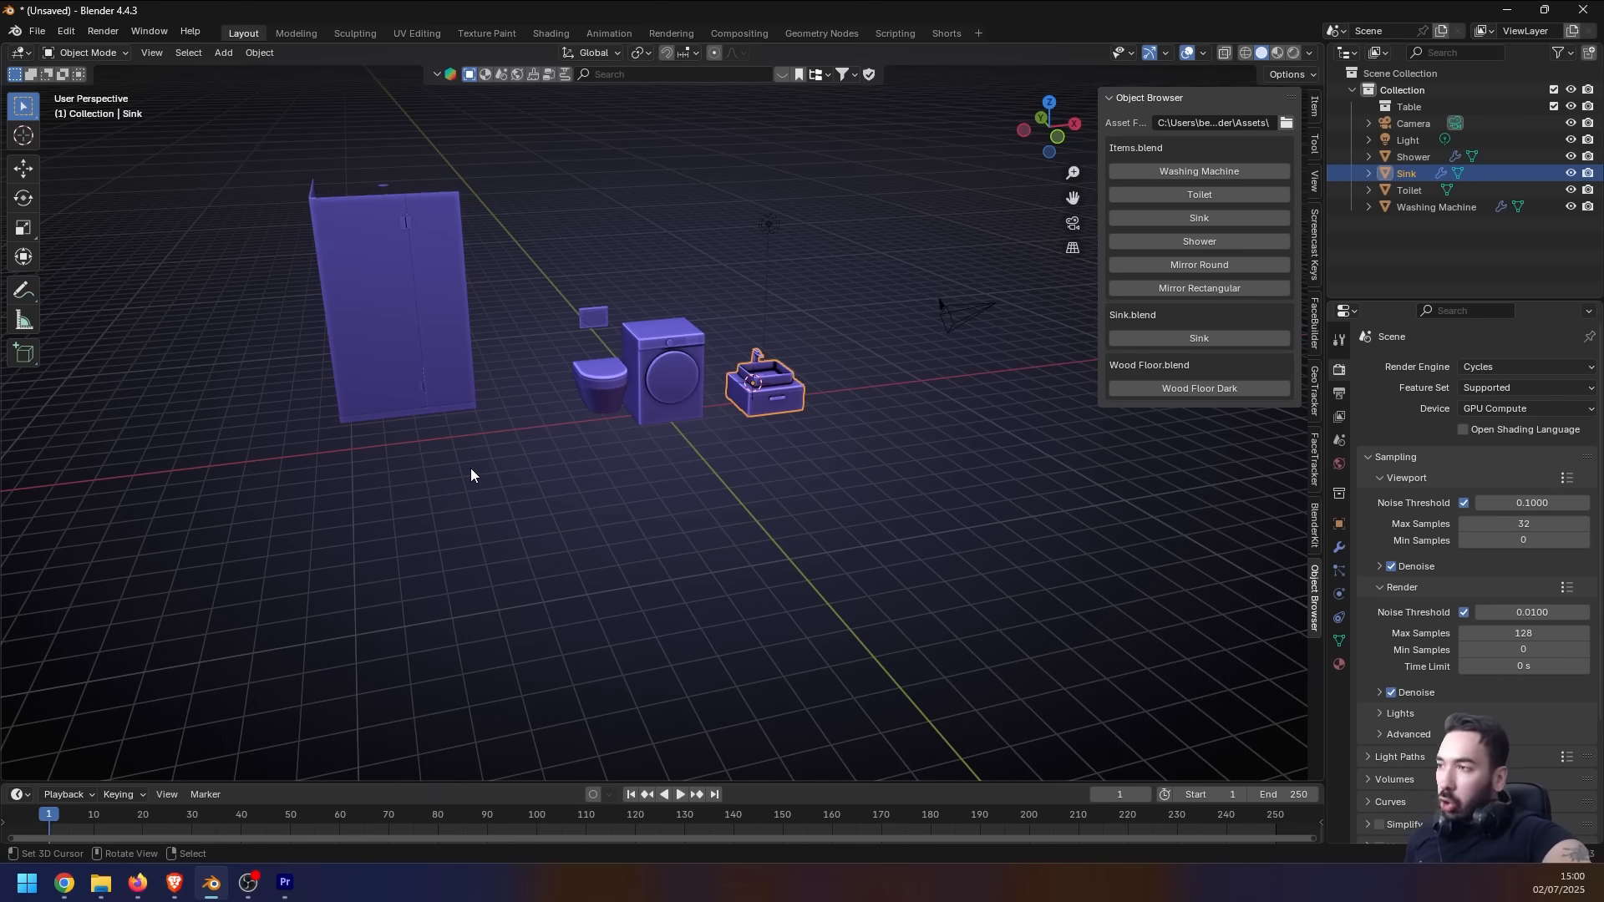
{"action": "mouse_move", "coordinate": [553, 426]}
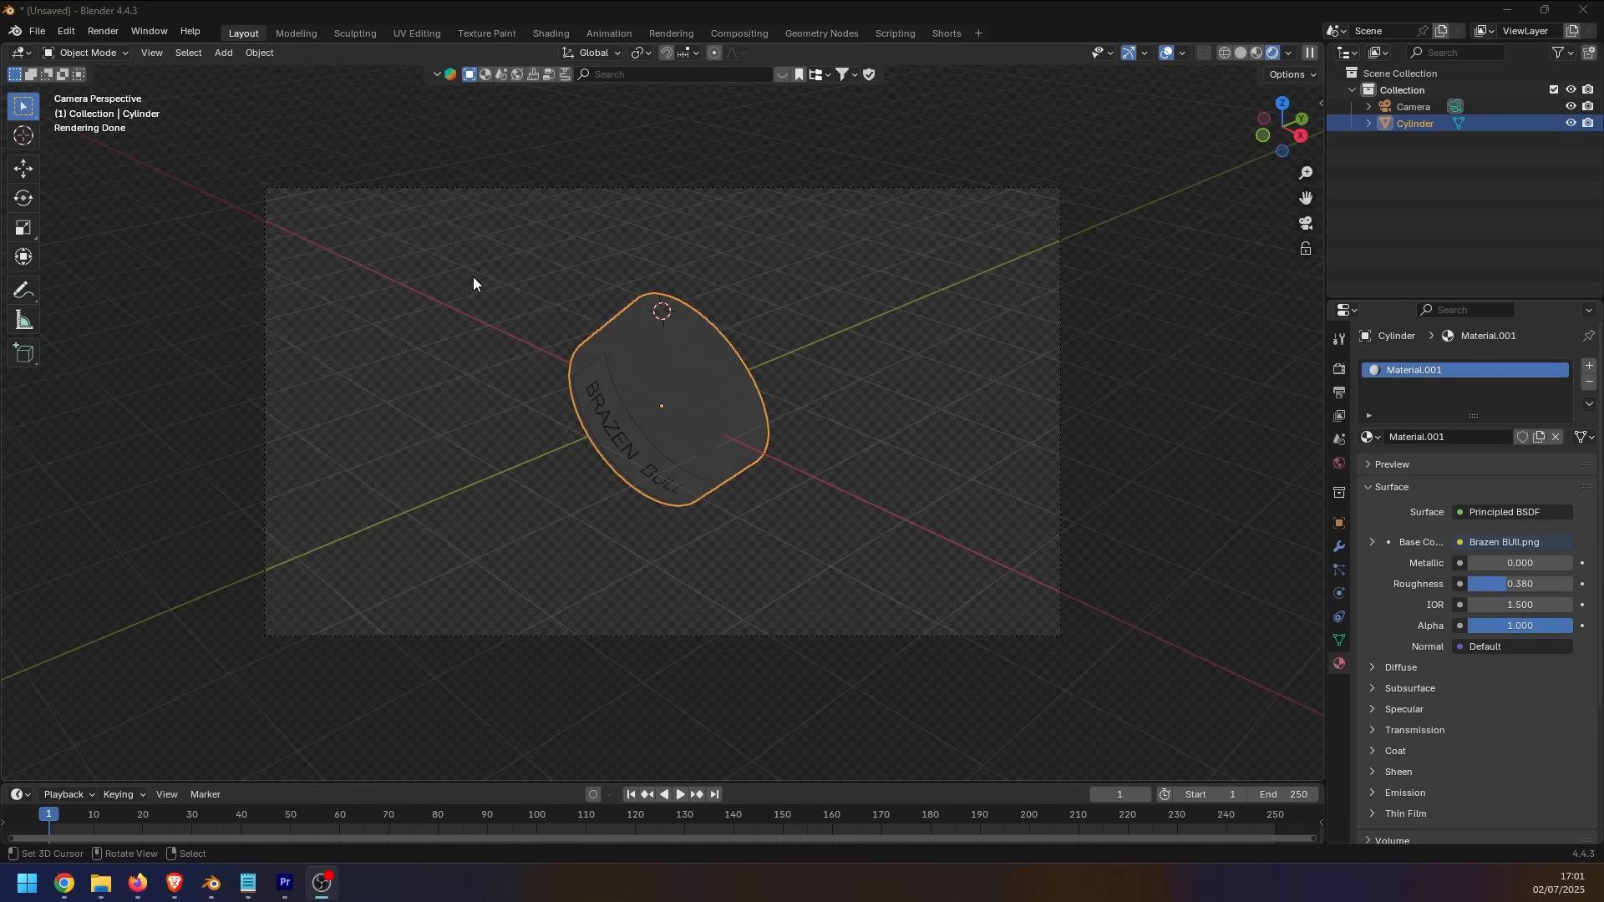
Glance at the View menu in the cylinder file and return to the bathroom-assets scene
{"action": "left_click", "coordinate": [151, 52]}
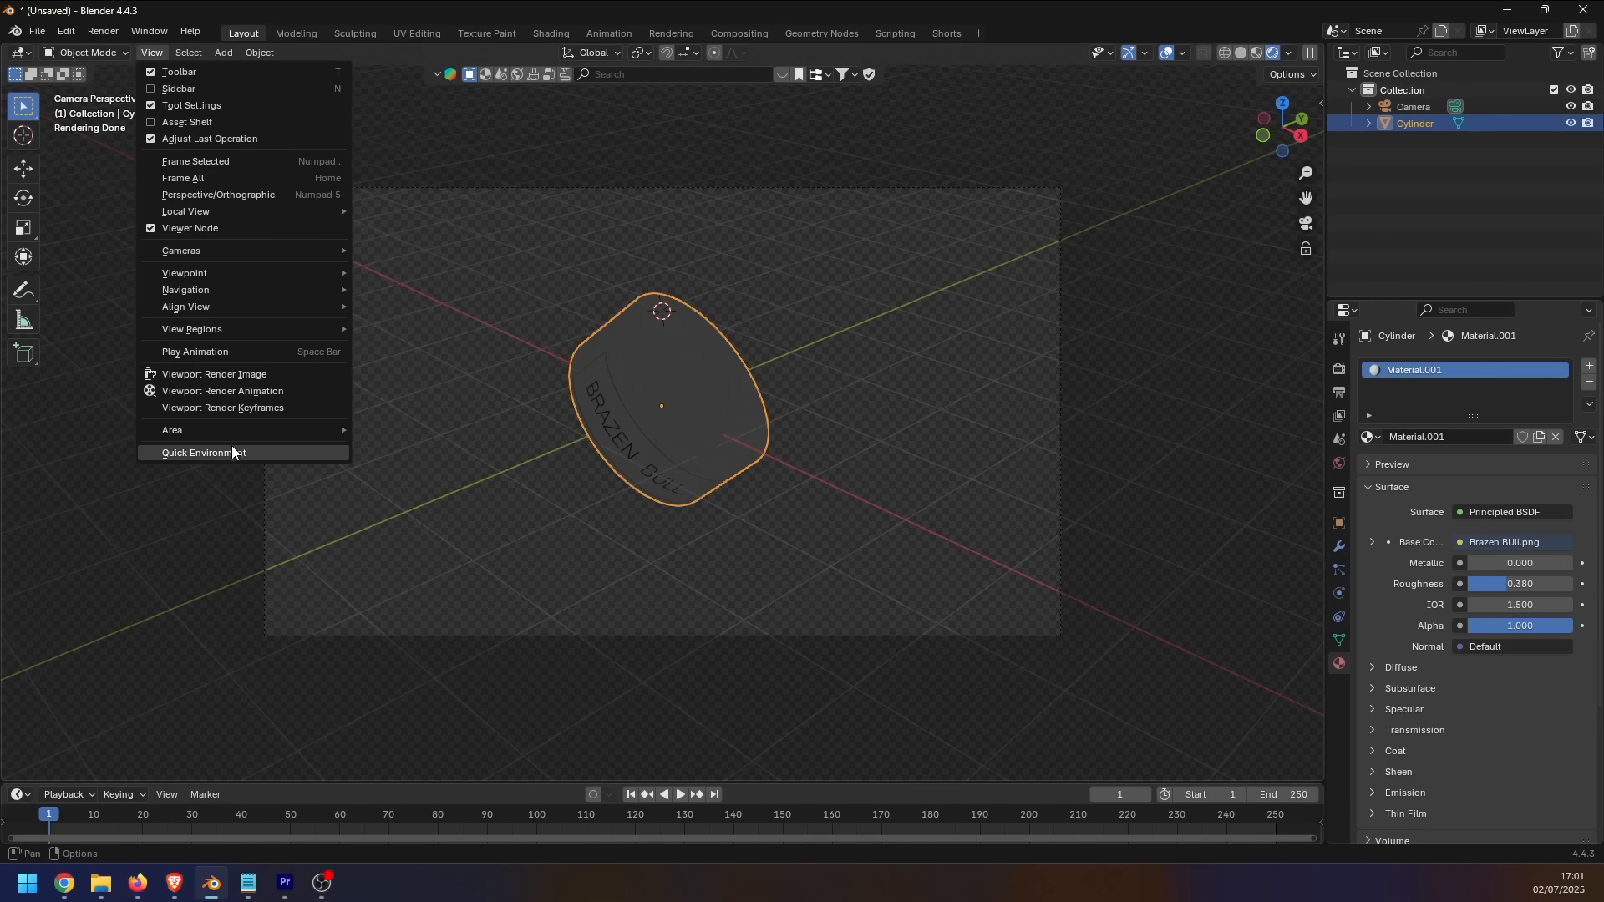
{"action": "left_click", "coordinate": [204, 453]}
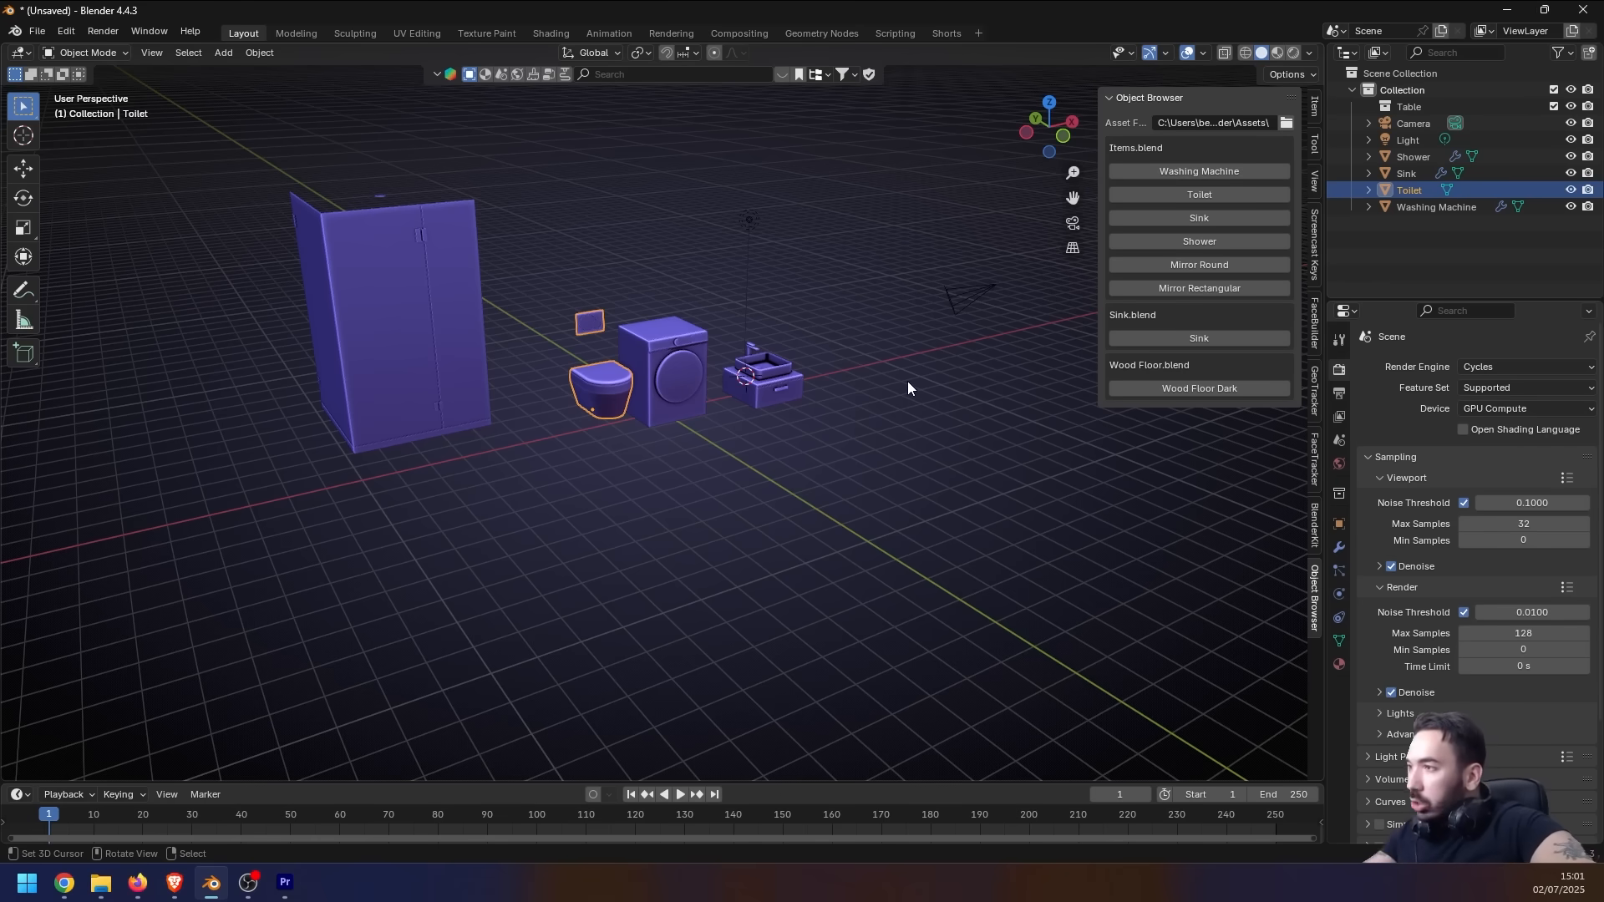
{"action": "mouse_move", "coordinate": [540, 458]}
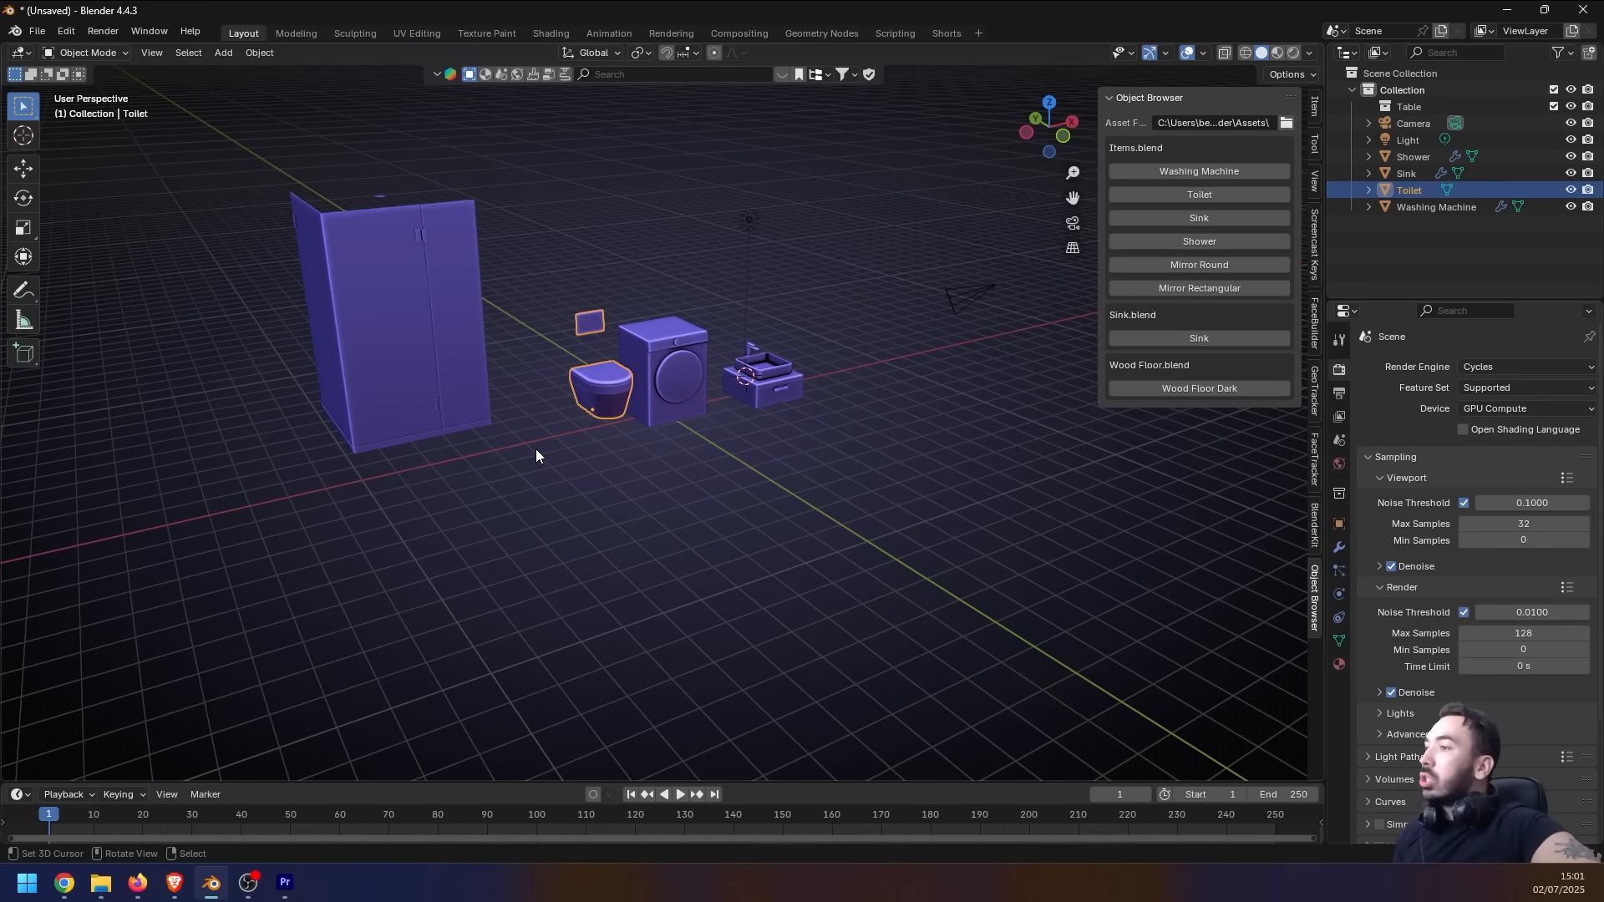
{"action": "mouse_move", "coordinate": [1046, 212]}
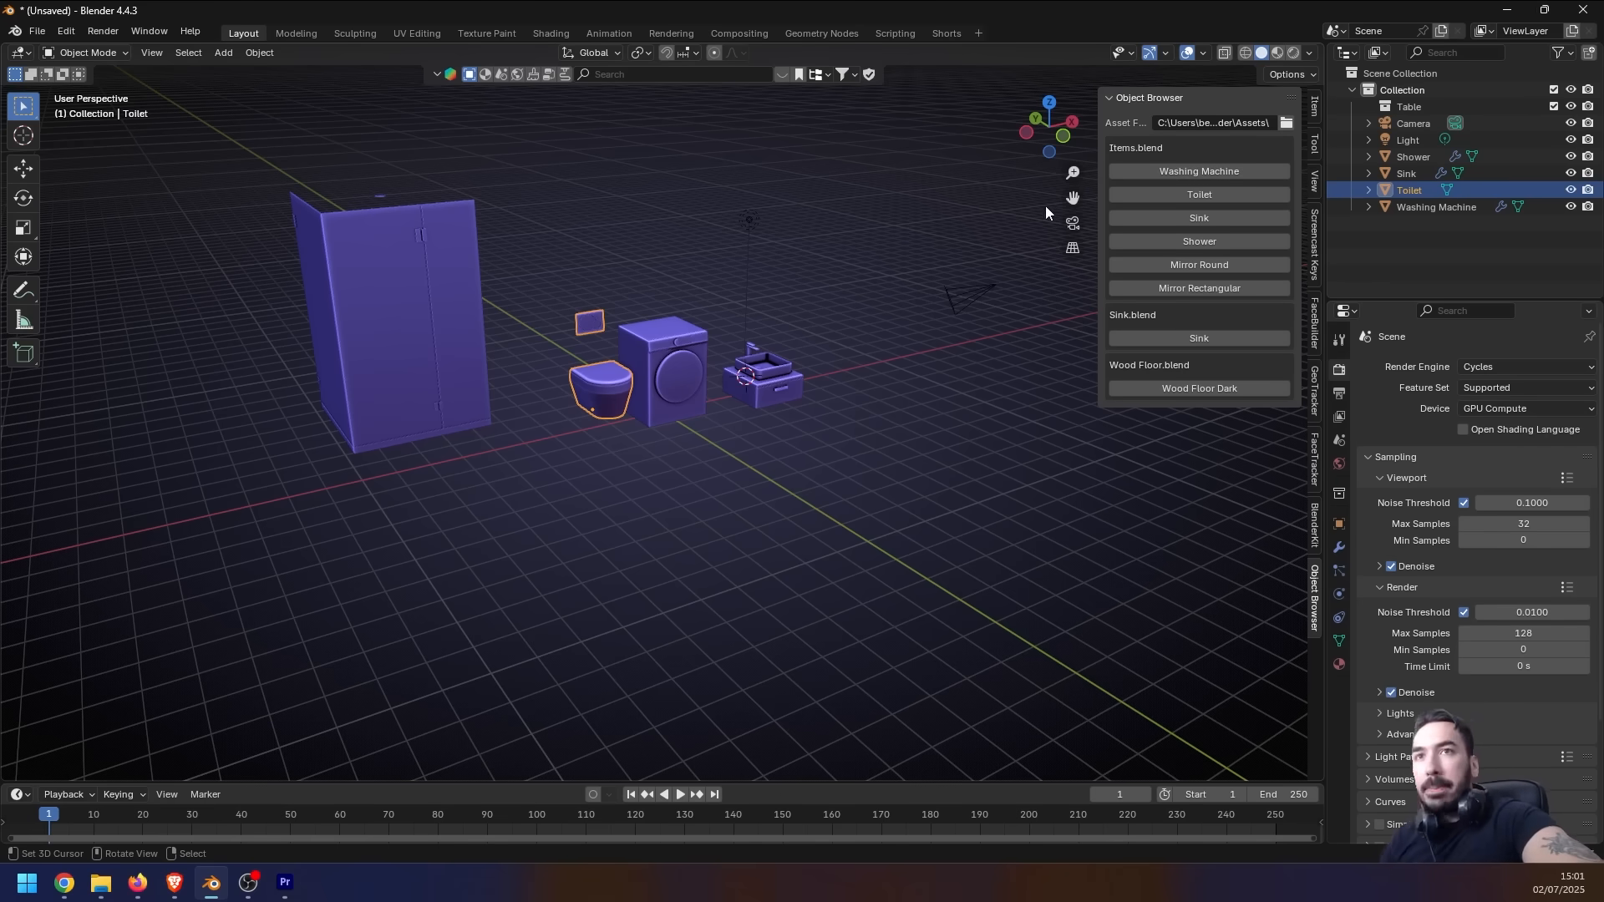
{"action": "mouse_move", "coordinate": [581, 458]}
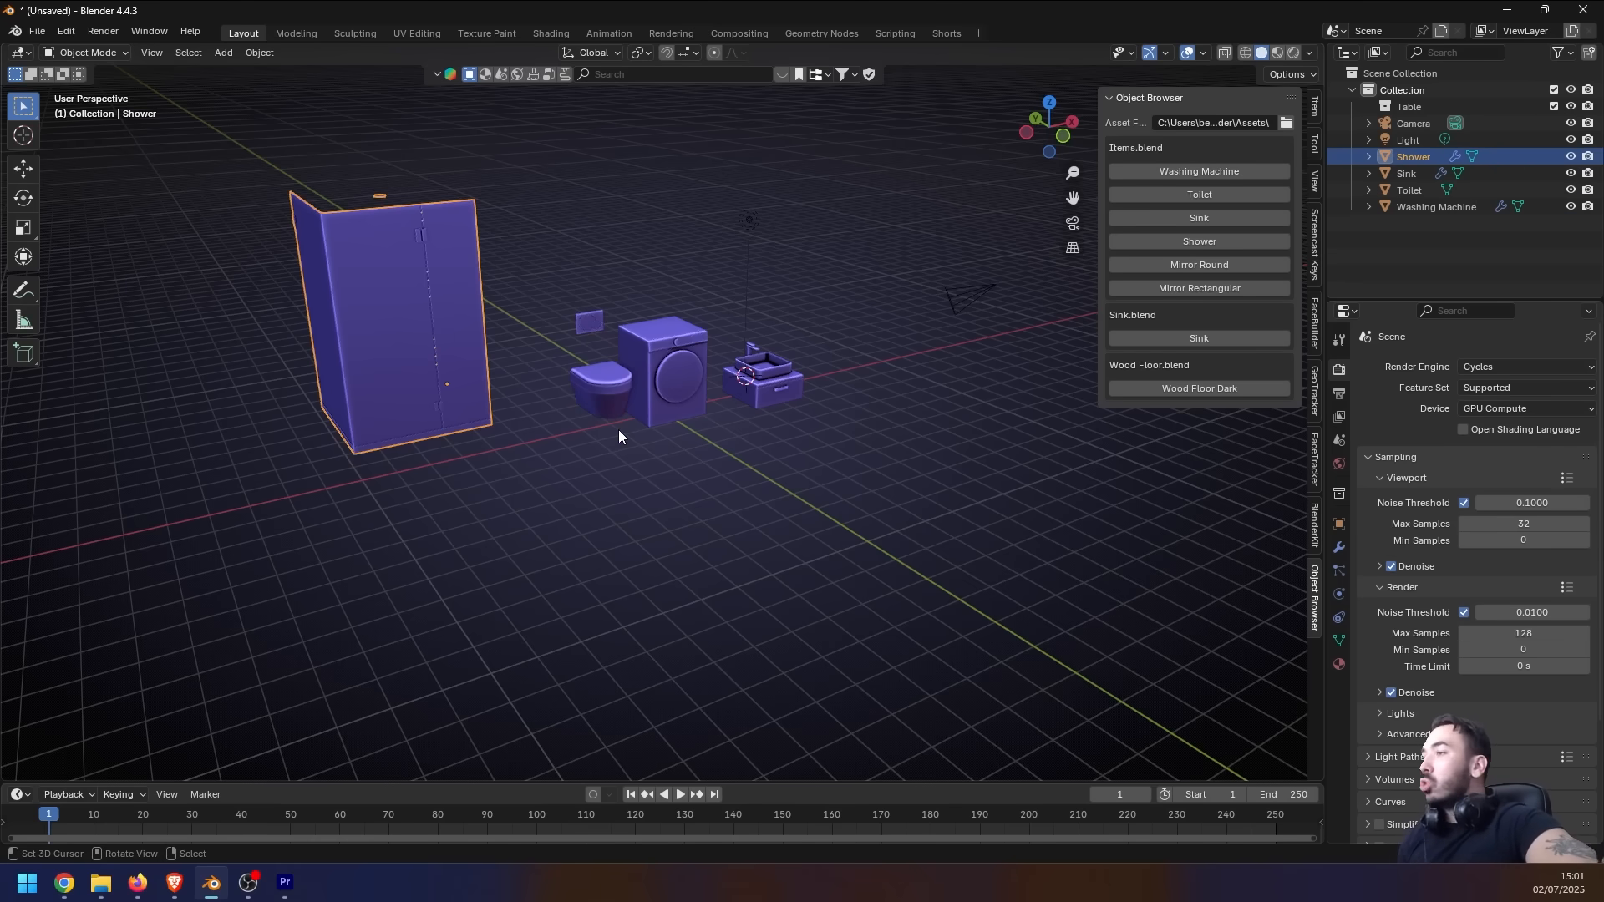
{"action": "mouse_move", "coordinate": [799, 385]}
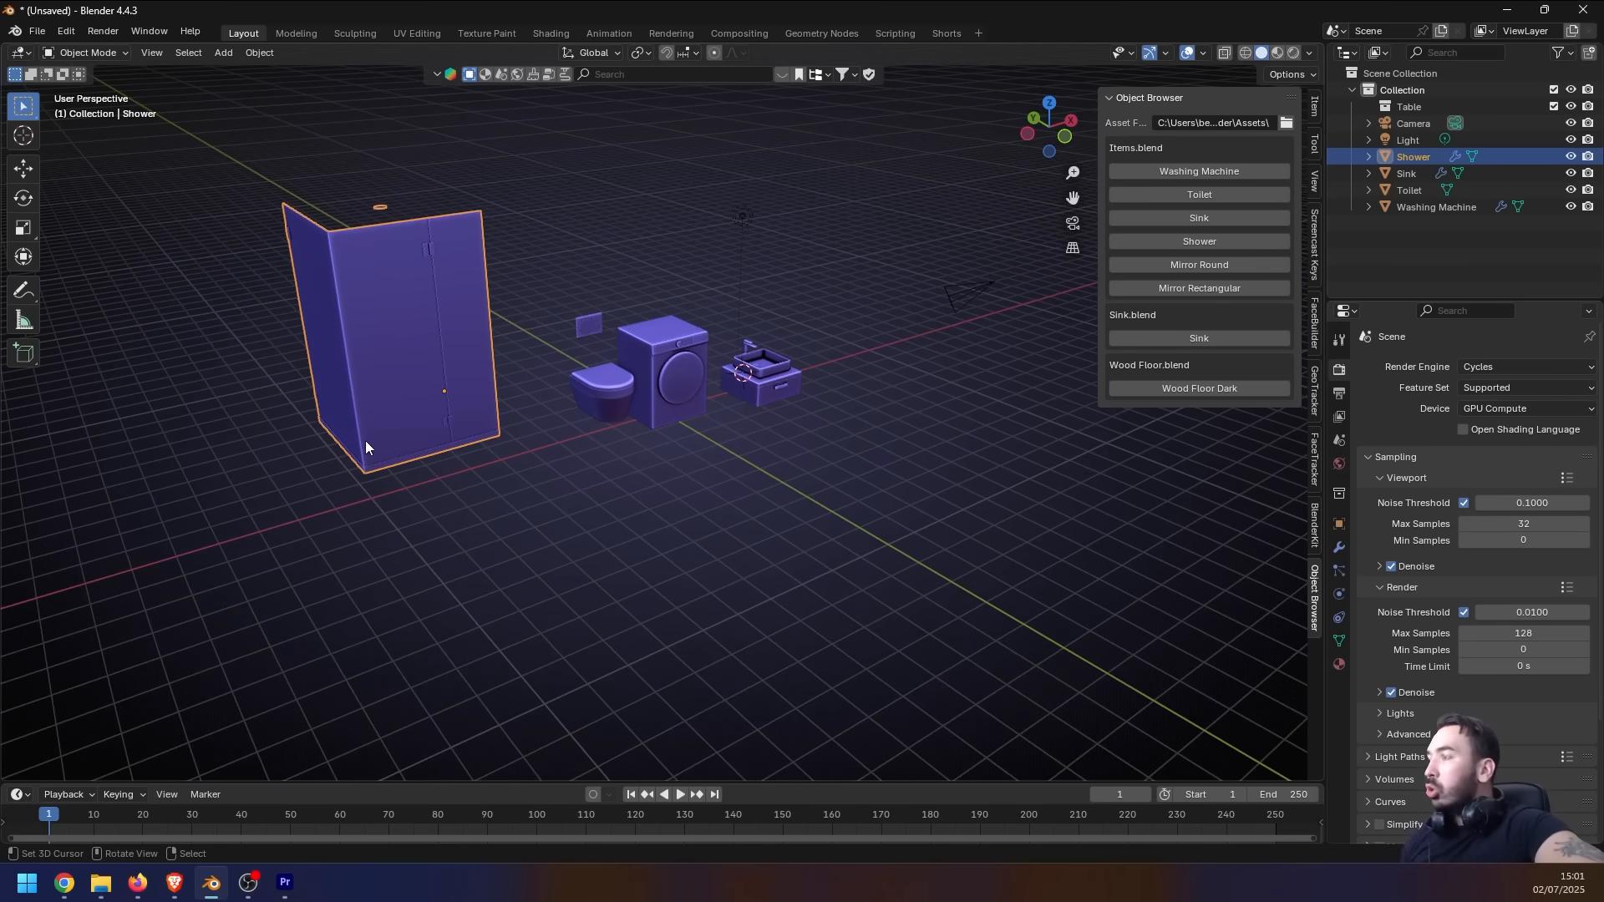
{"action": "mouse_move", "coordinate": [334, 496]}
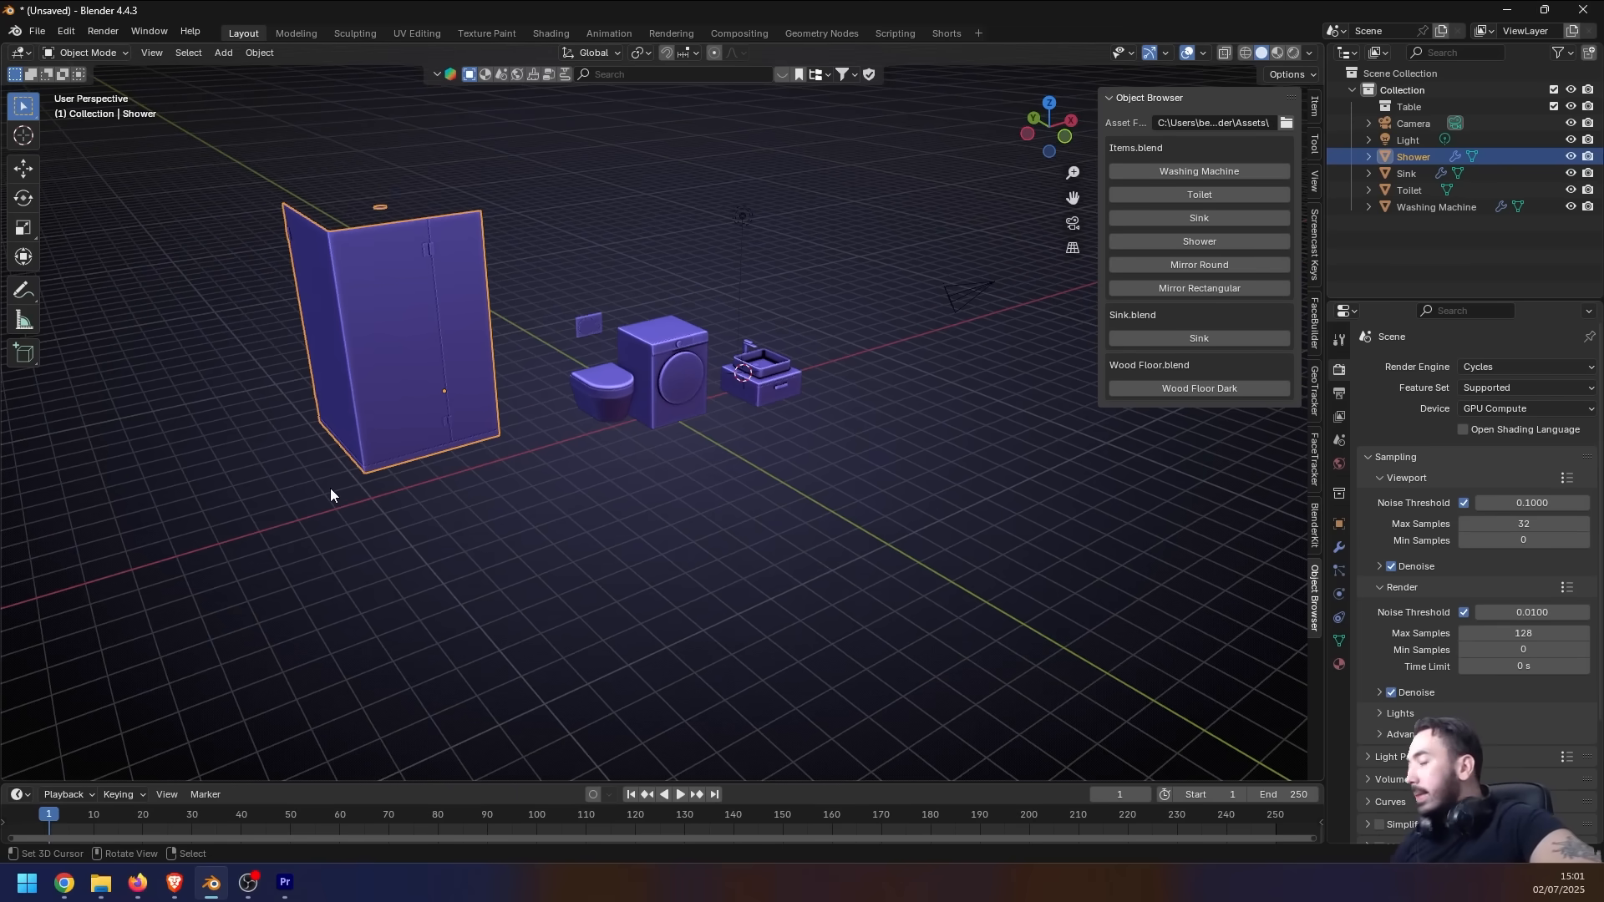